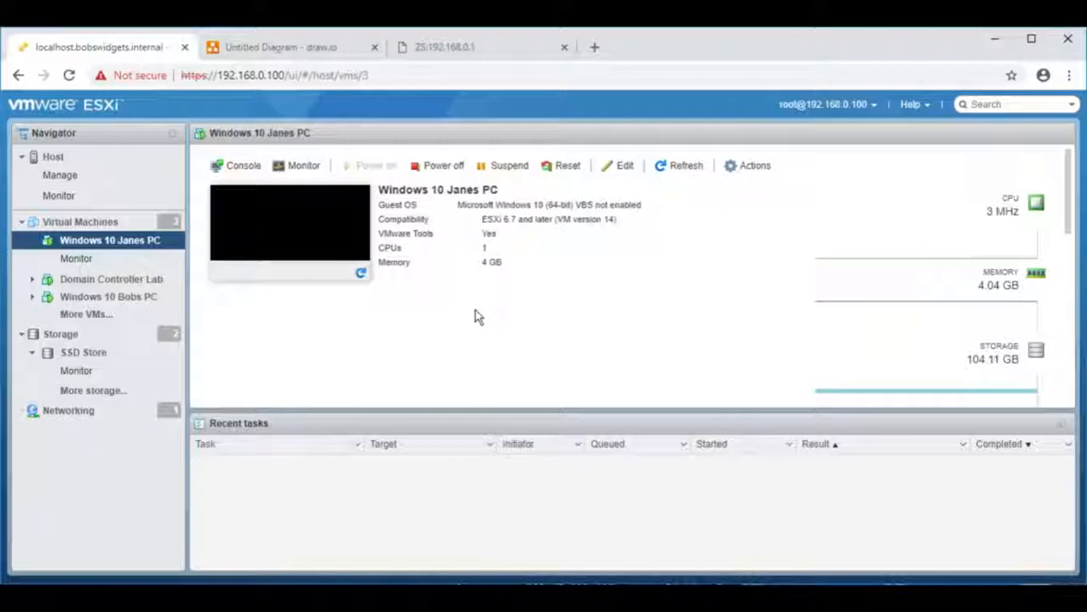
mouse_move(114, 246)
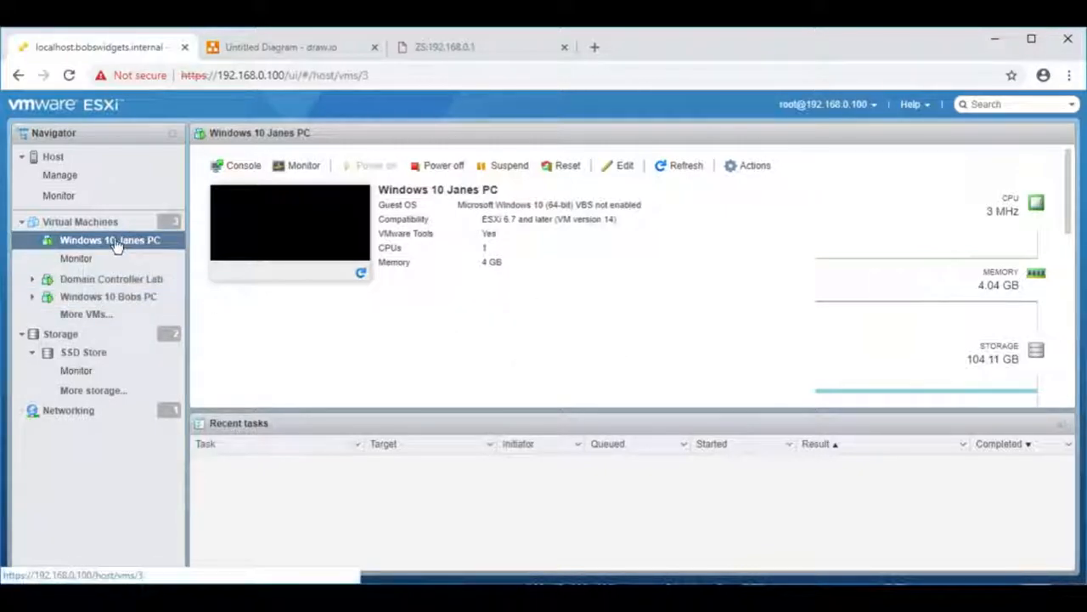
Open the console of the Windows 10 Bobs PC virtual machine from the Navigator.
left_click(108, 296)
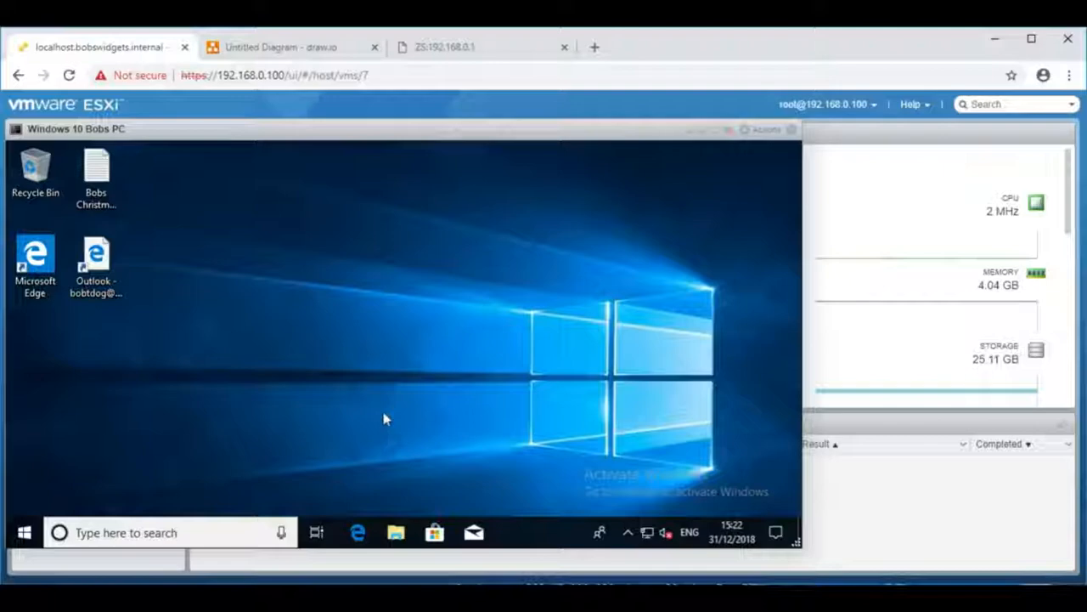
mouse_move(327, 316)
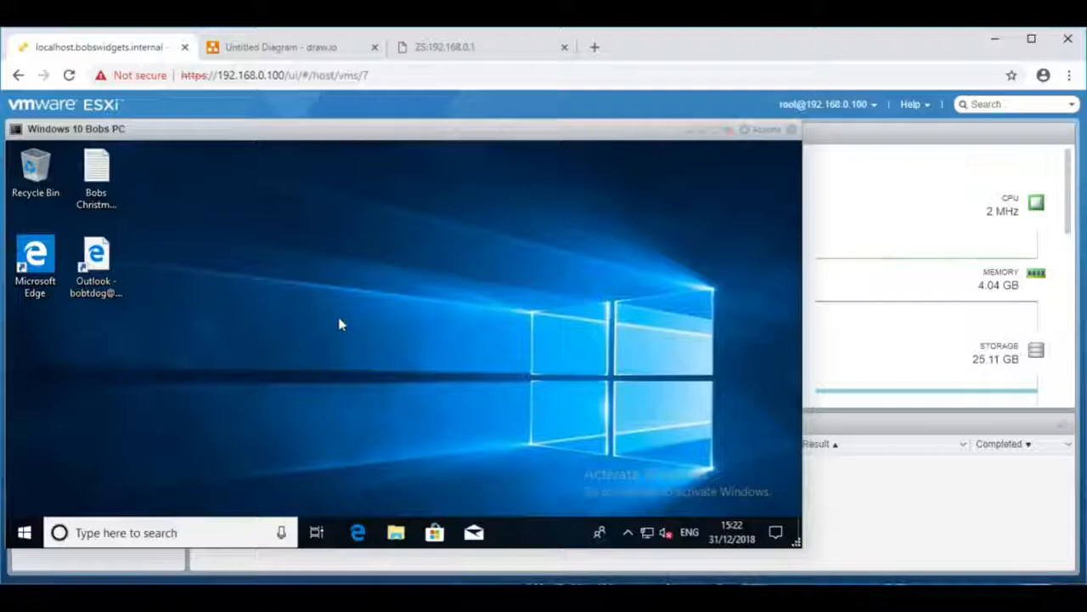
mouse_move(371, 343)
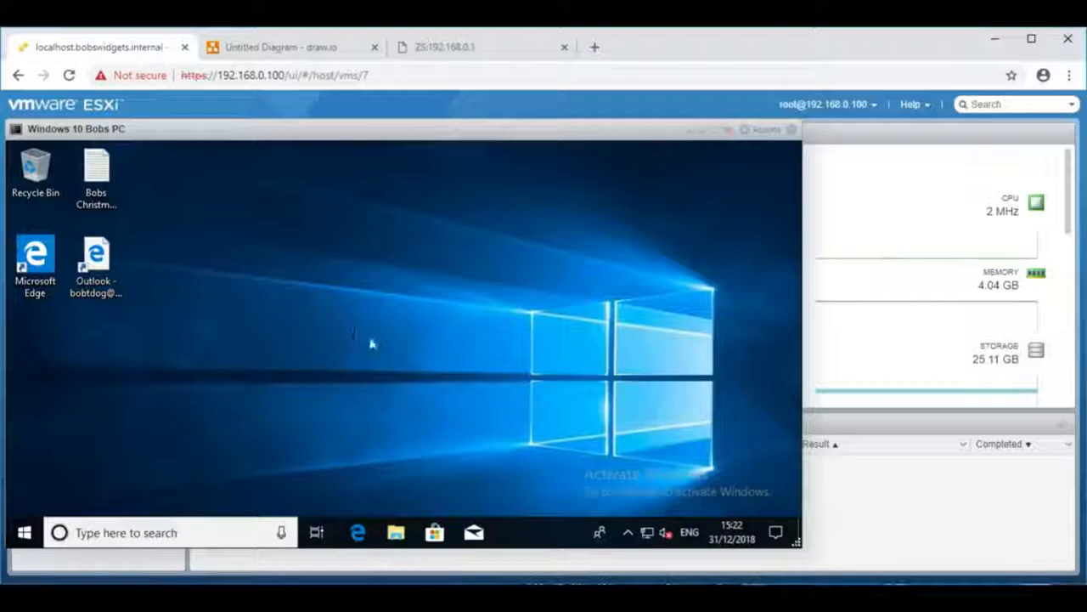
Run the System Properties applet to view Bobs-Office-PC's name and WORKGROUP membership.
right_click(24, 532)
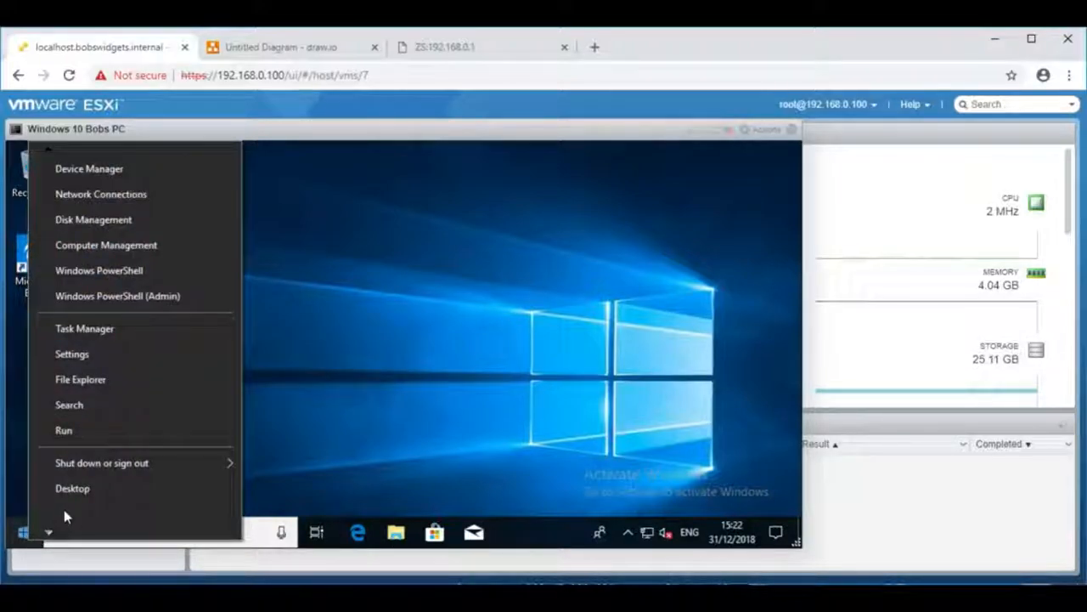
mouse_move(70, 438)
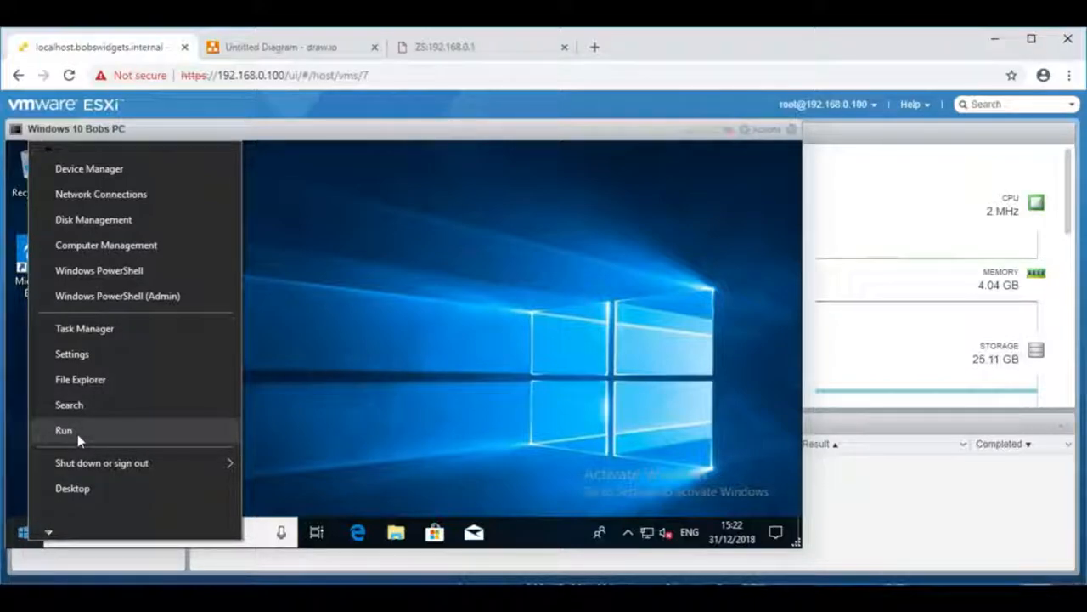
left_click(64, 430)
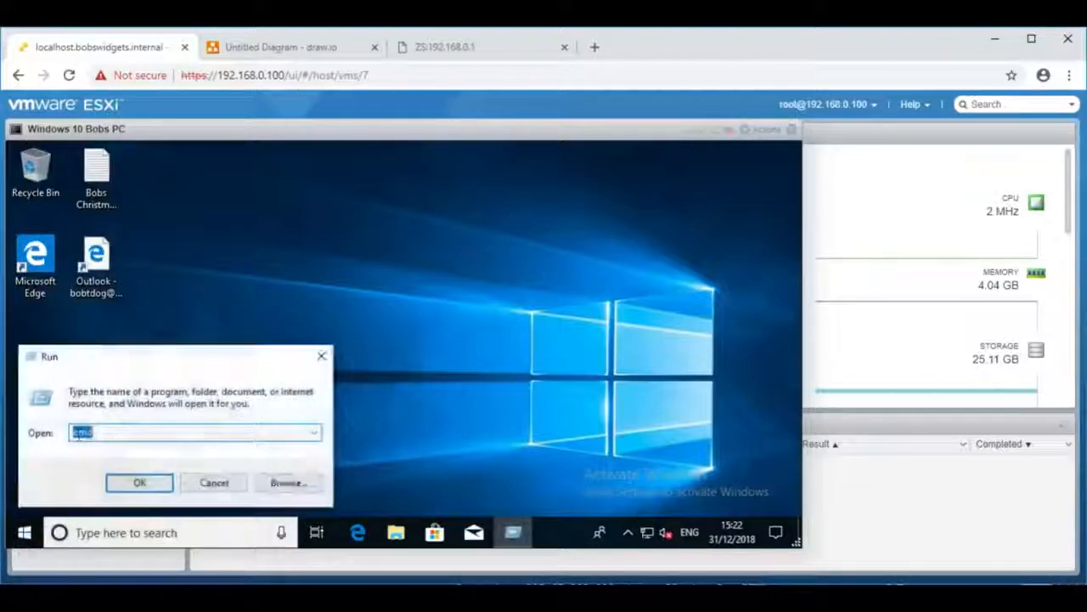
type("systemp")
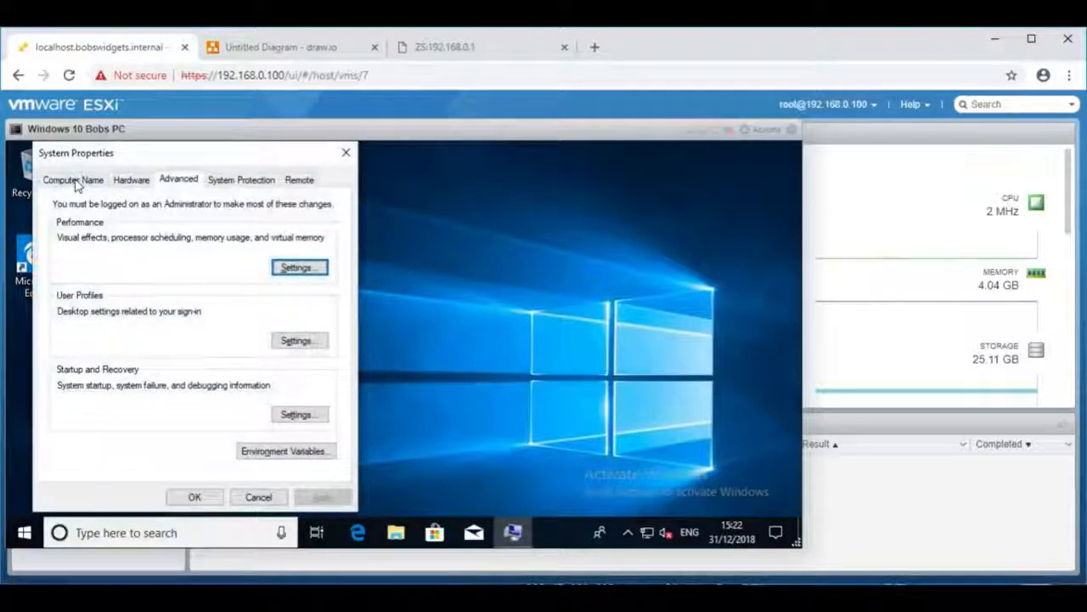
left_click(72, 179)
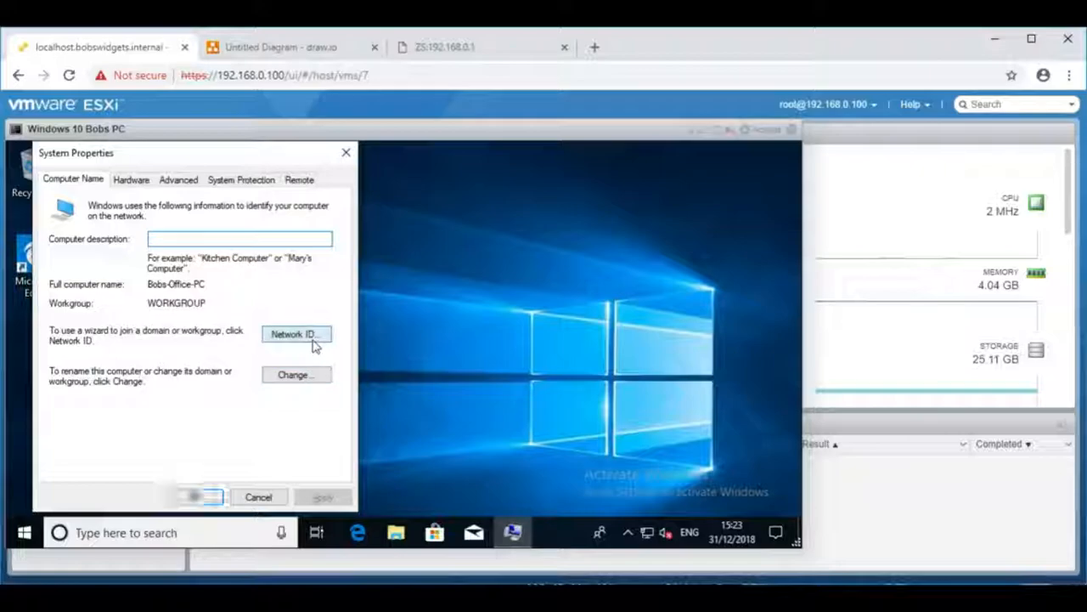
left_click(296, 334)
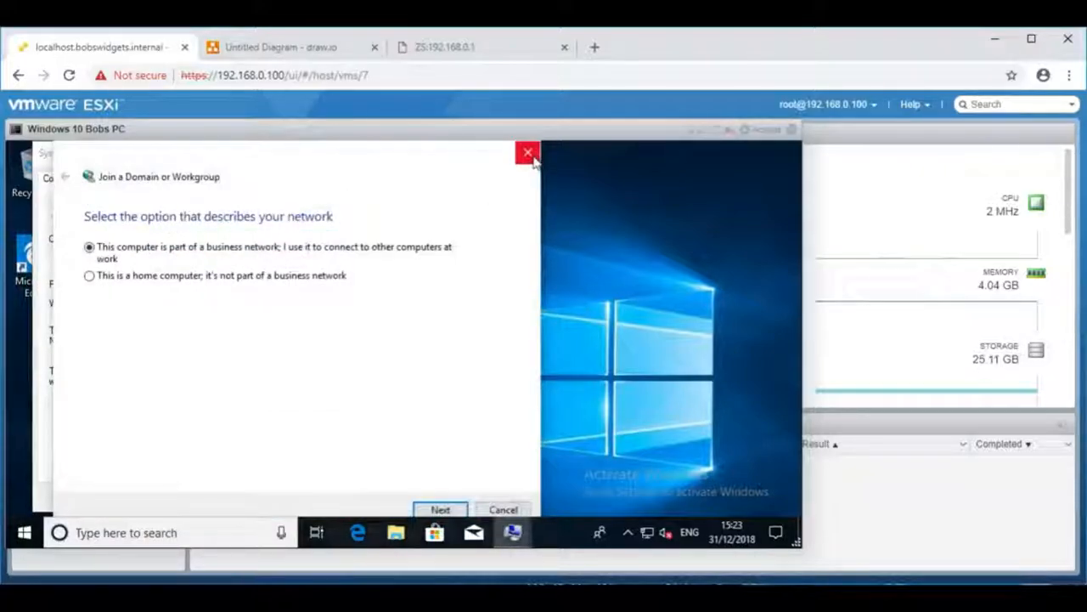
left_click(527, 153)
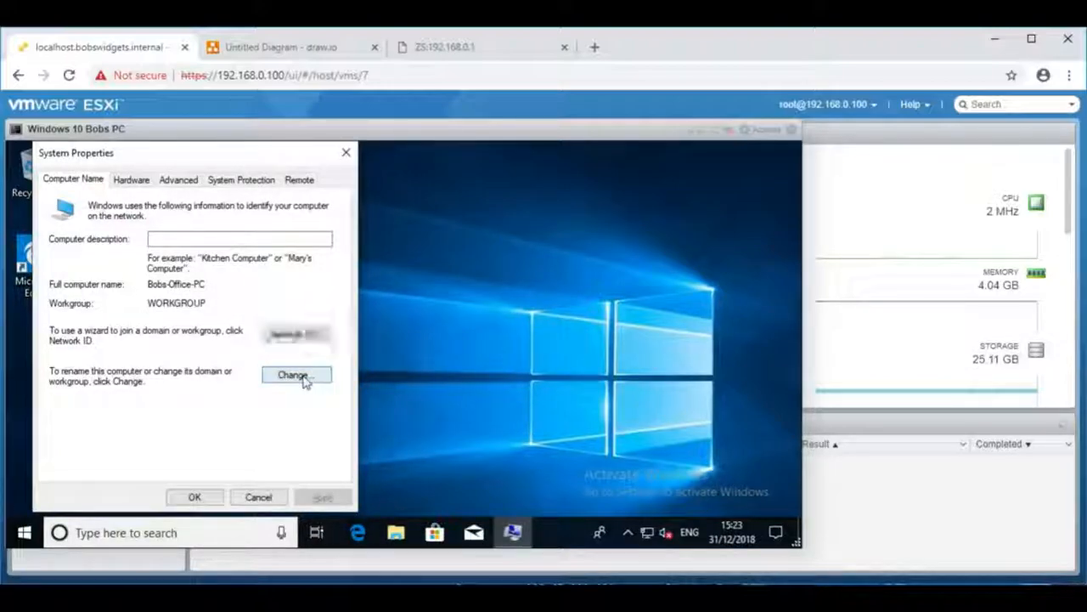
Change the computer's membership from workgroup to the bobswidgets.internal domain.
left_click(297, 375)
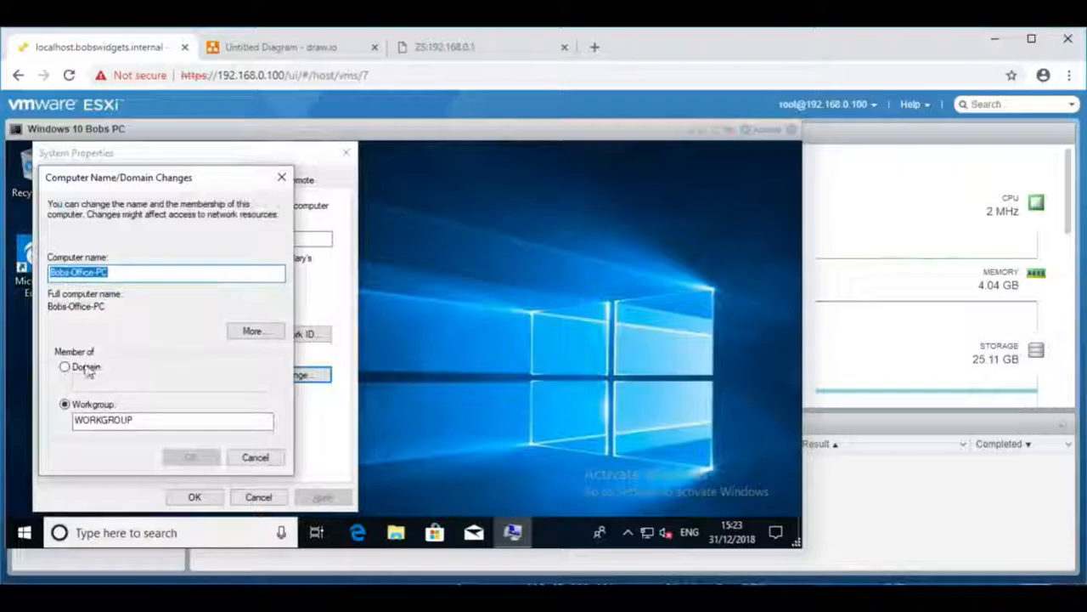
left_click(64, 366)
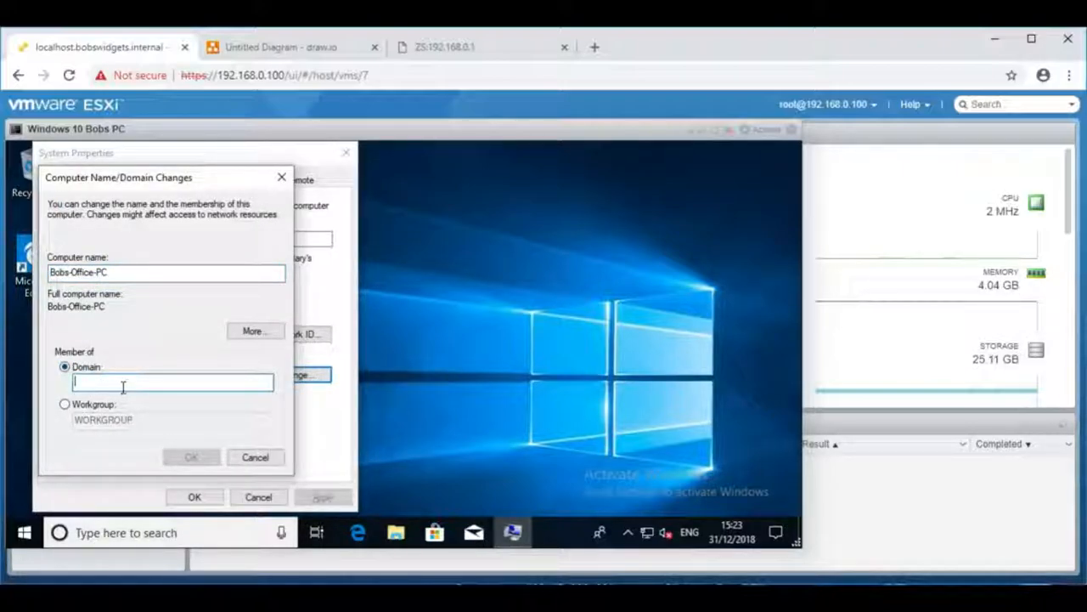
type("bobswidgets.internal")
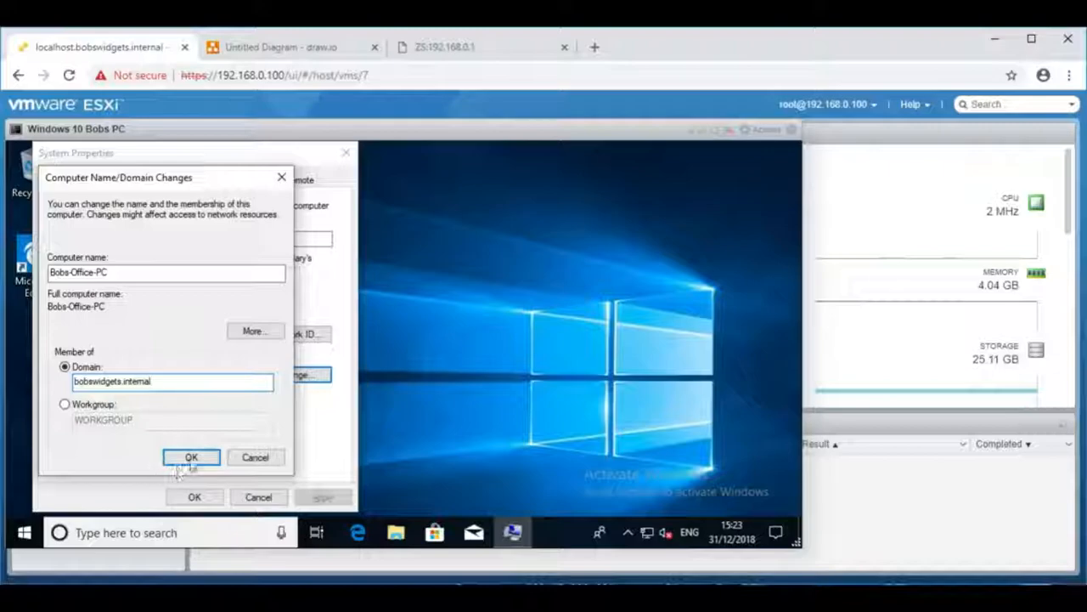
left_click(191, 457)
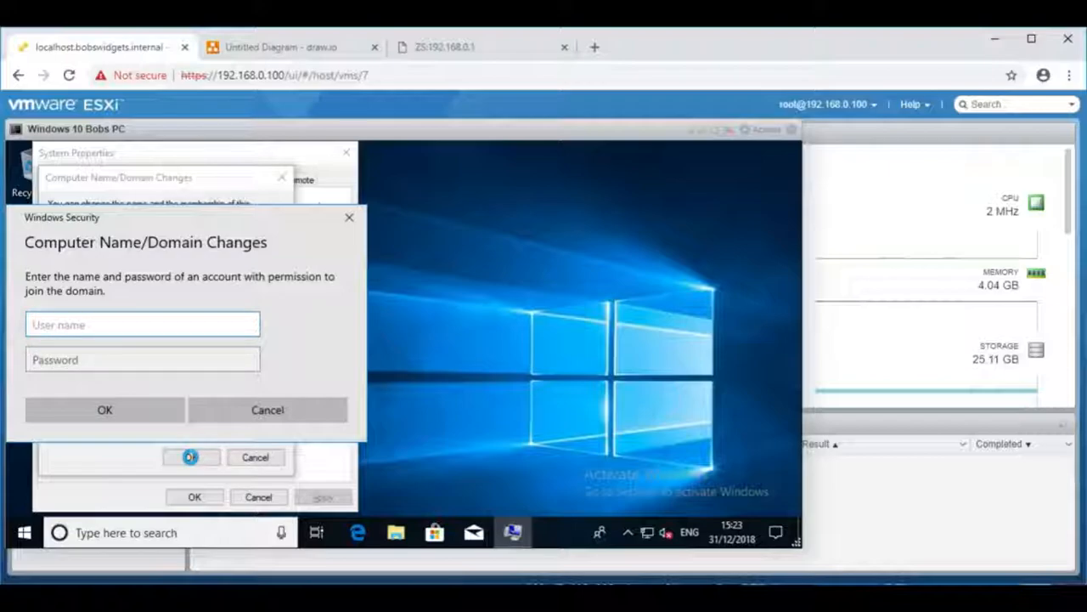
Authorize the join with Administrator credentials and acknowledge the welcome and restart notices.
type("Administrator")
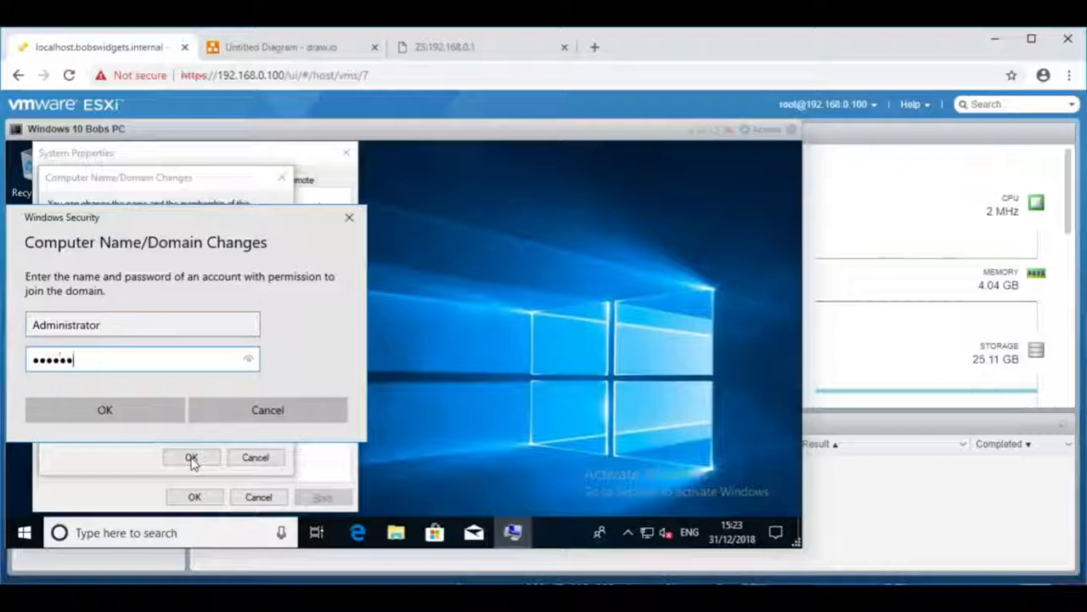
left_click(104, 409)
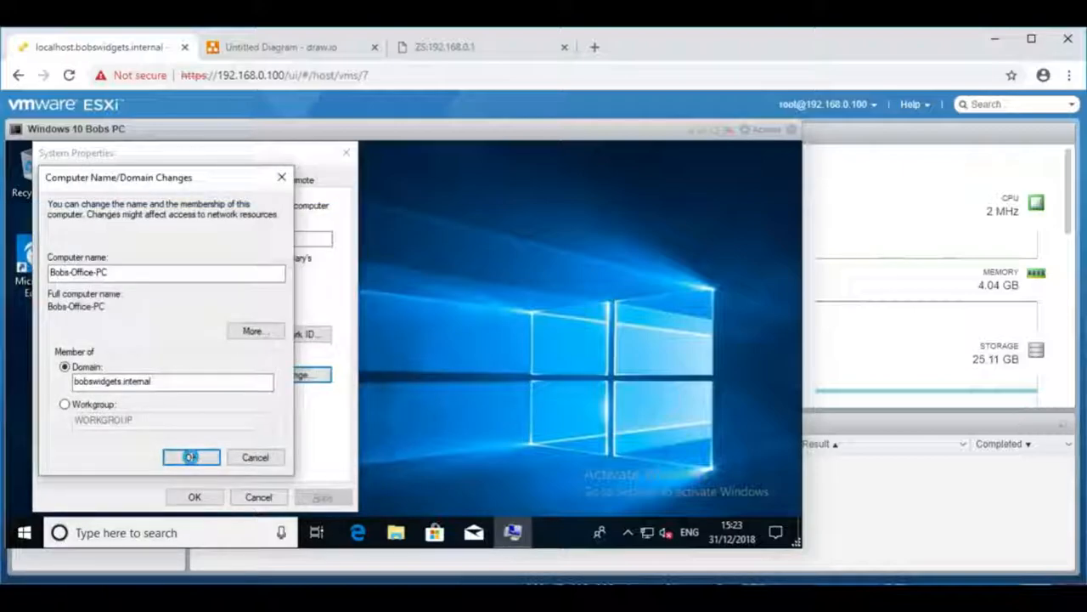
left_click(190, 457)
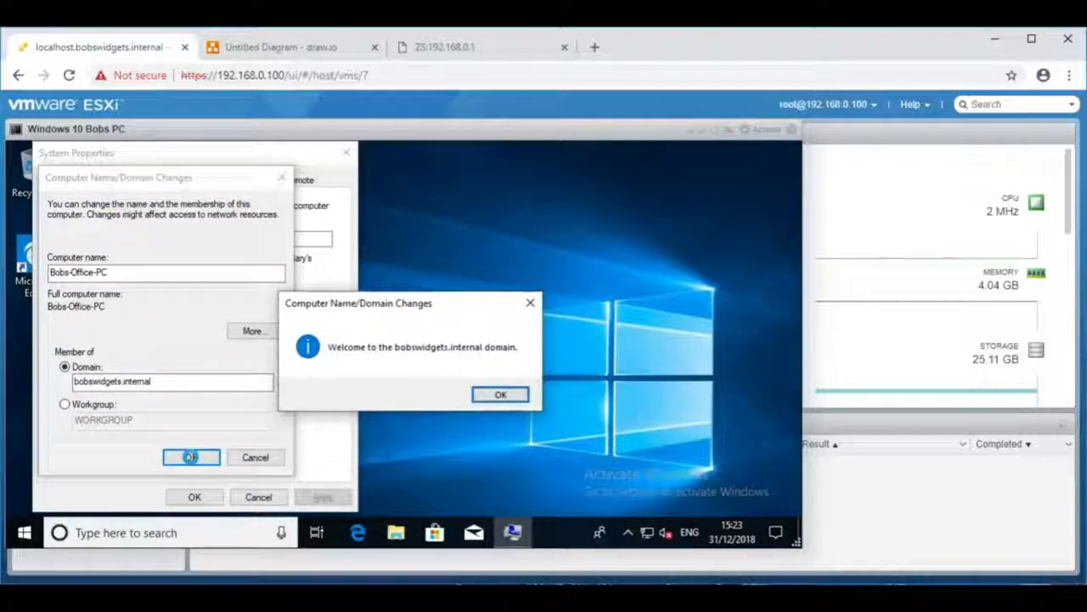
left_click(500, 394)
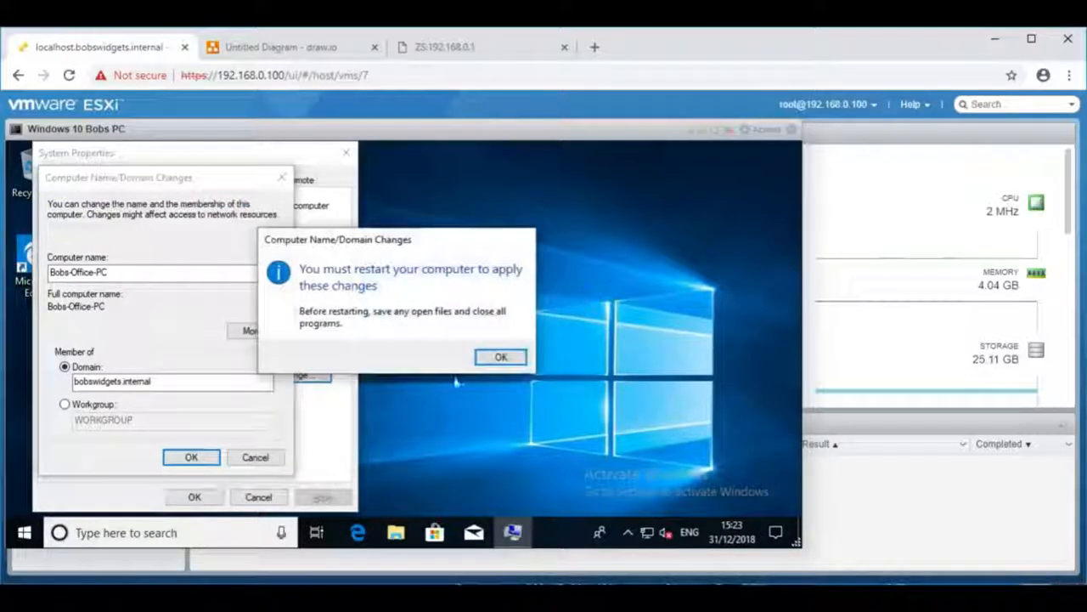
left_click(500, 356)
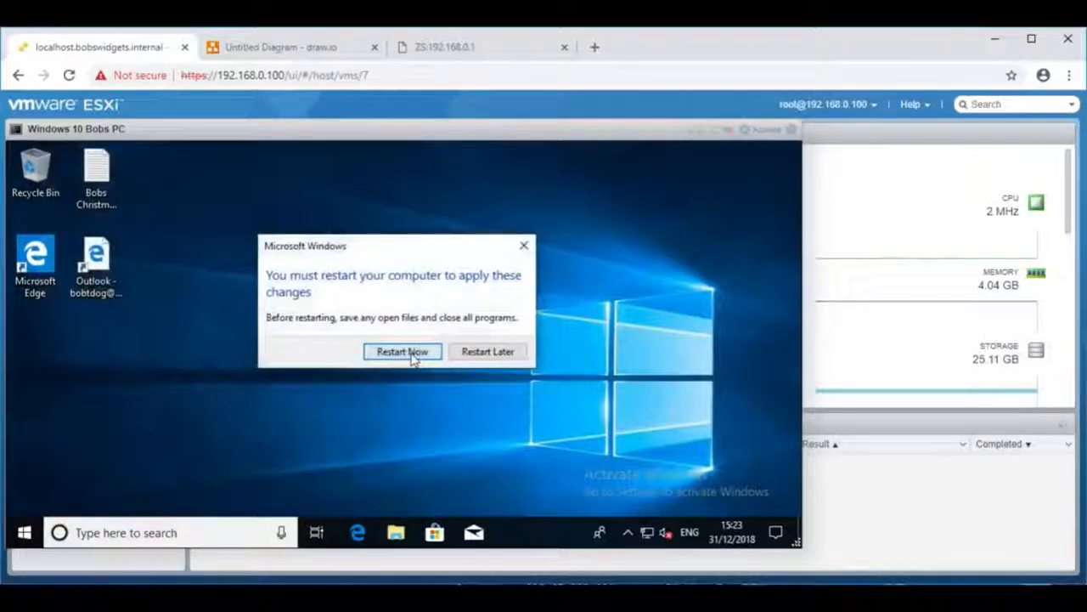
Restart the Windows 10 VM now to apply the domain membership.
left_click(402, 351)
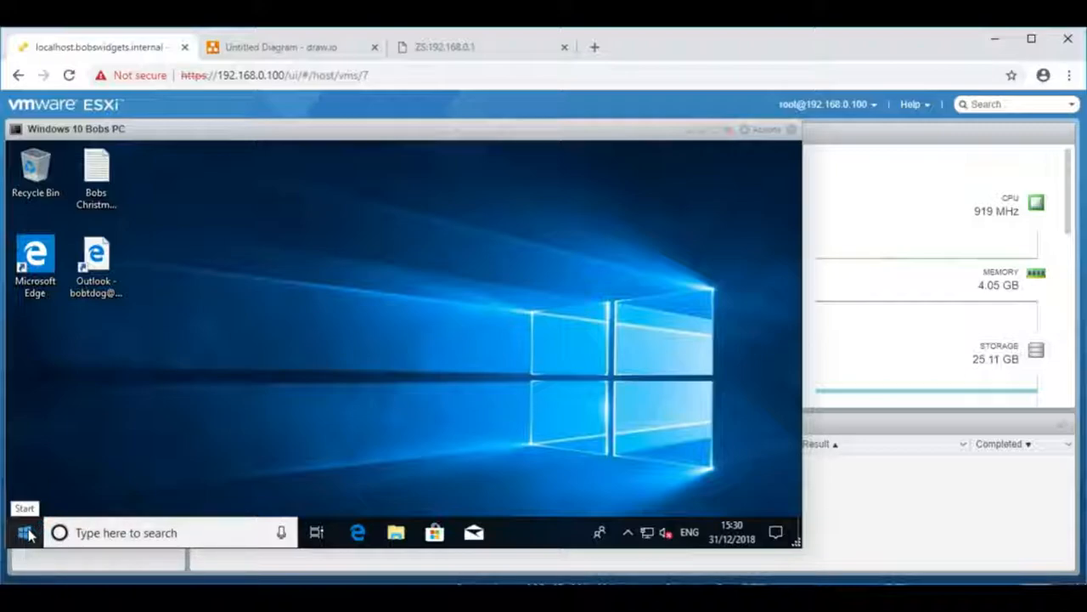
Sign Bob out to reach the BOBSWIDGETS Other user sign-in screen.
left_click(24, 533)
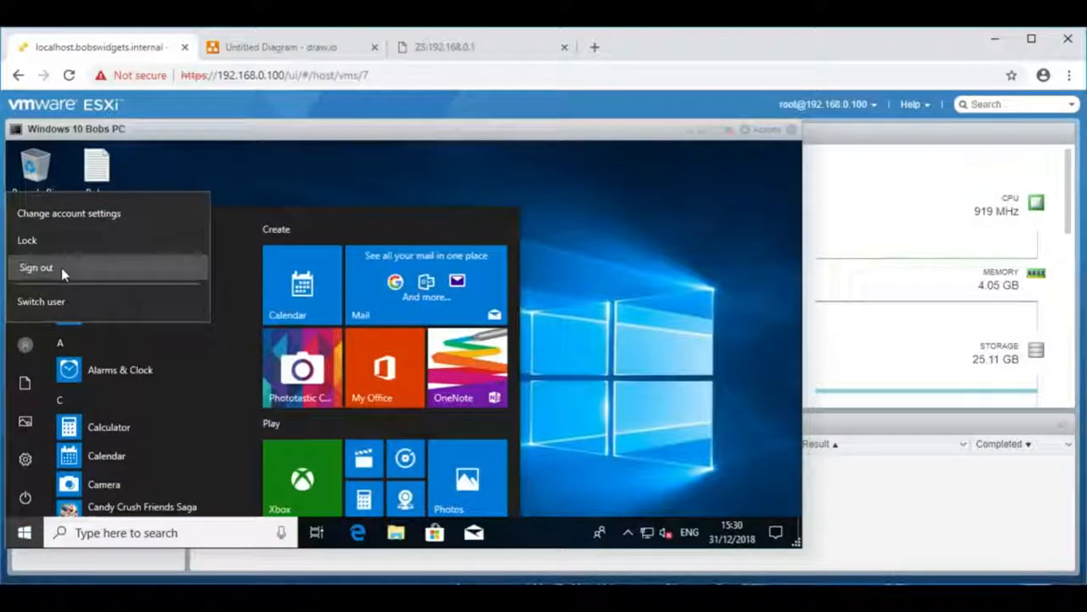
left_click(35, 267)
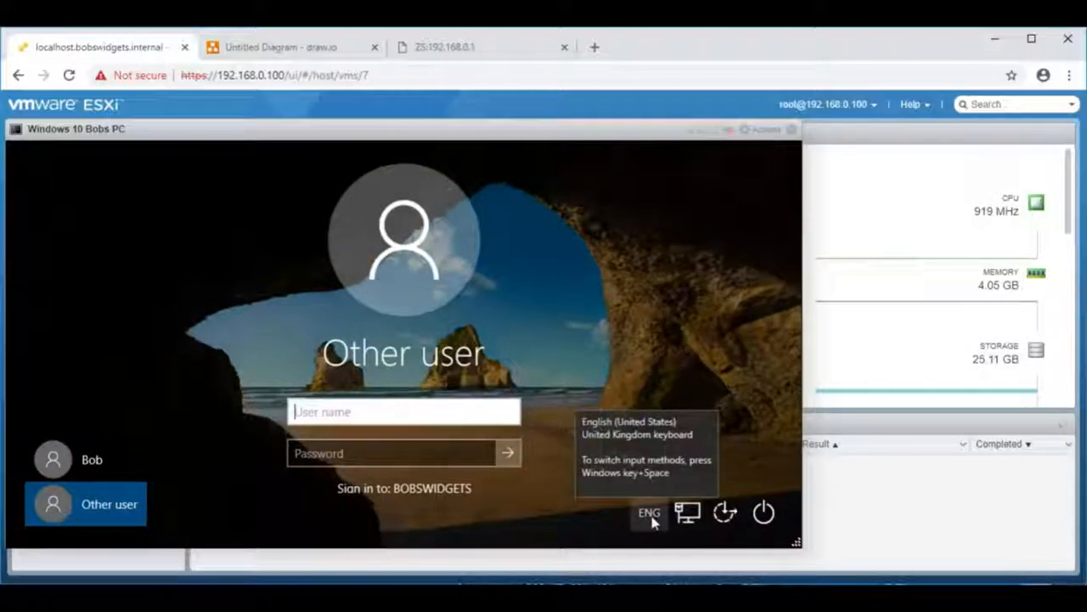
left_click(648, 512)
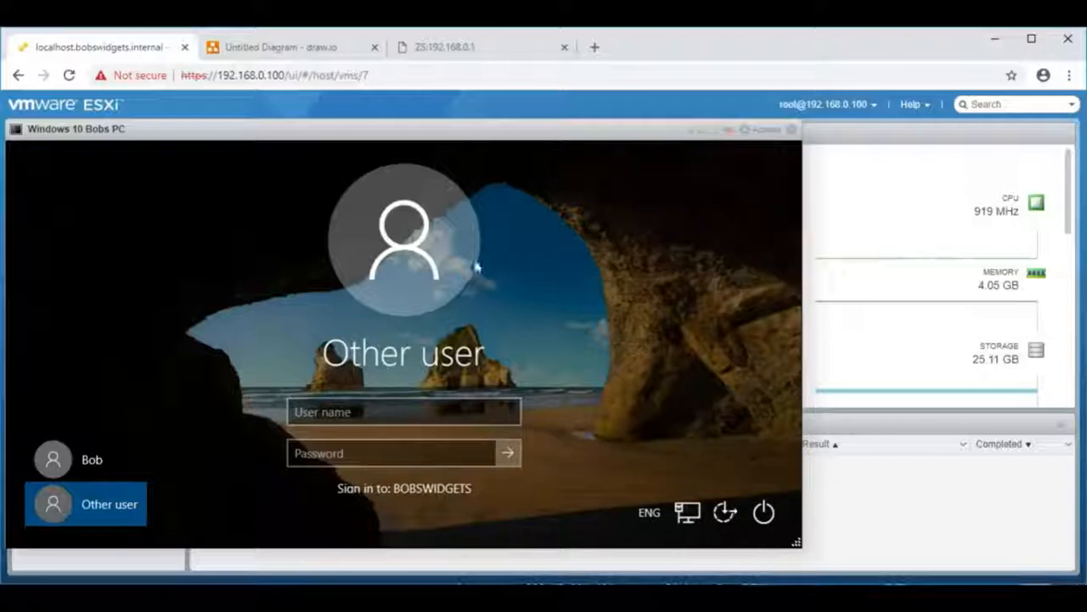
Sign in as bobswidgets\administrator with its password using the on-screen keyboard.
left_click(688, 512)
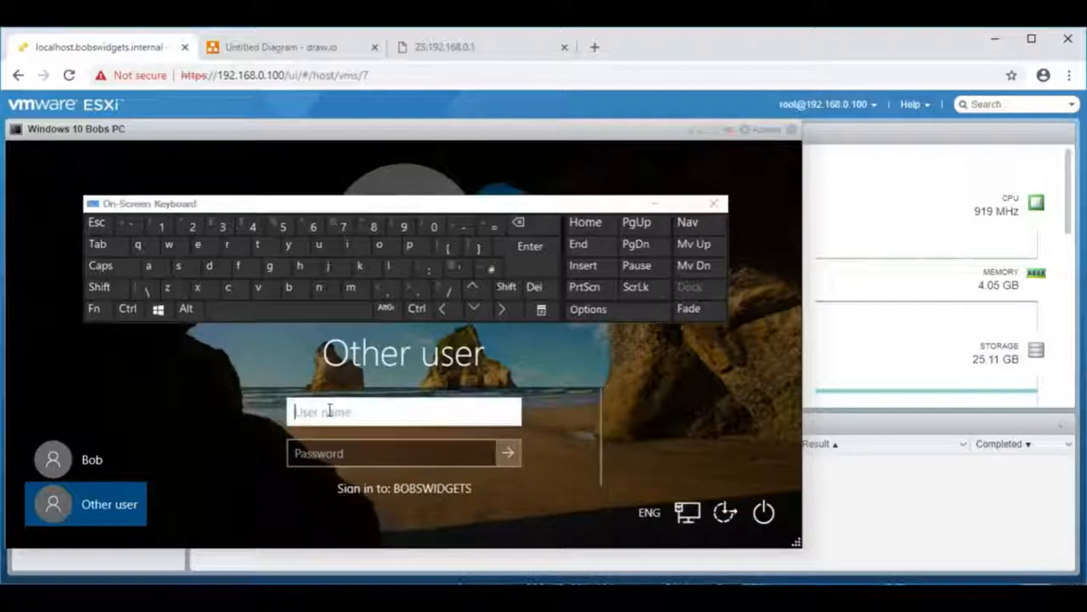
type("admin")
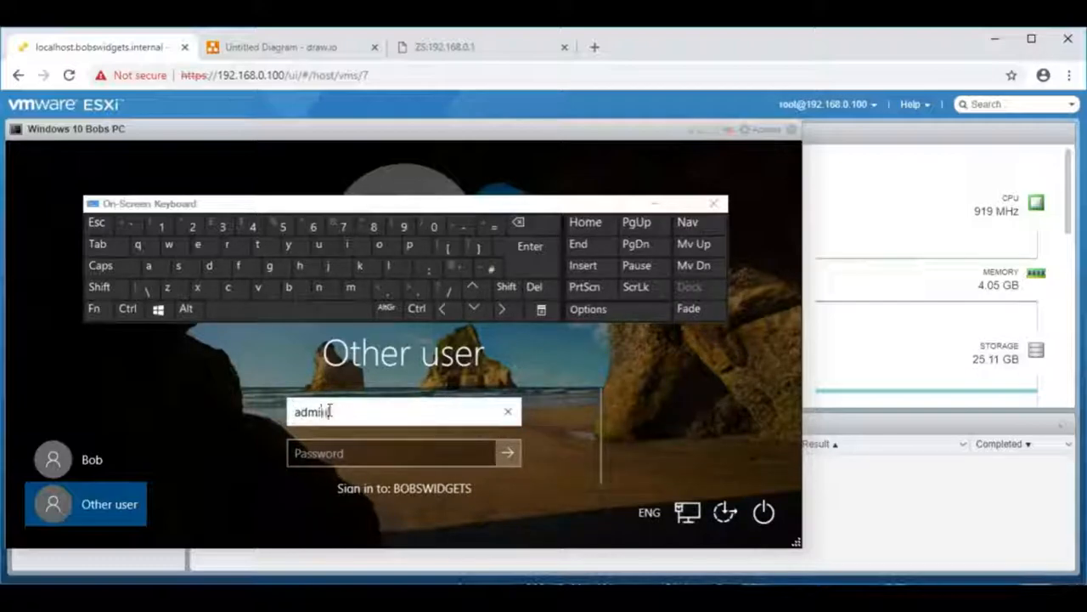
type("istrator")
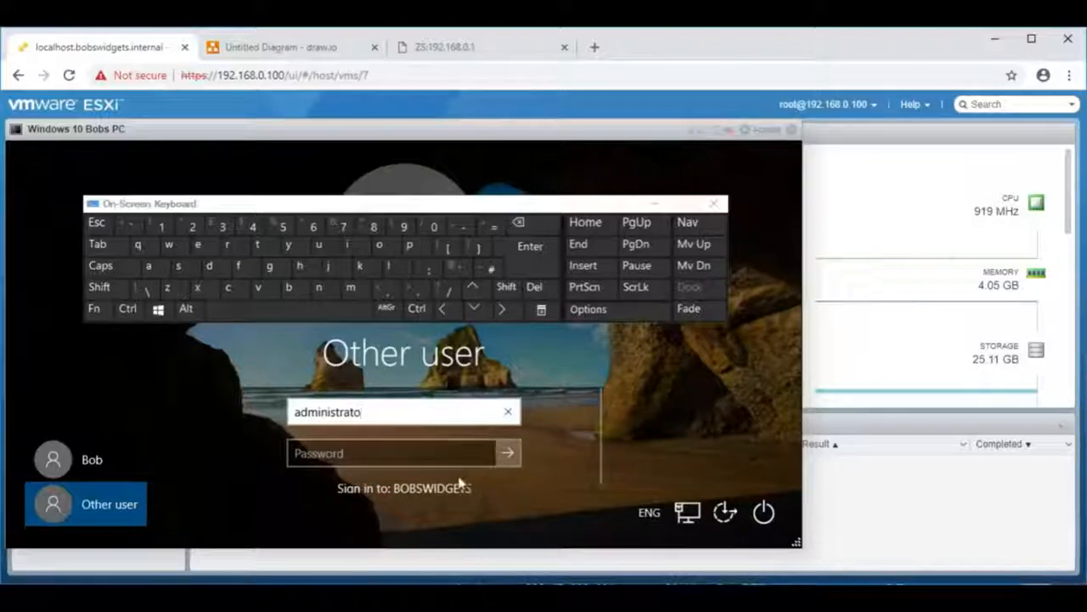
left_click(399, 453)
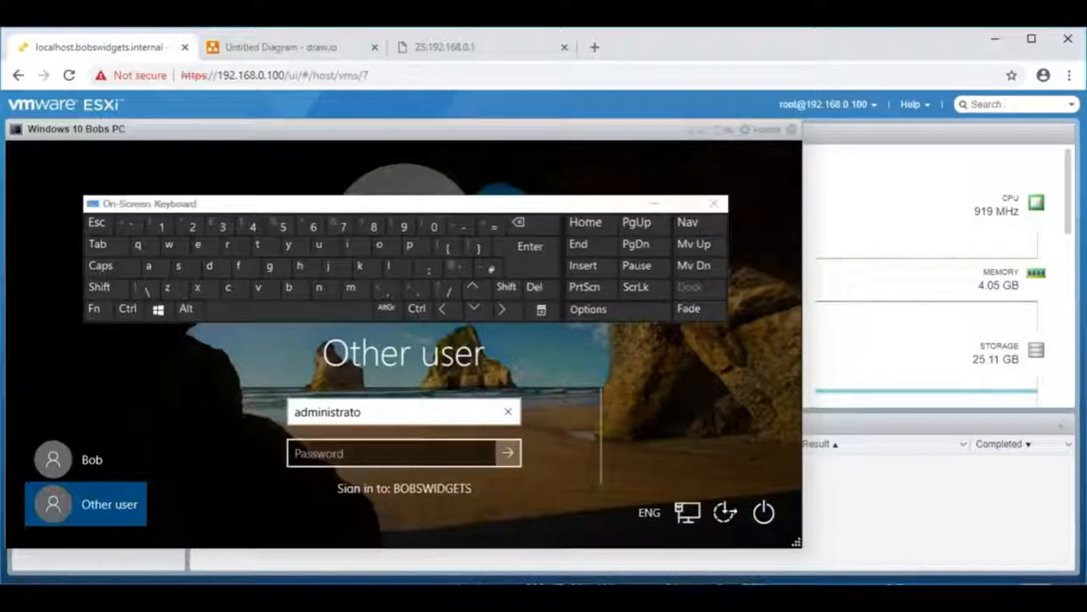
type("r")
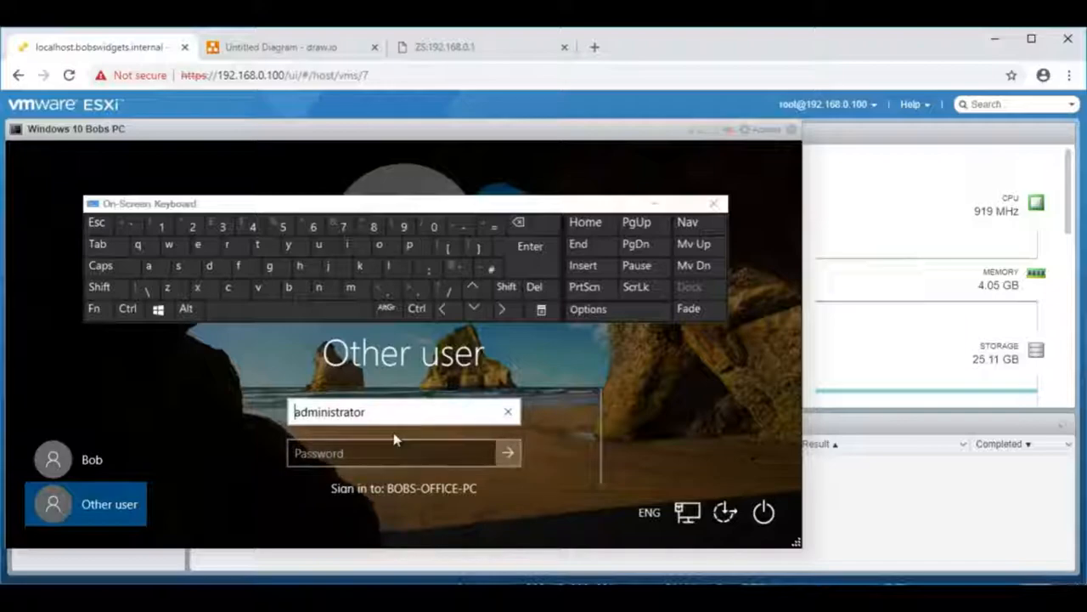
type("bobsw\\")
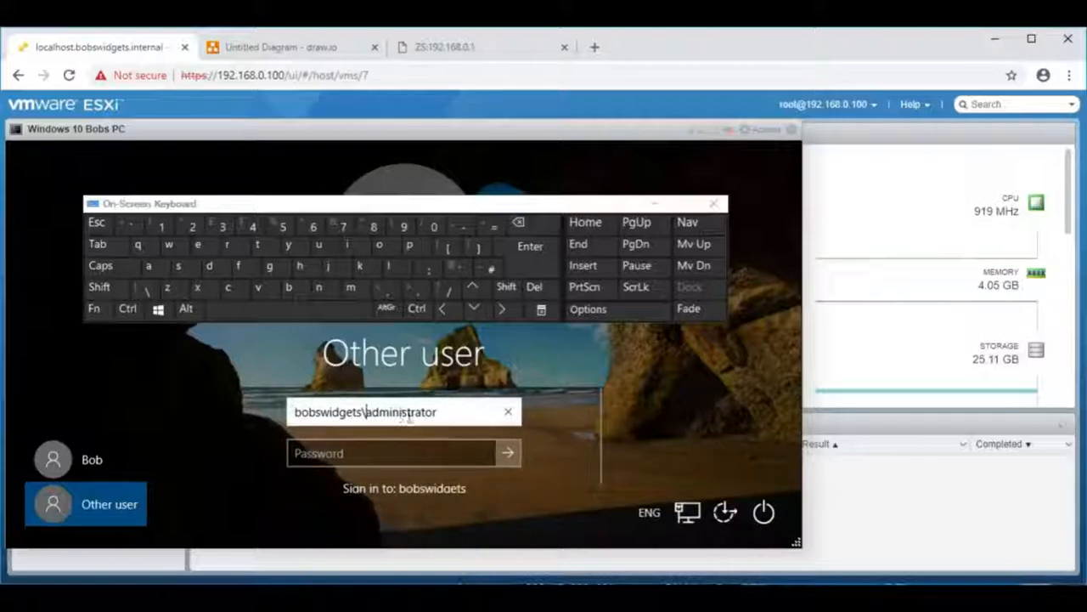
double_click(327, 411)
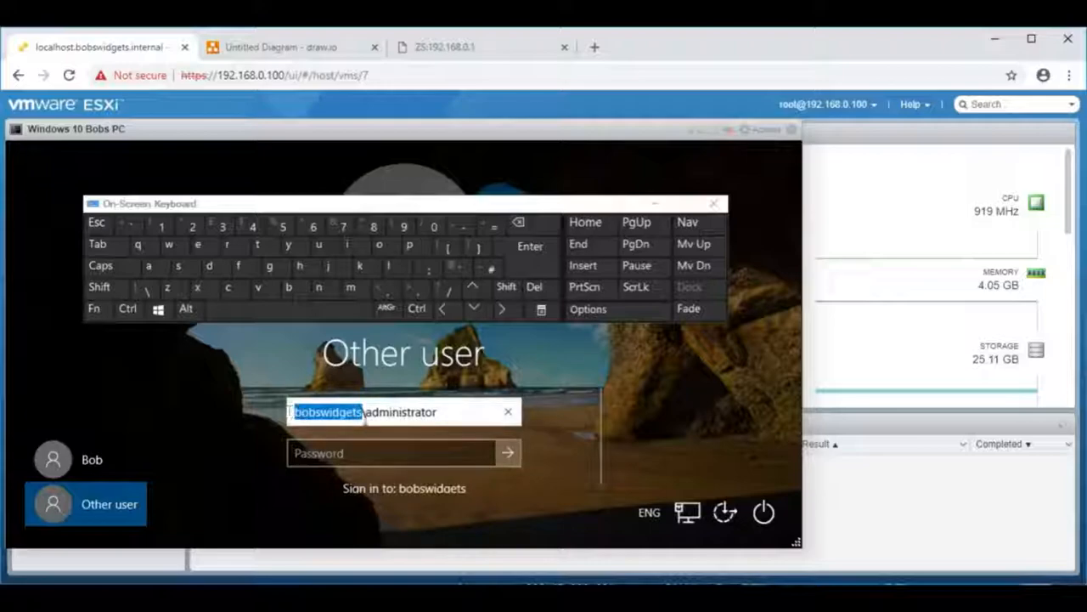
left_click(390, 453)
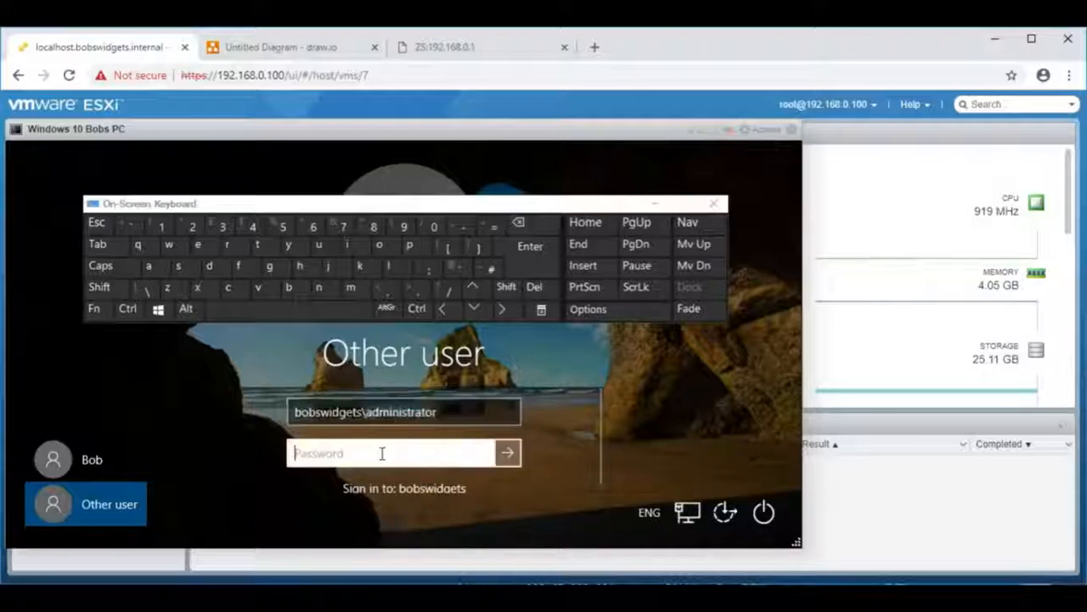
type("password")
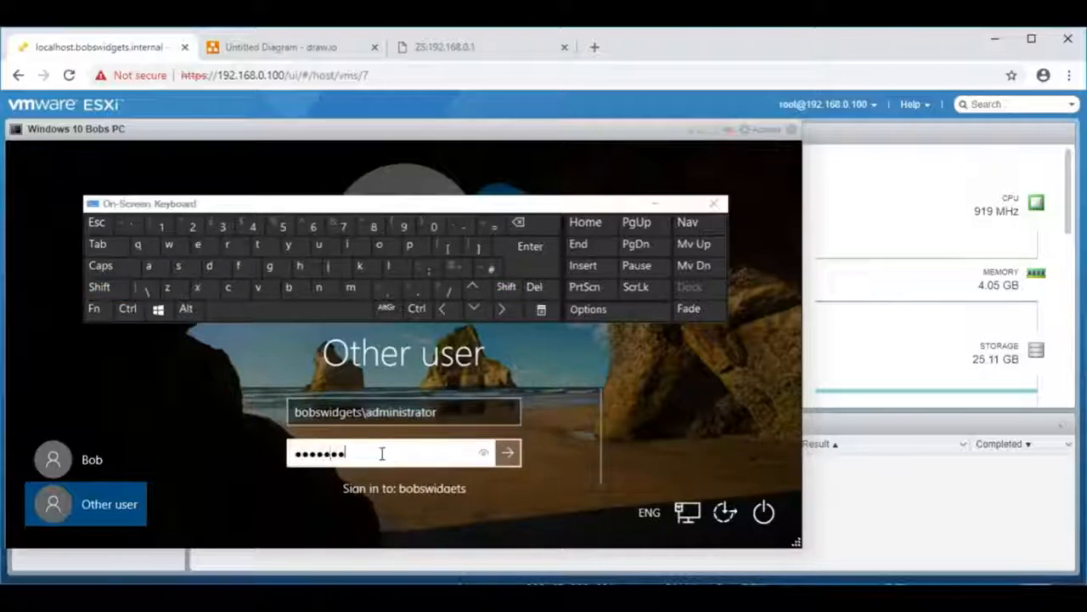
left_click(507, 452)
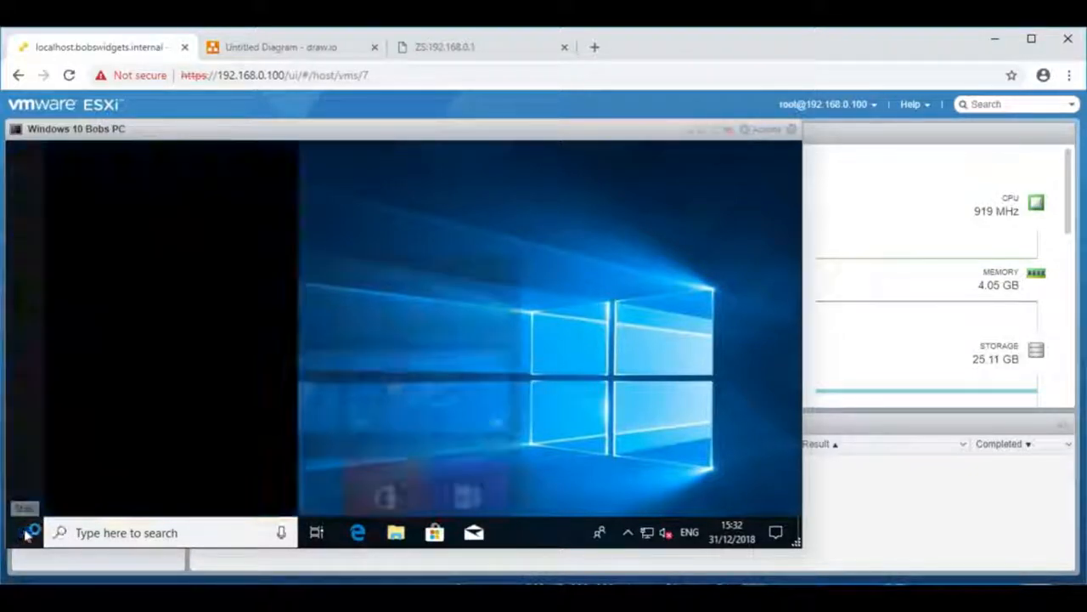
Sign out the administrator and enter 'bob' as the Other user name.
left_click(24, 533)
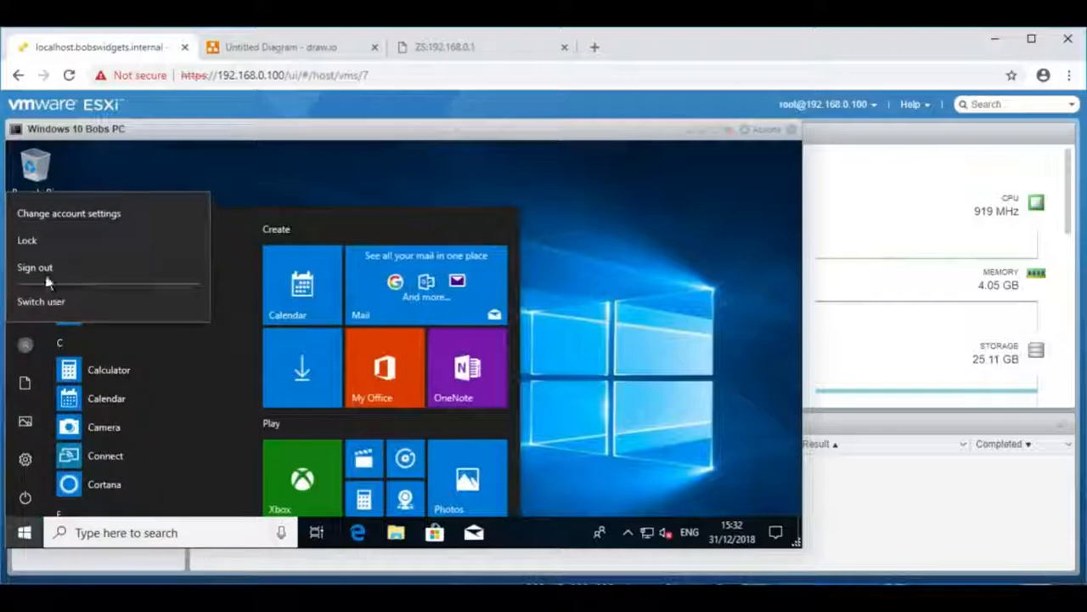
left_click(35, 267)
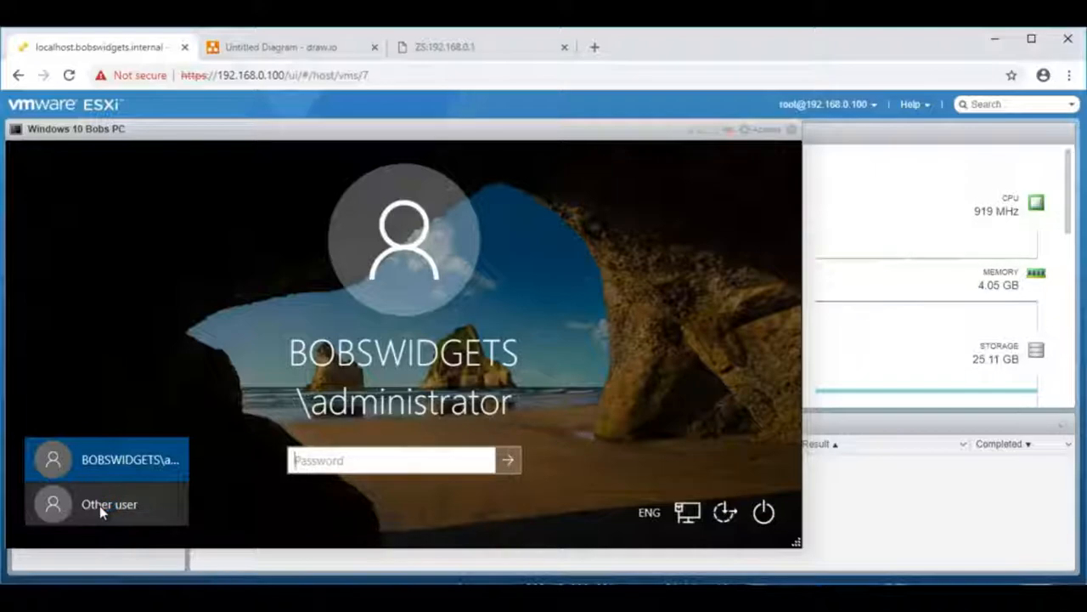
left_click(109, 504)
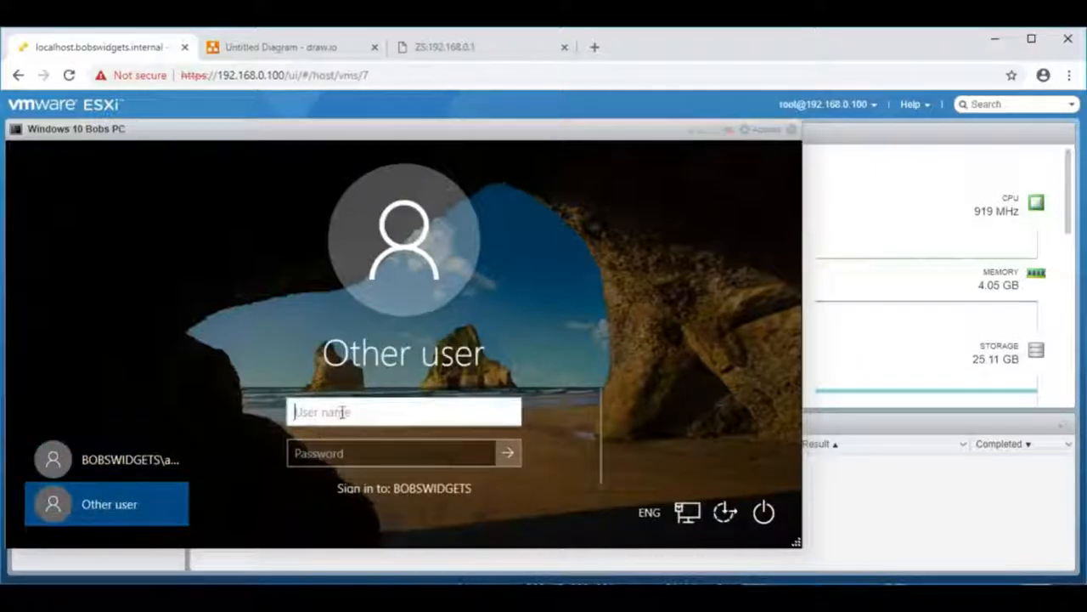
type("bob")
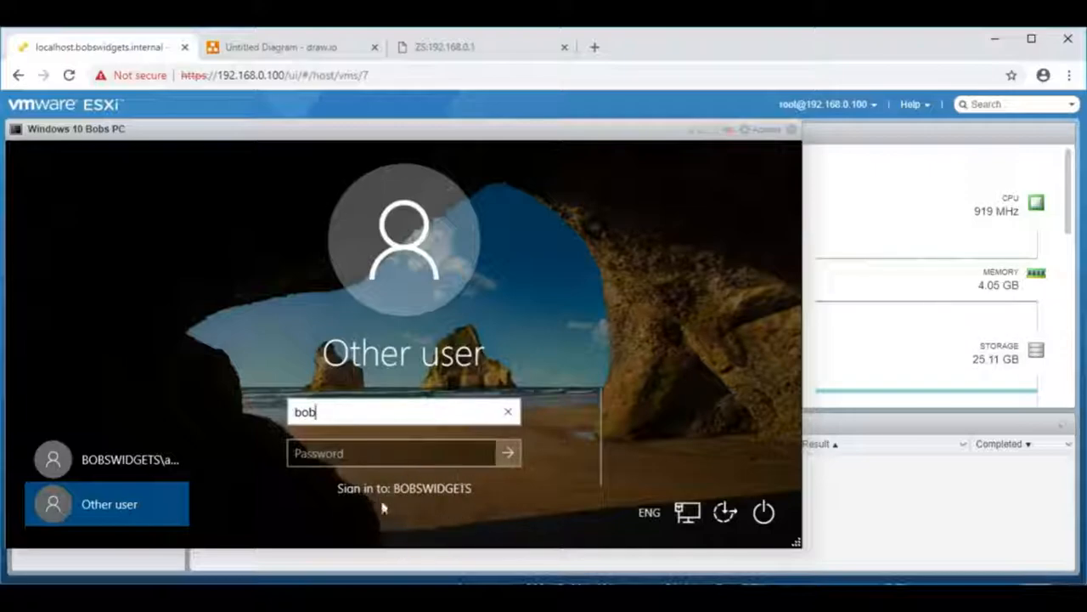
mouse_move(425, 480)
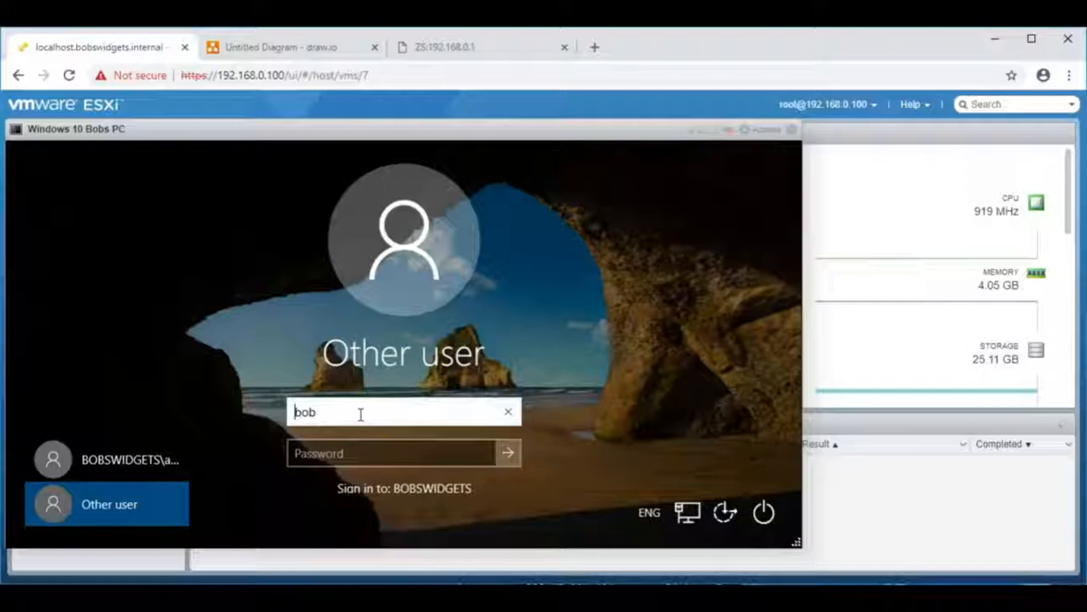
mouse_move(725, 512)
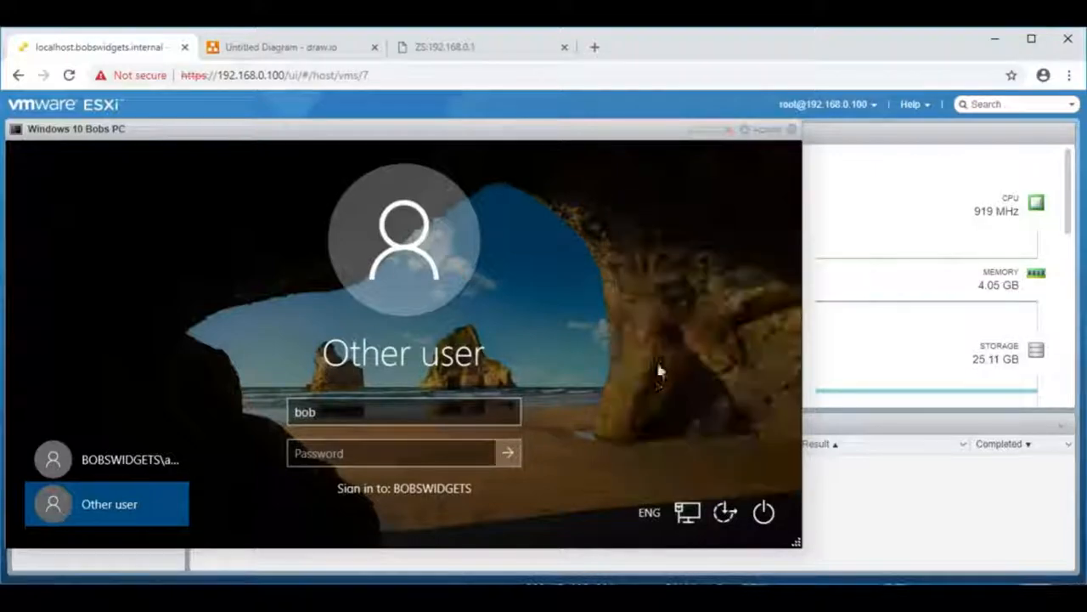
Sign in as bobs-office-pc\bob, then end that session back to the lock screen.
left_click(649, 511)
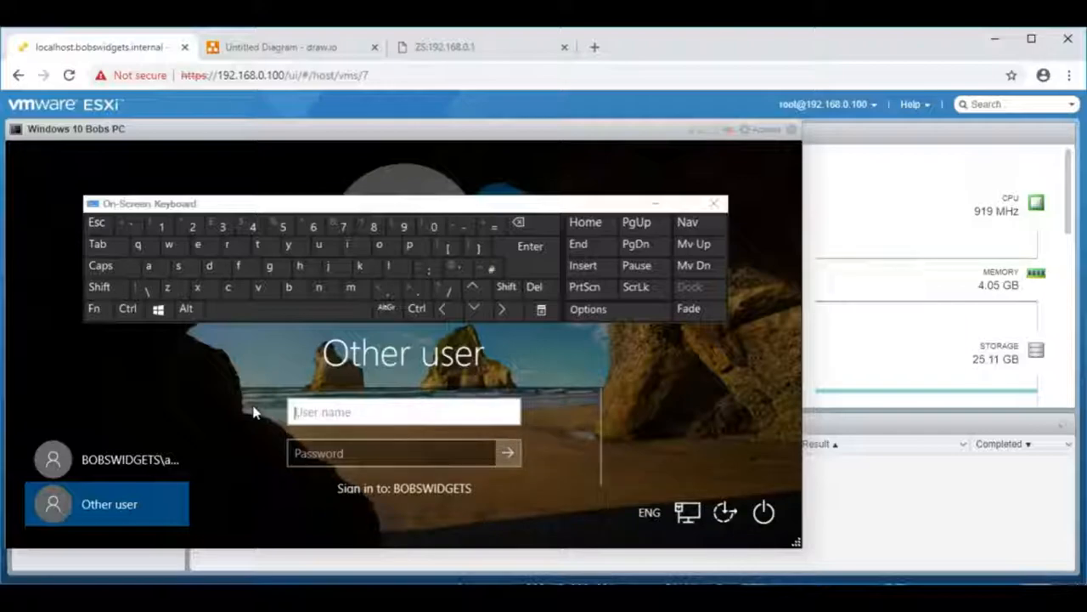
type("ad")
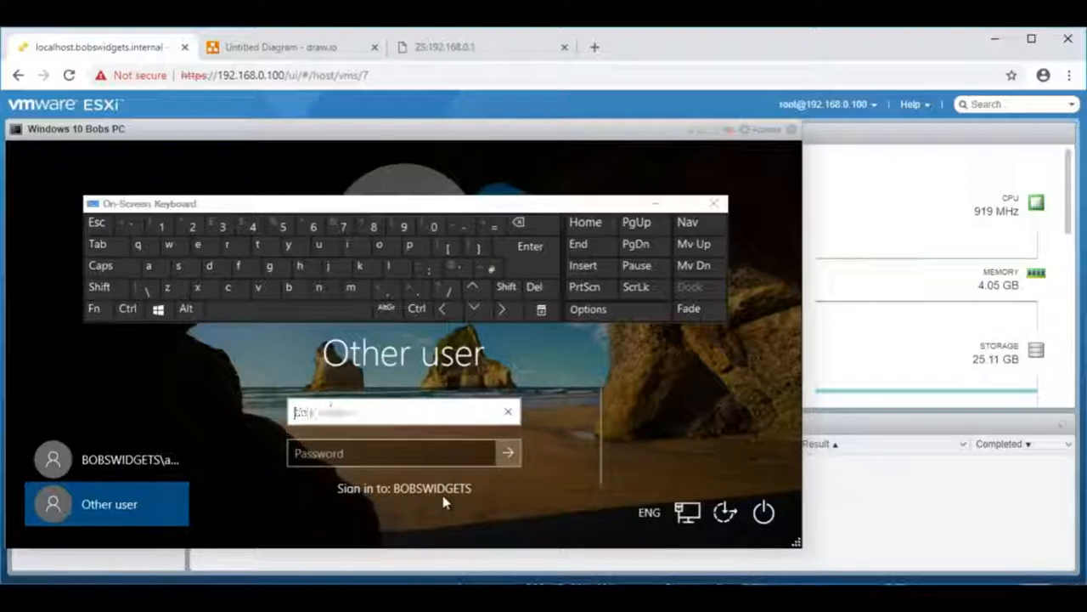
type("bobs-")
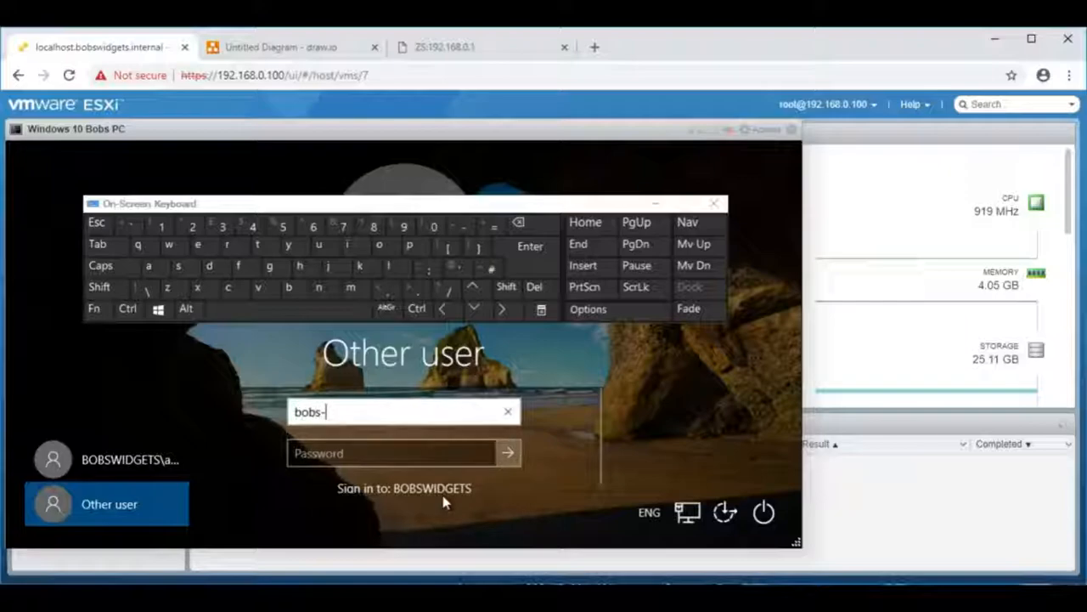
type("office-")
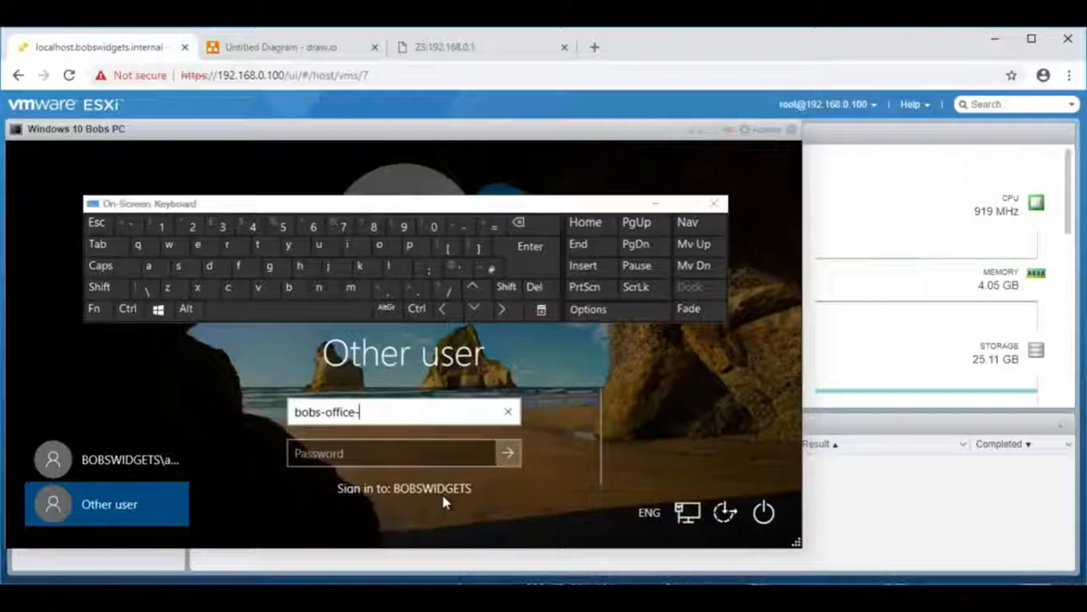
type("pc\\")
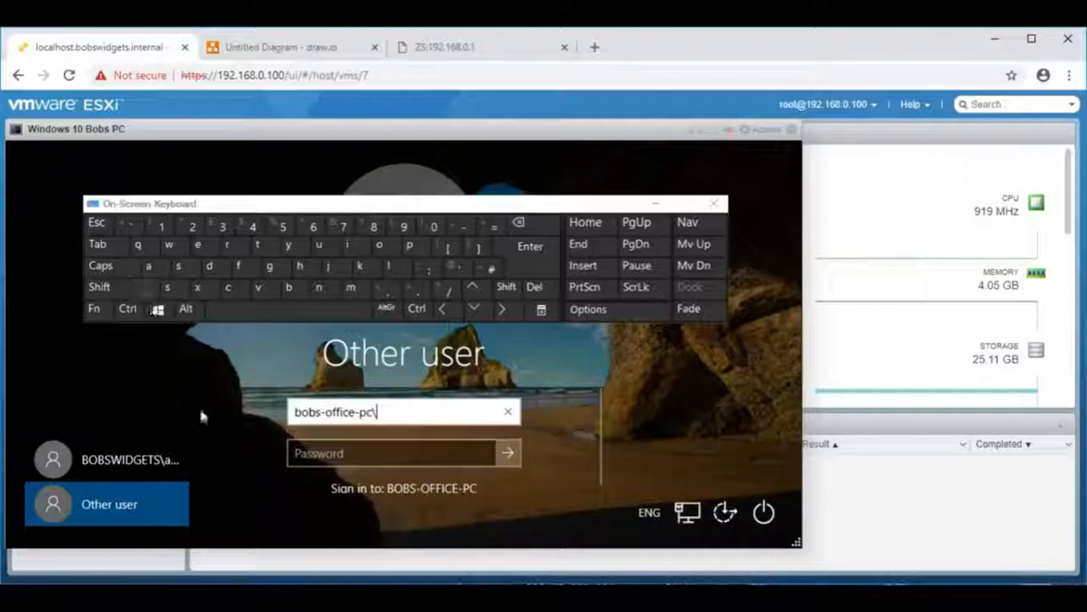
type("bob")
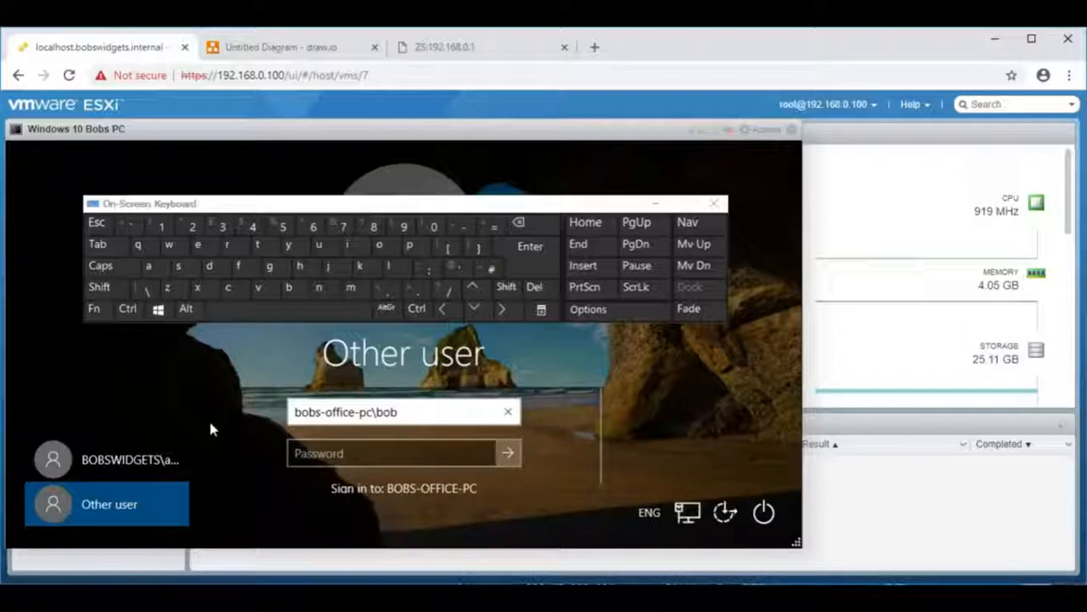
left_click(508, 452)
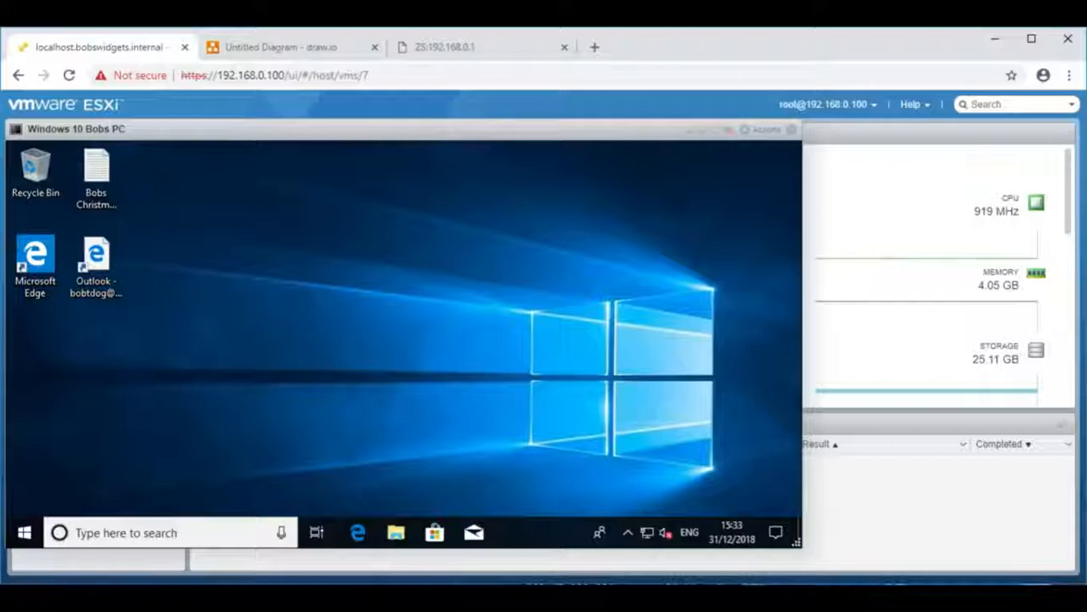
left_click(23, 532)
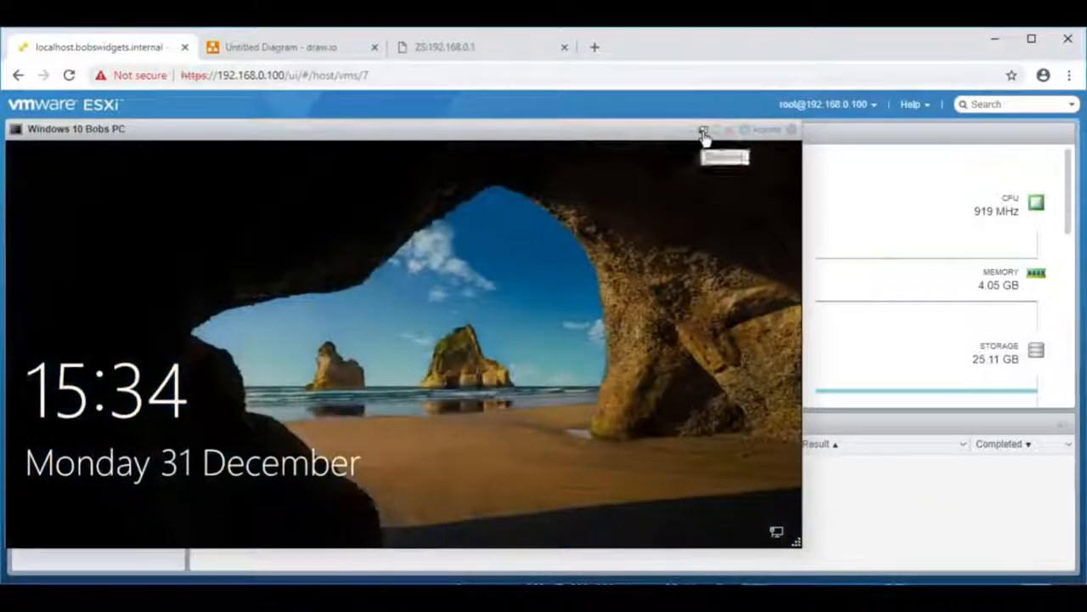
left_click(703, 129)
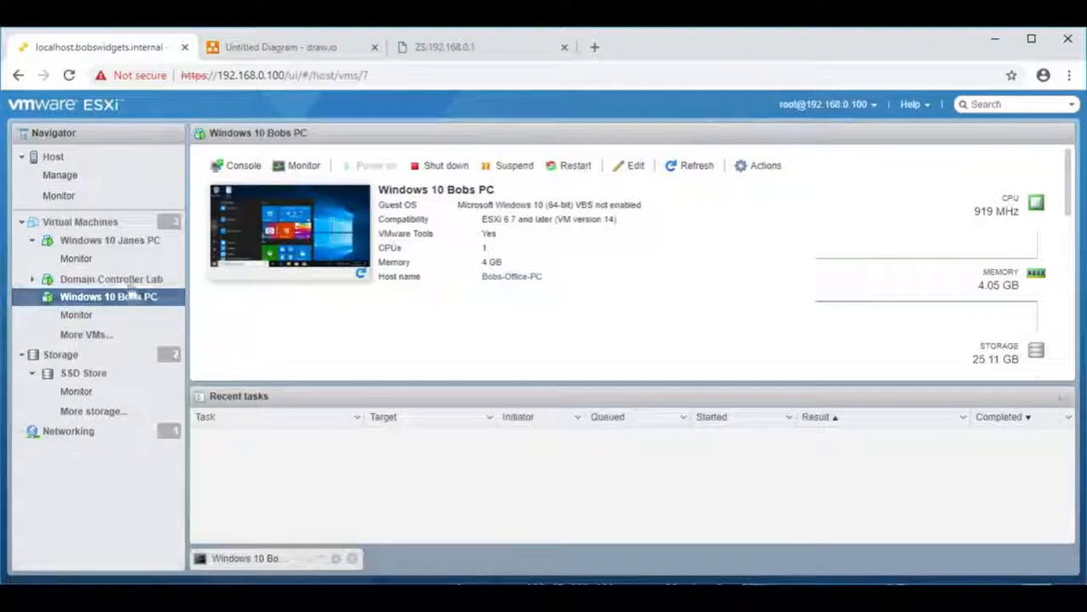
left_click(110, 240)
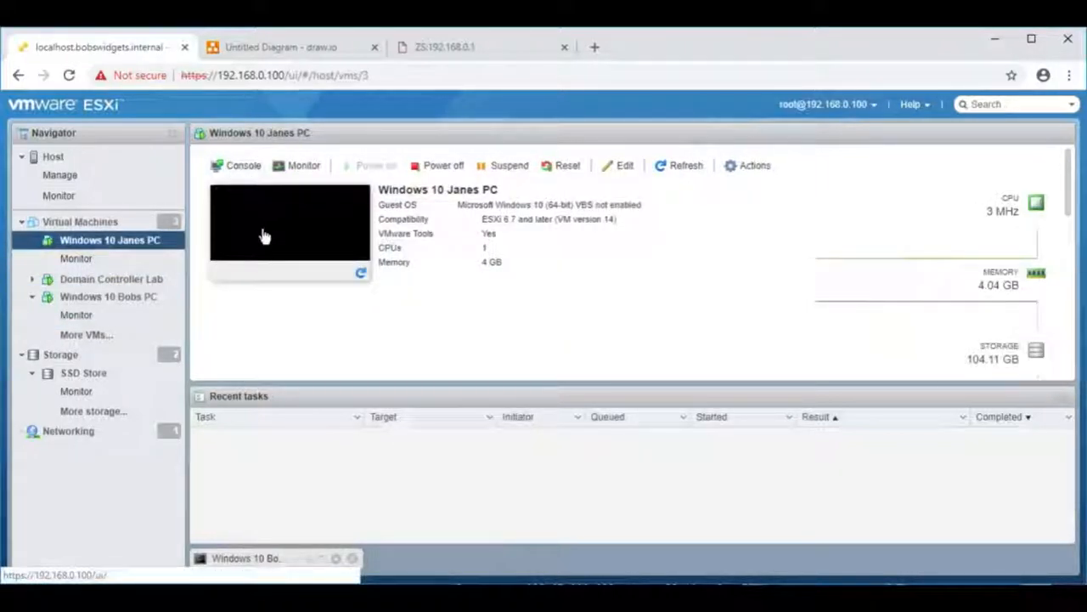
left_click(289, 222)
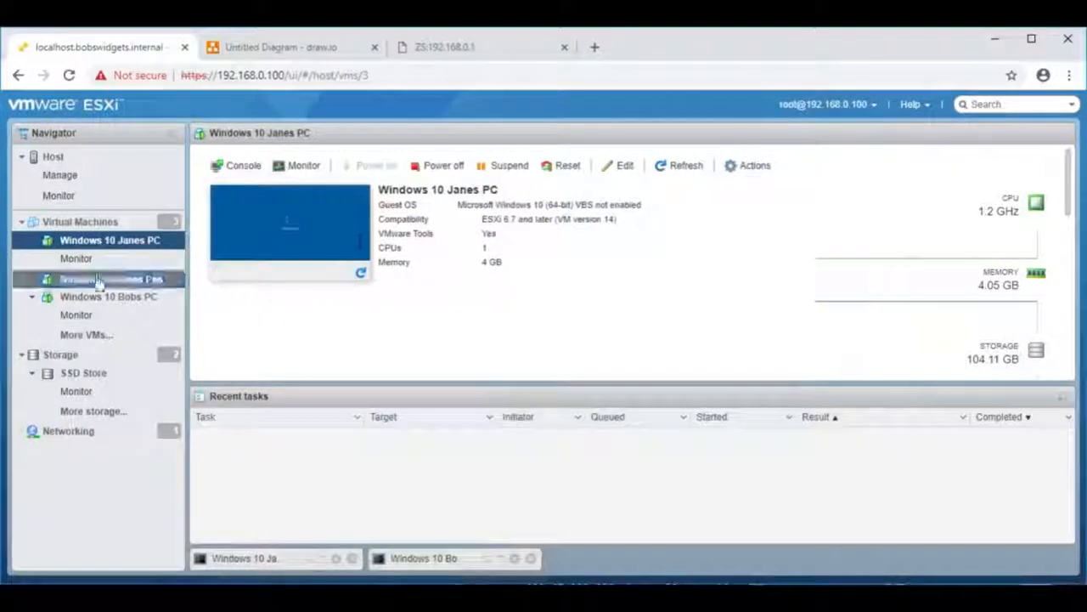
left_click(111, 279)
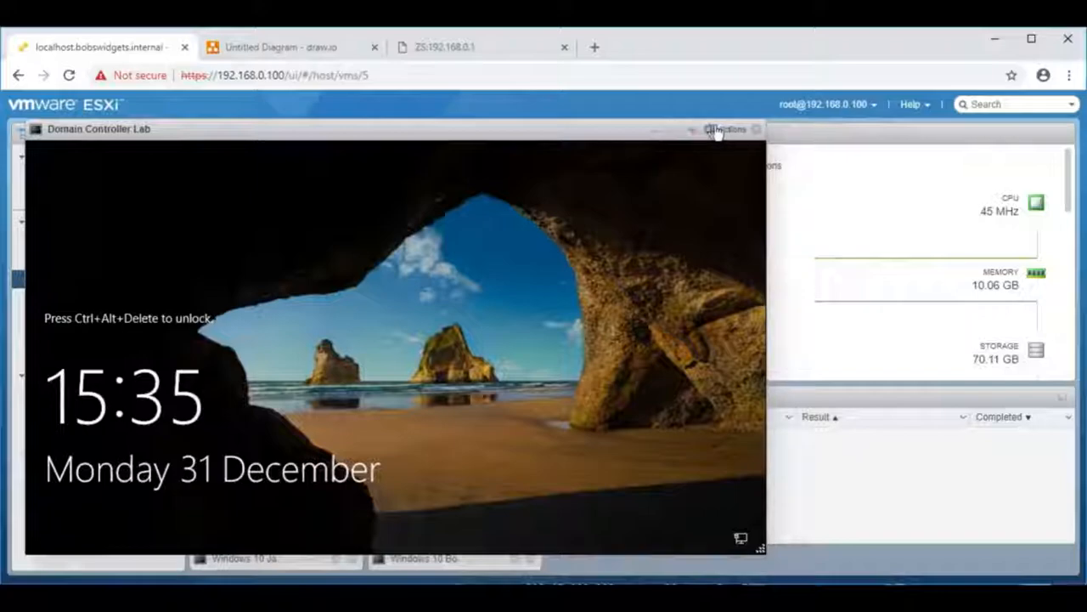
Send Ctrl-Alt-Delete to the domain controller and enter the Administrator password.
left_click(727, 128)
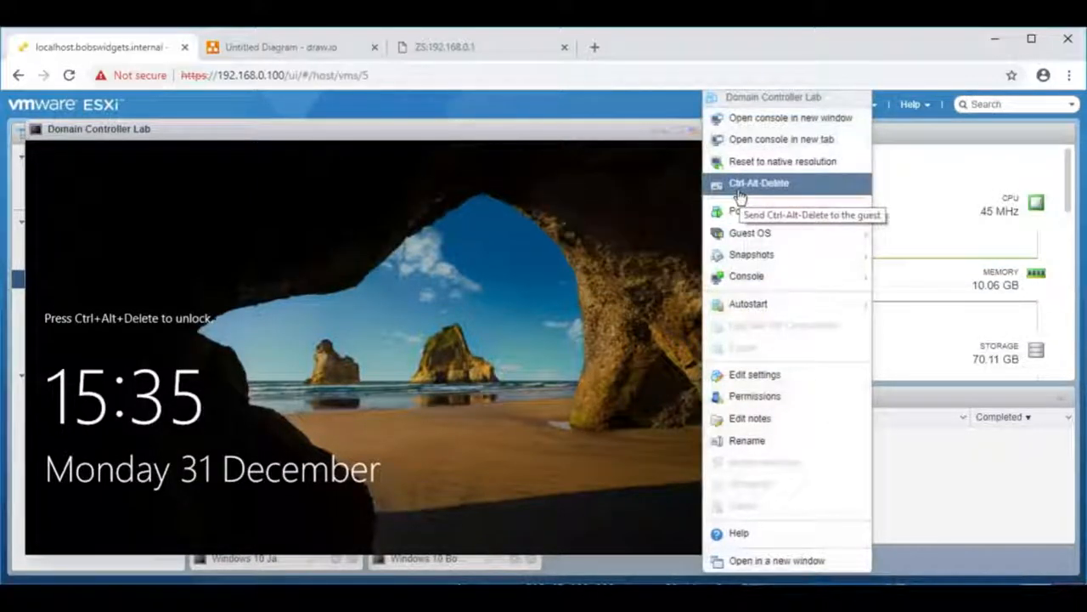
left_click(759, 182)
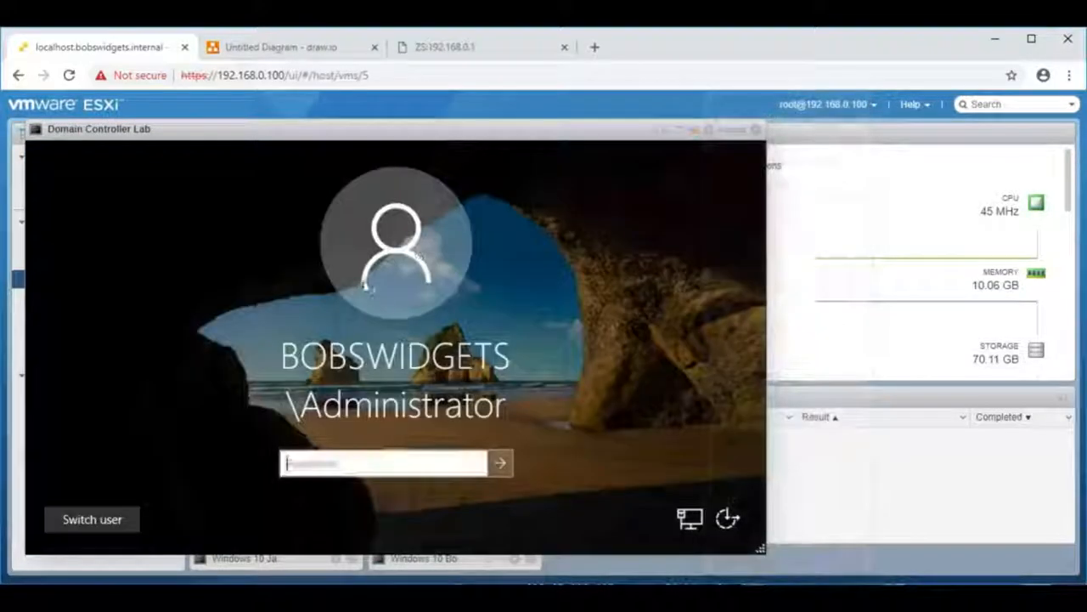
left_click(382, 462)
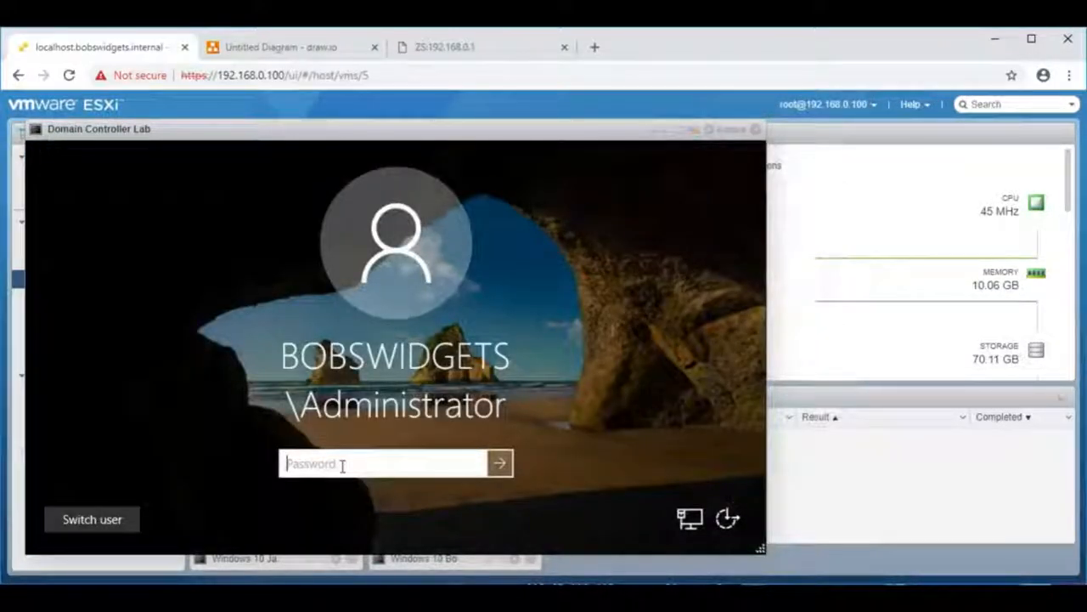
type("password")
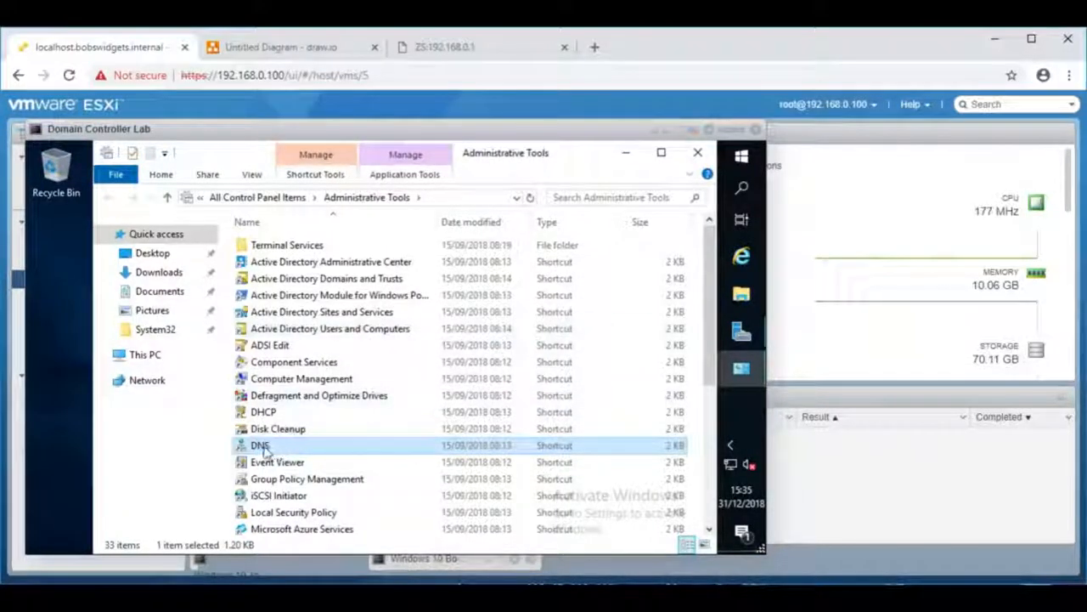
Open DNS Manager and view bobswidgets.internal's host records for Bobs-Office-PC and Jane-Office-PC.
double_click(259, 445)
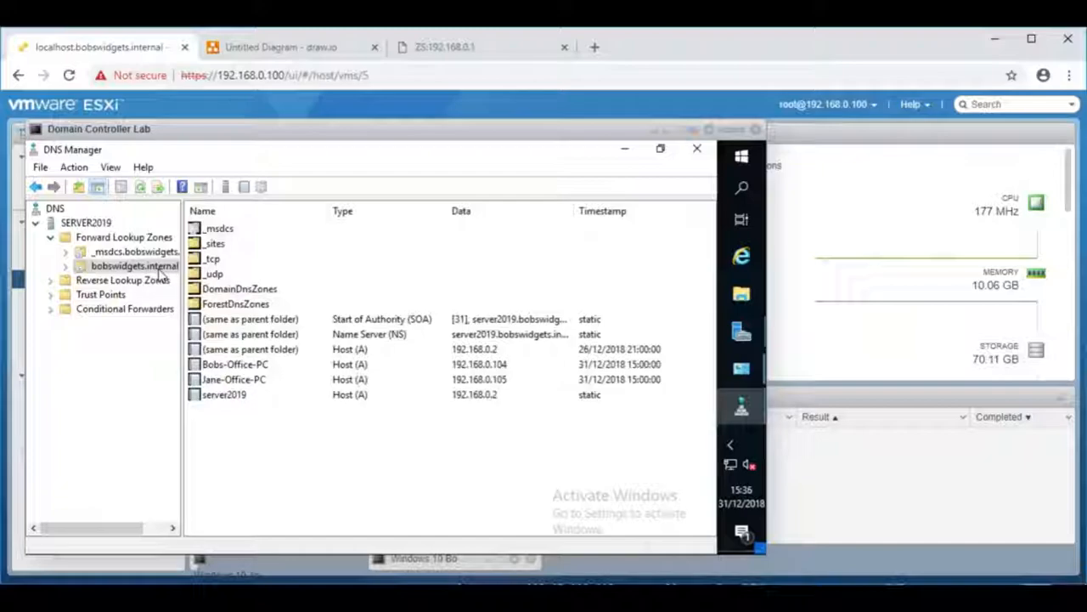
mouse_move(197, 275)
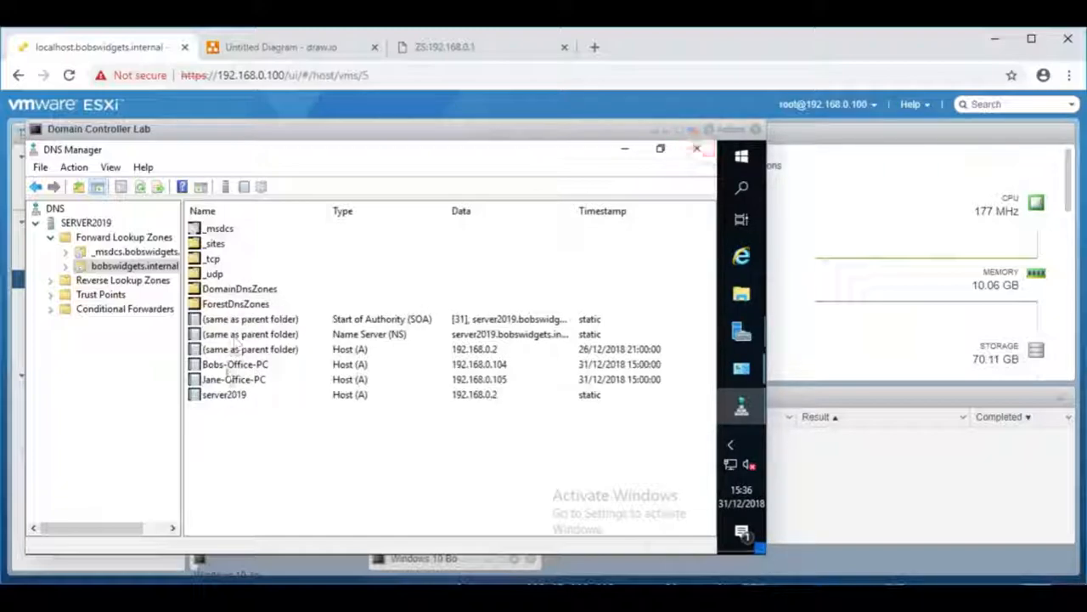
left_click(235, 364)
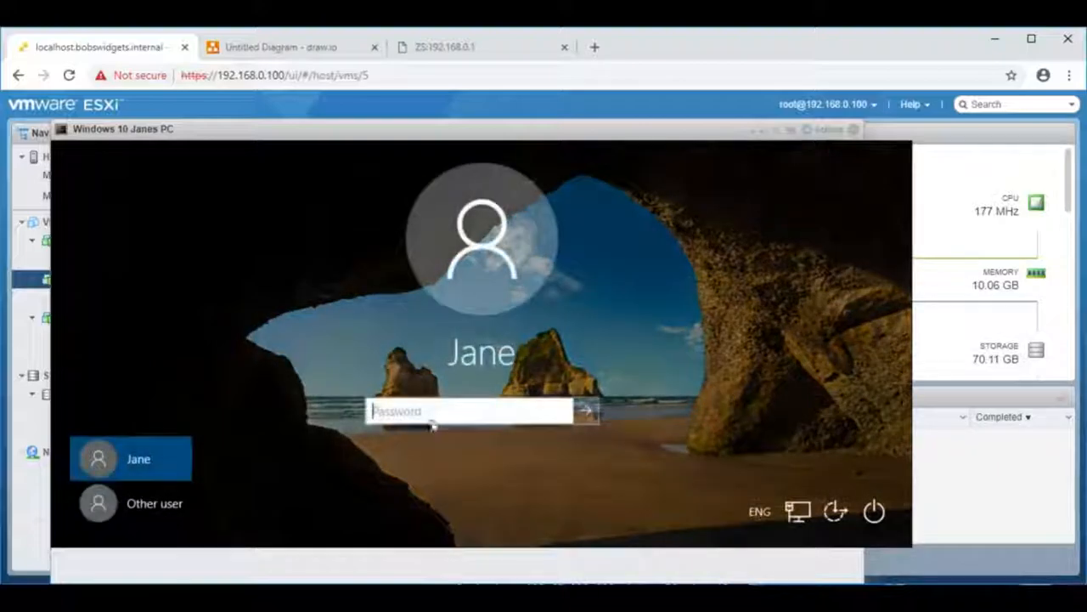
left_click(155, 503)
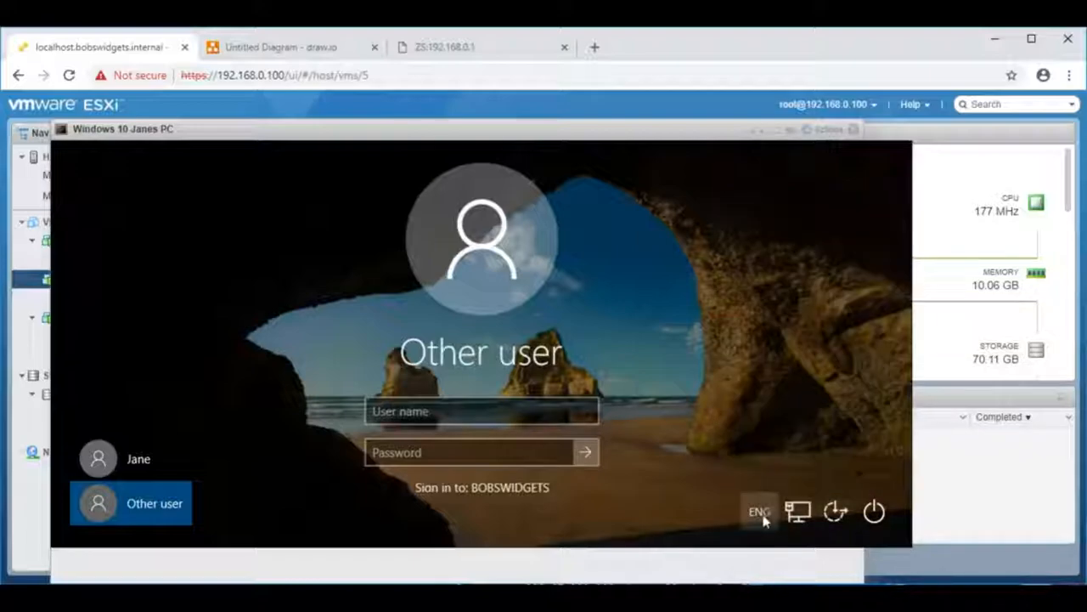
left_click(759, 512)
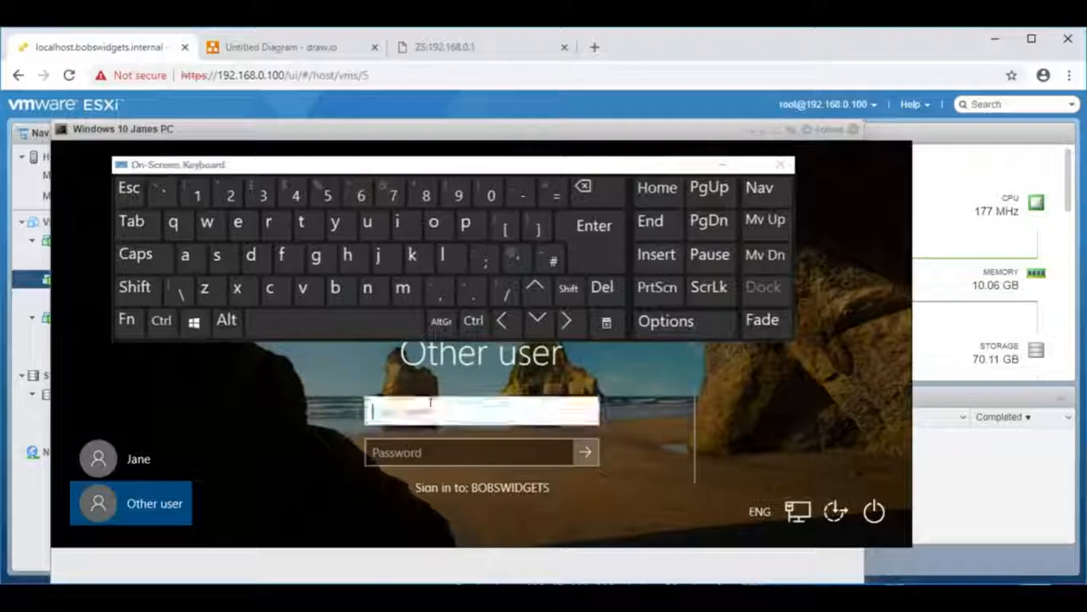
type("adminis")
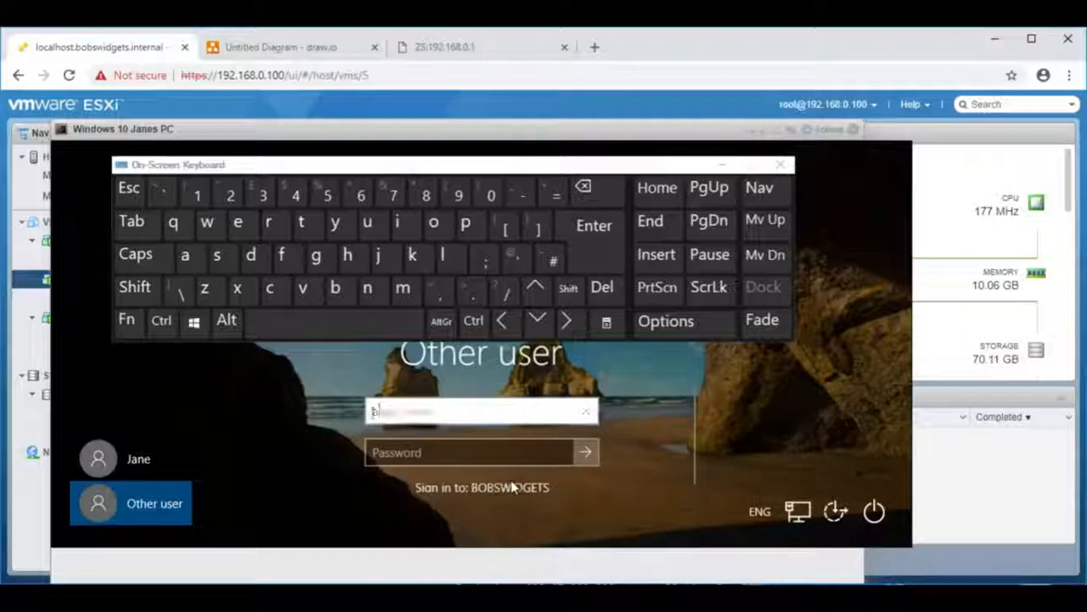
type("bobb")
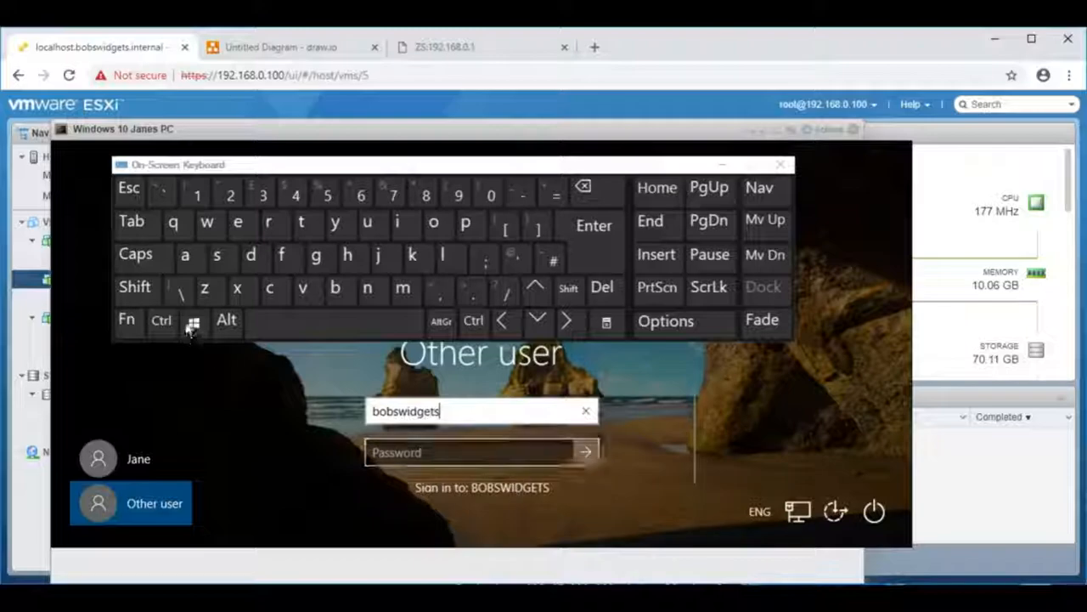
type("\\administrator")
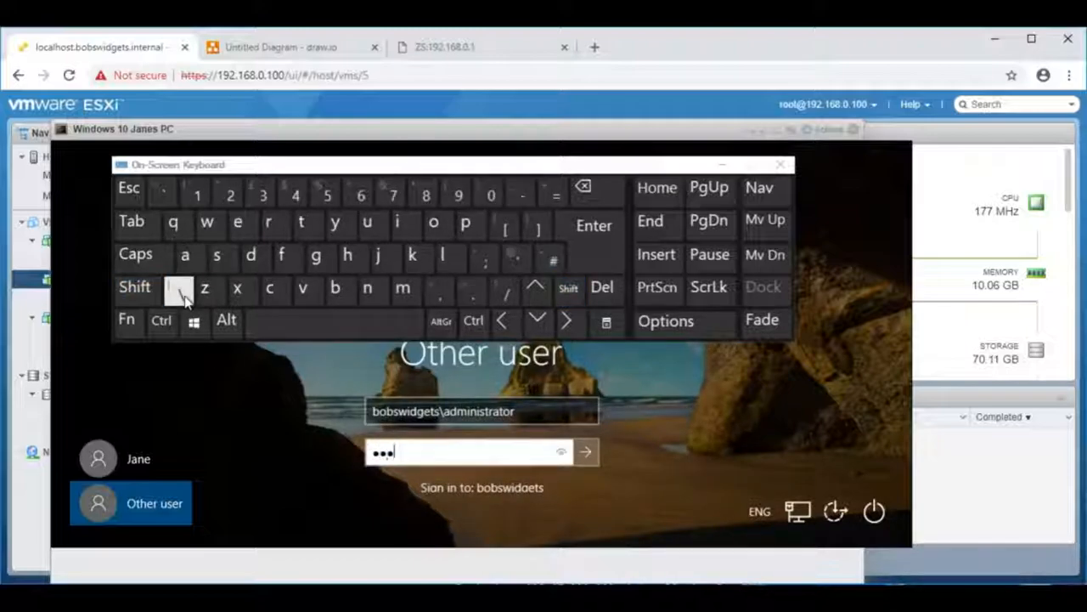
left_click(134, 286)
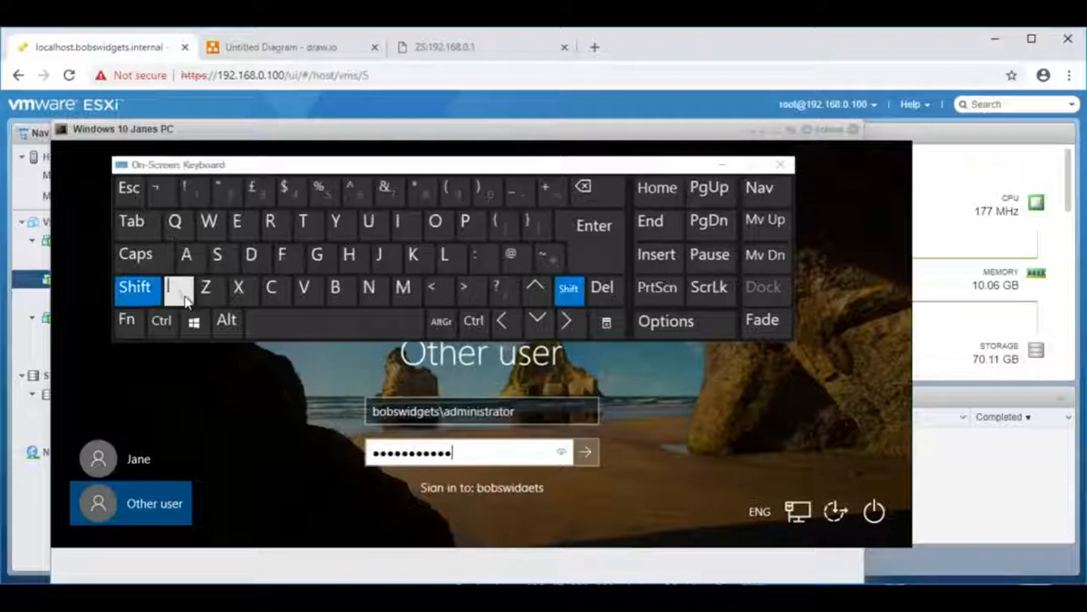
left_click(586, 451)
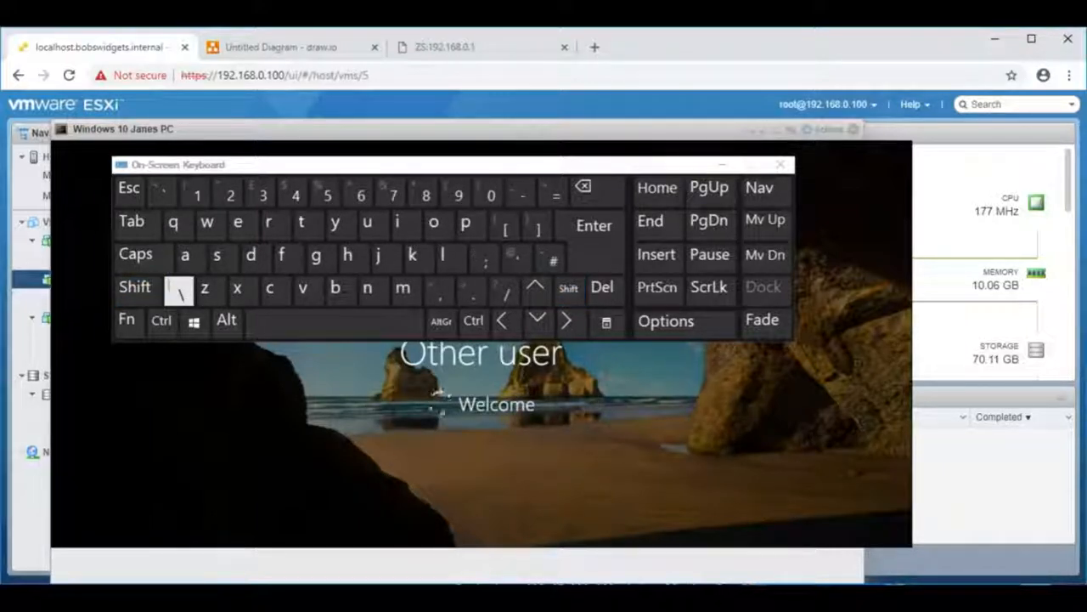
left_click(779, 164)
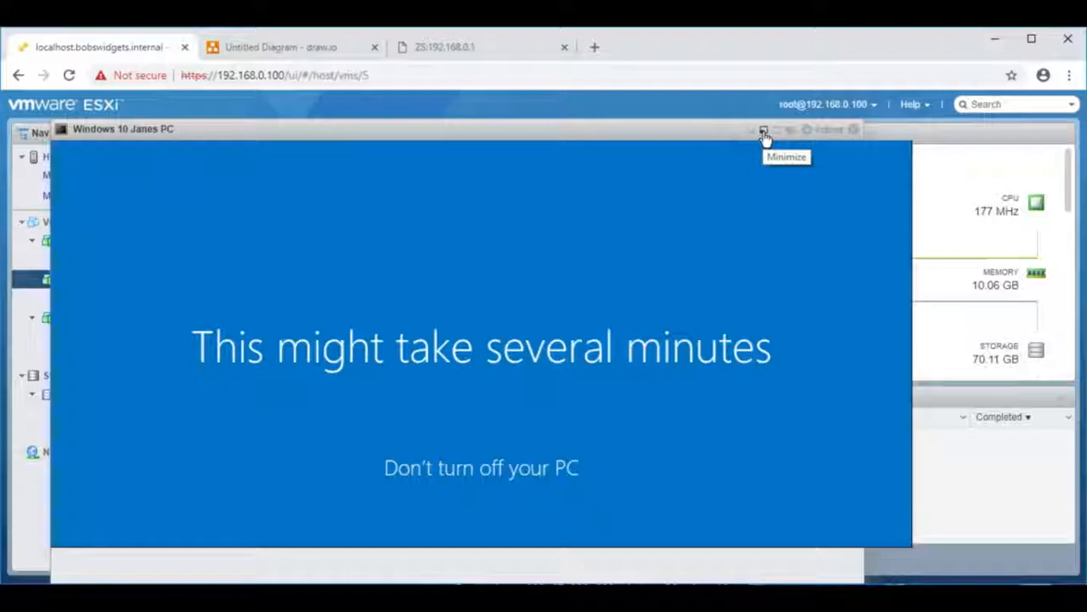
left_click(764, 130)
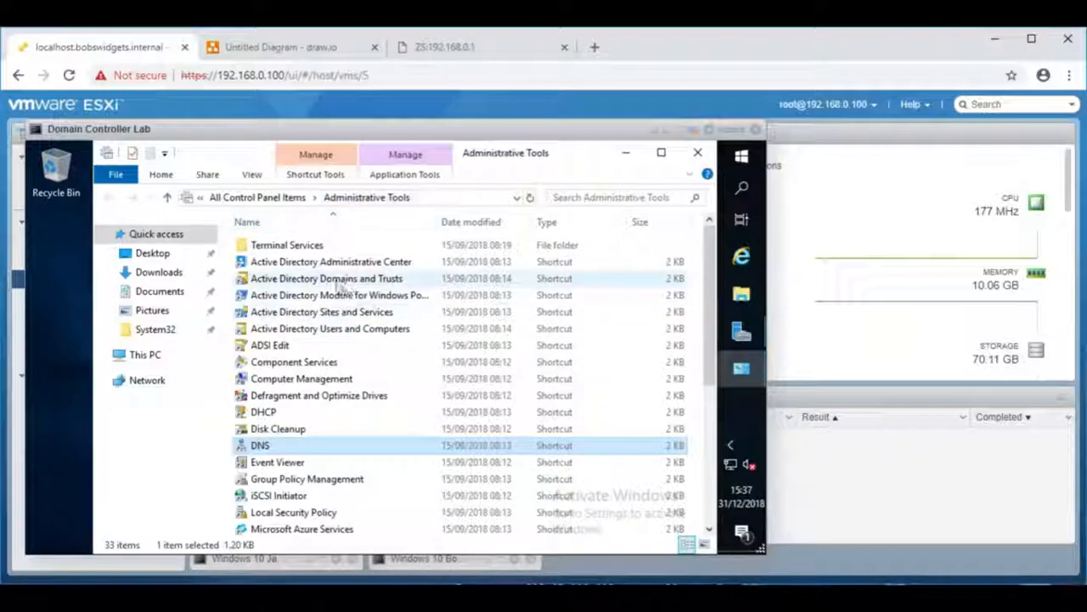
Open Active Directory Users and Computers and browse bobswidgets.internal's Computers and Users containers.
left_click(331, 329)
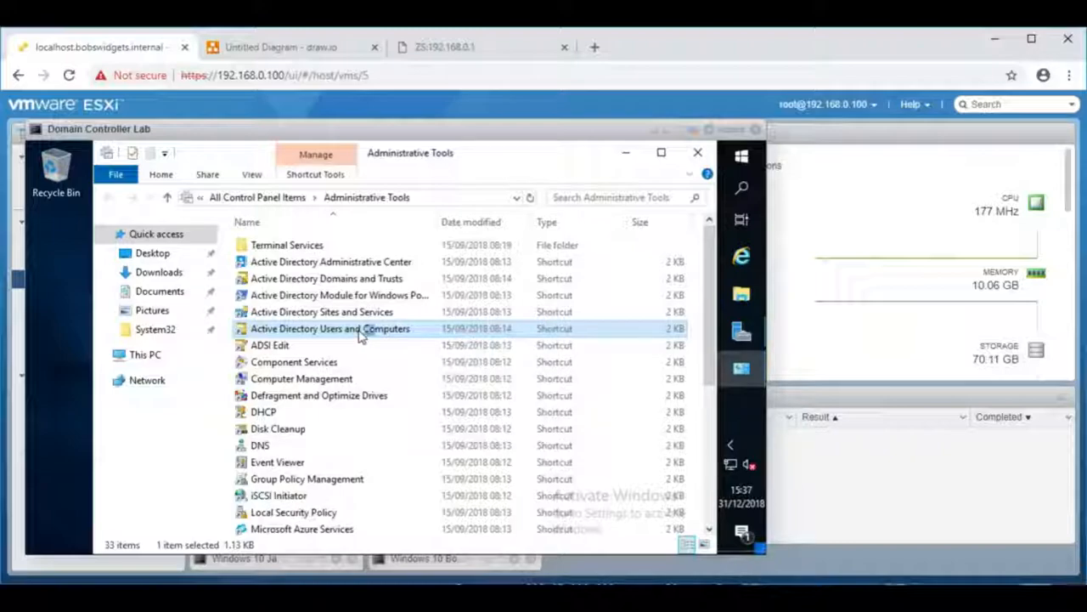
double_click(330, 328)
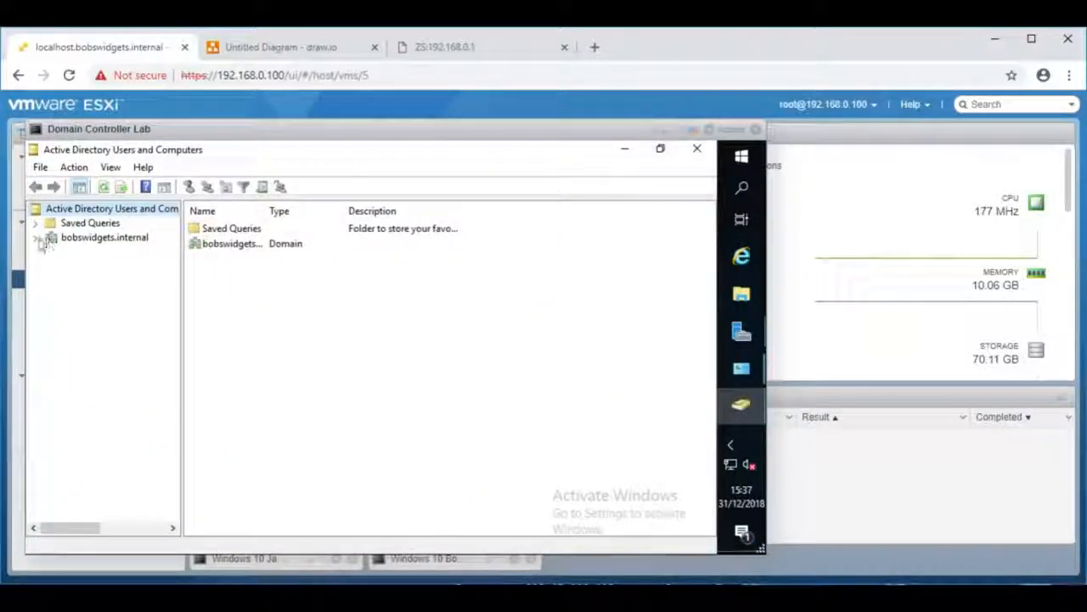
left_click(50, 237)
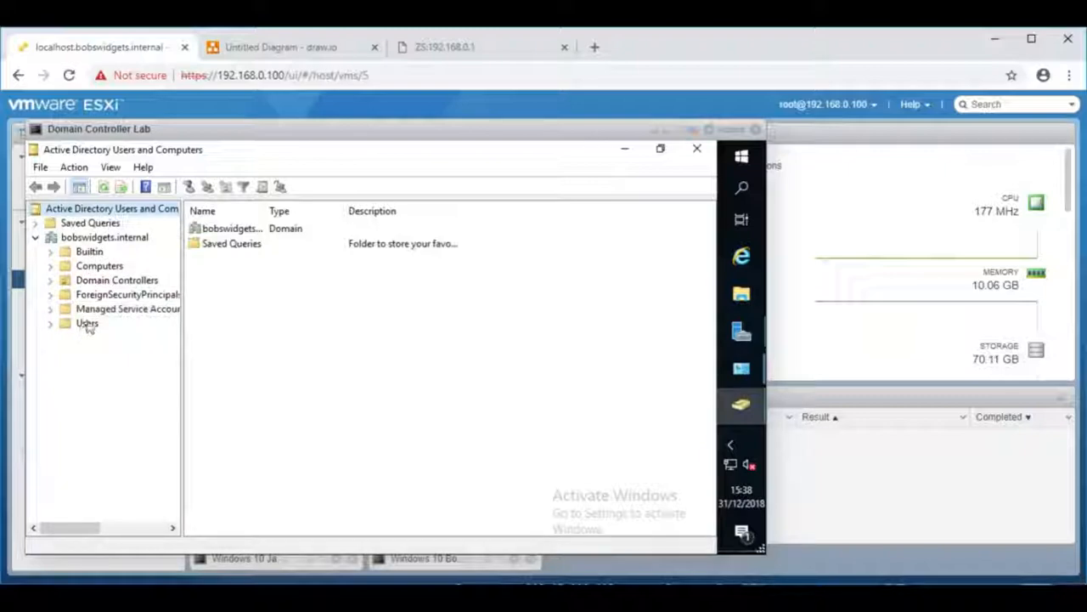
left_click(99, 265)
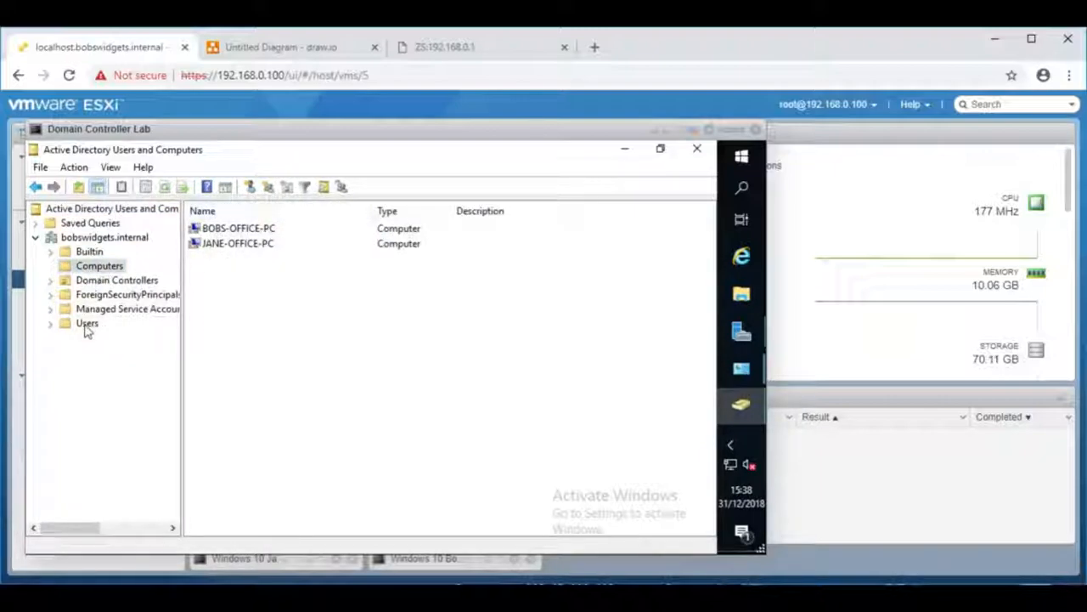
left_click(86, 323)
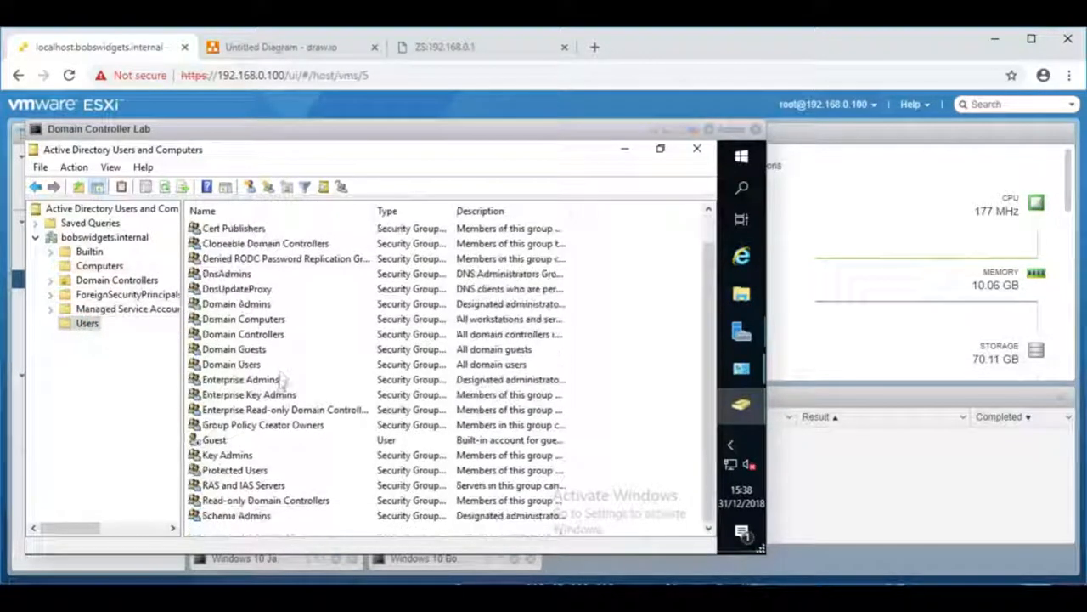
left_click(104, 236)
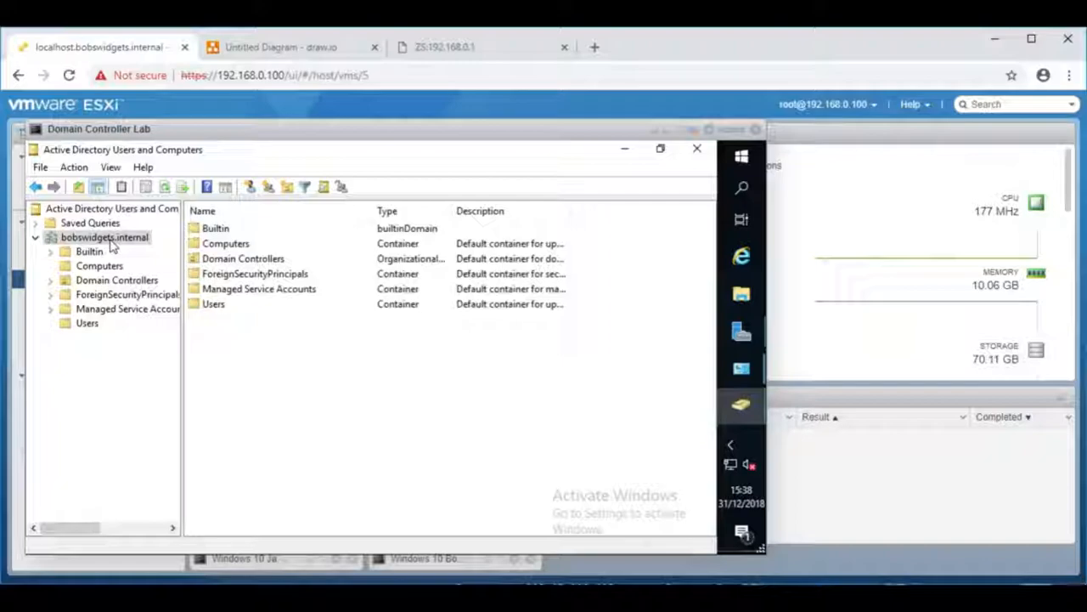
mouse_move(109, 251)
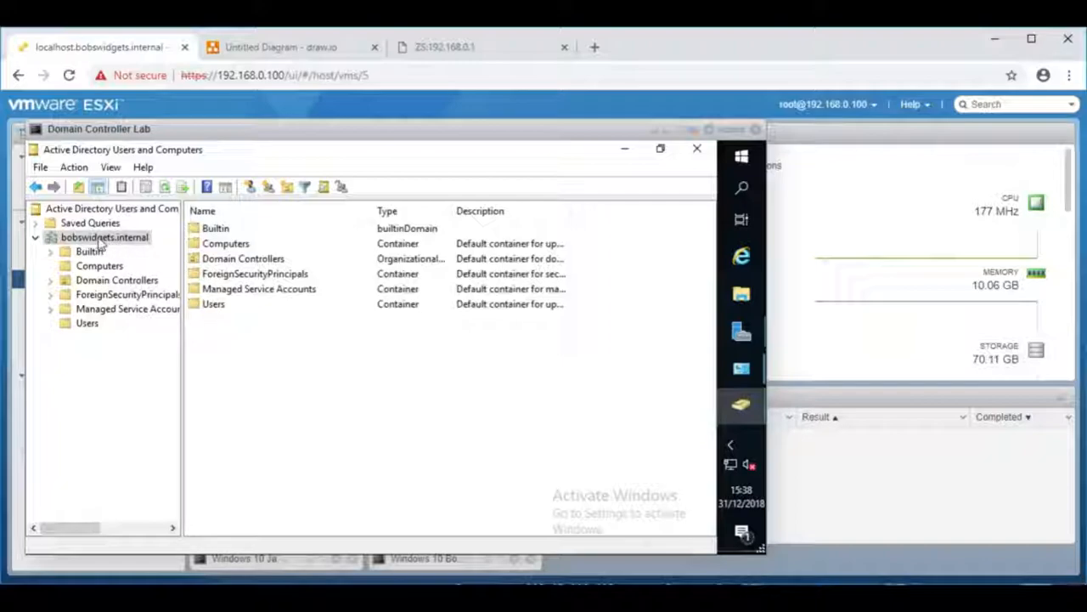
Add the Bobs Widgets organizational unit at the top of bobswidgets.internal.
right_click(104, 237)
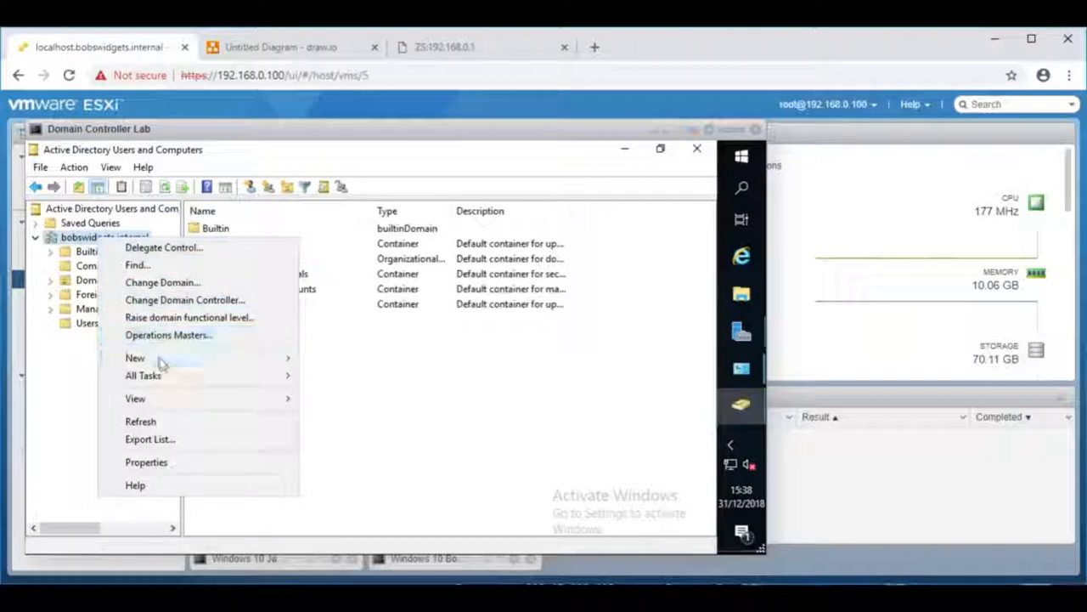
mouse_move(134, 358)
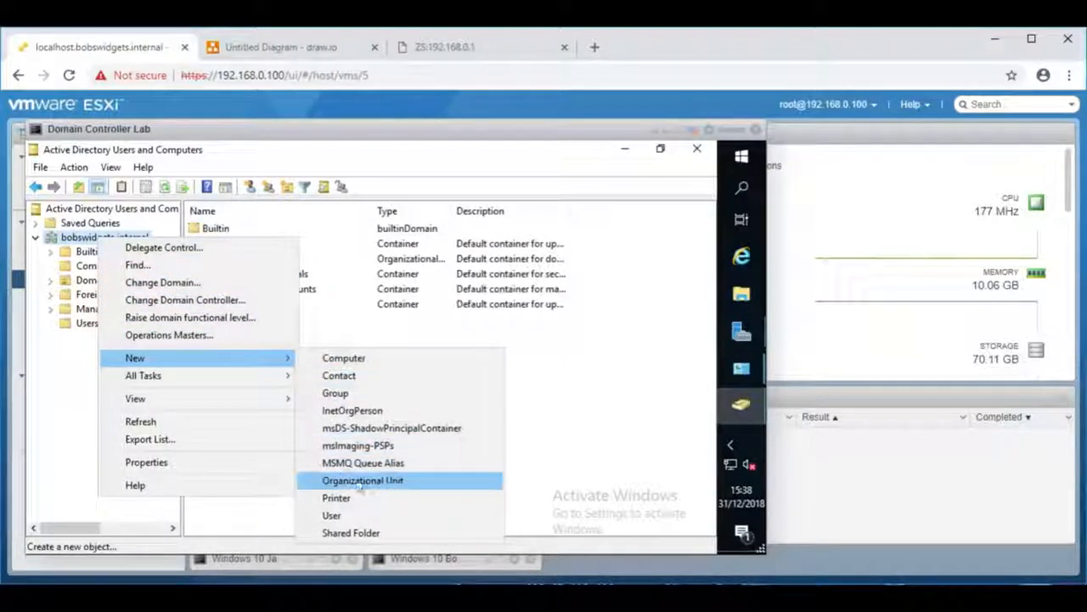
left_click(363, 480)
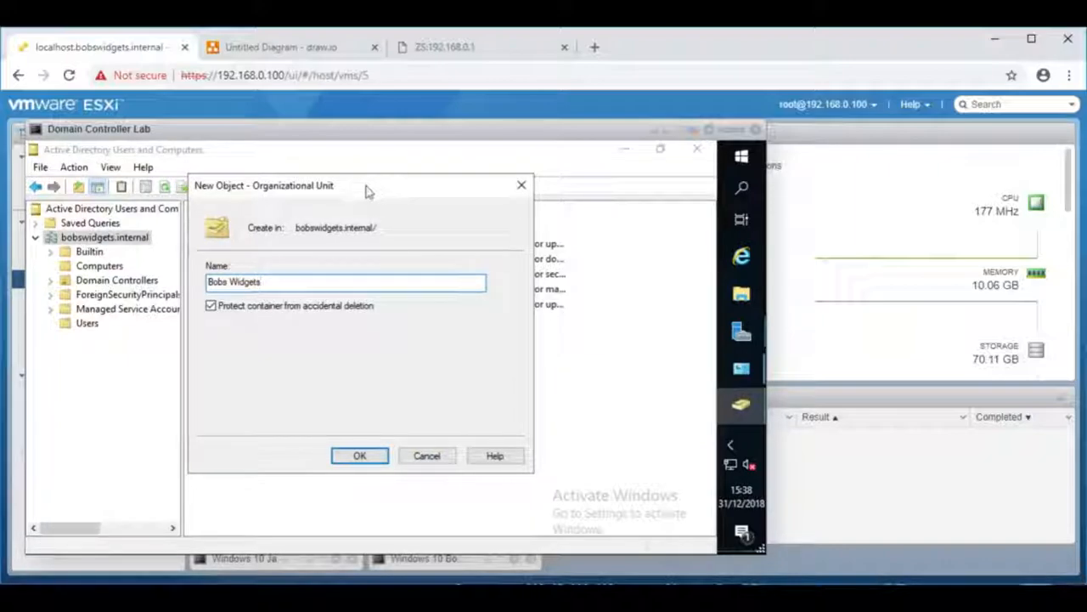
left_click(360, 455)
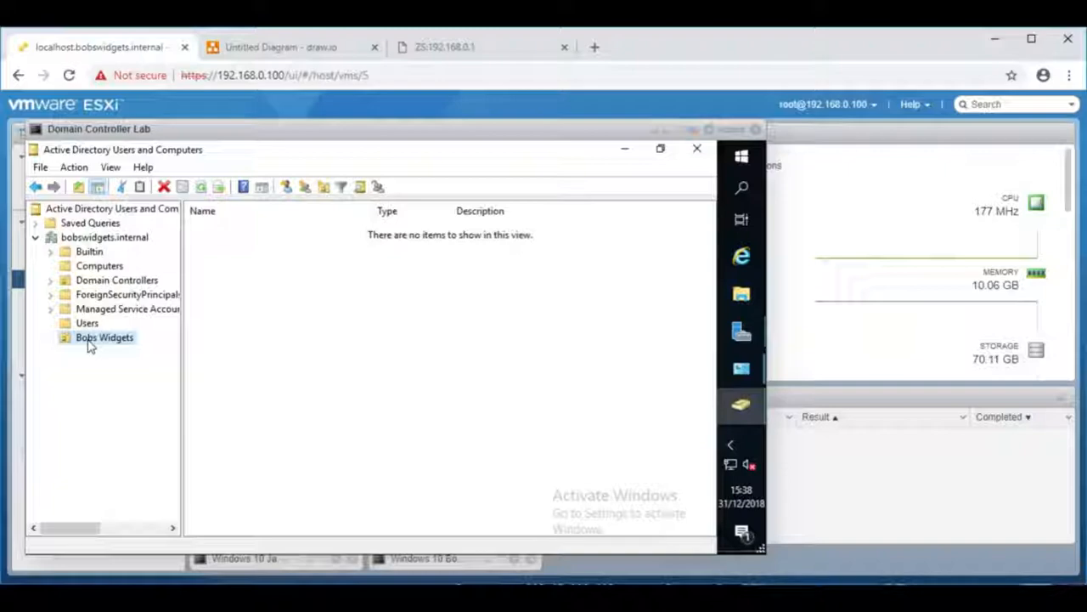
Create Company Computers and Computer Users organizational units under Bobs Widgets.
right_click(105, 338)
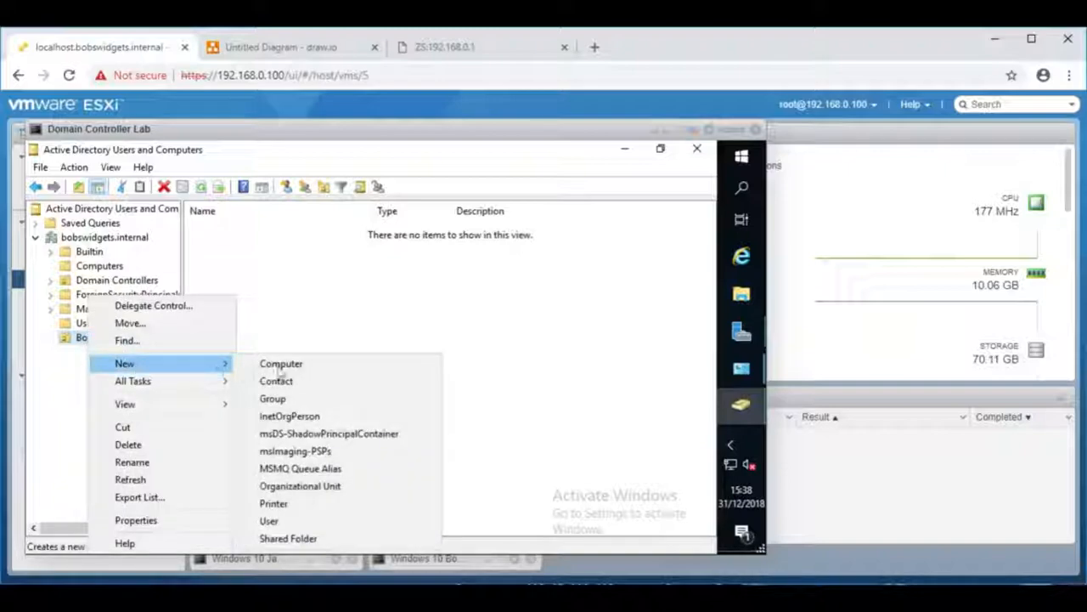
left_click(300, 485)
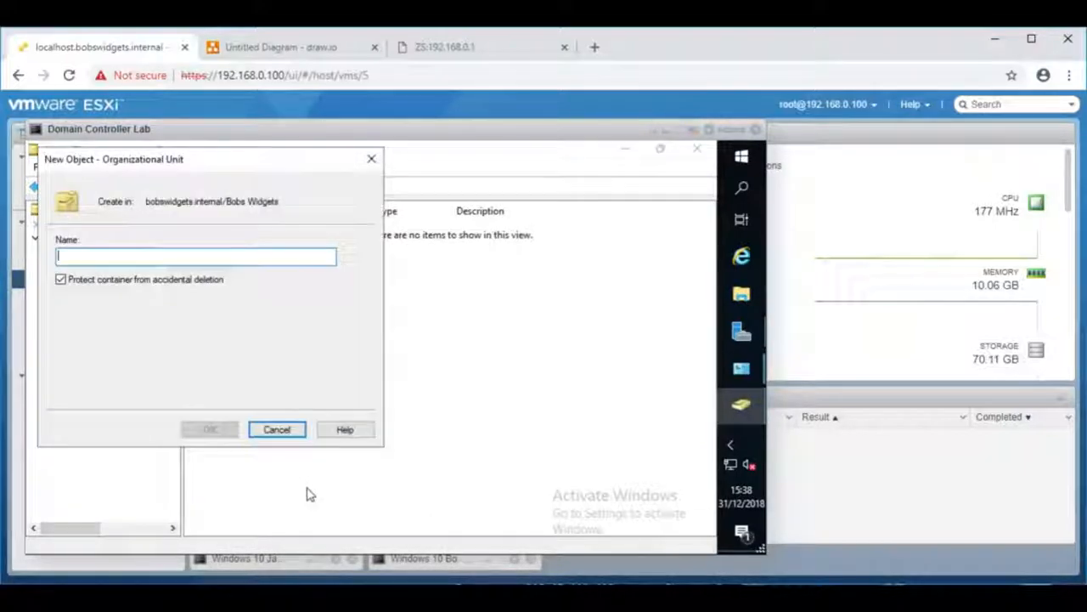
type("Comp")
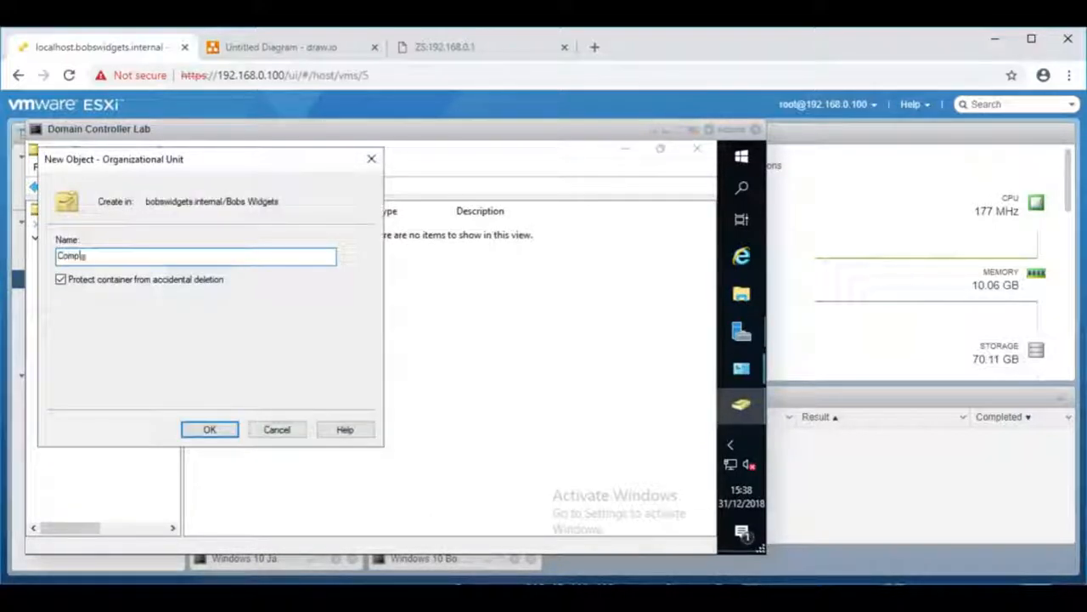
left_click(210, 429)
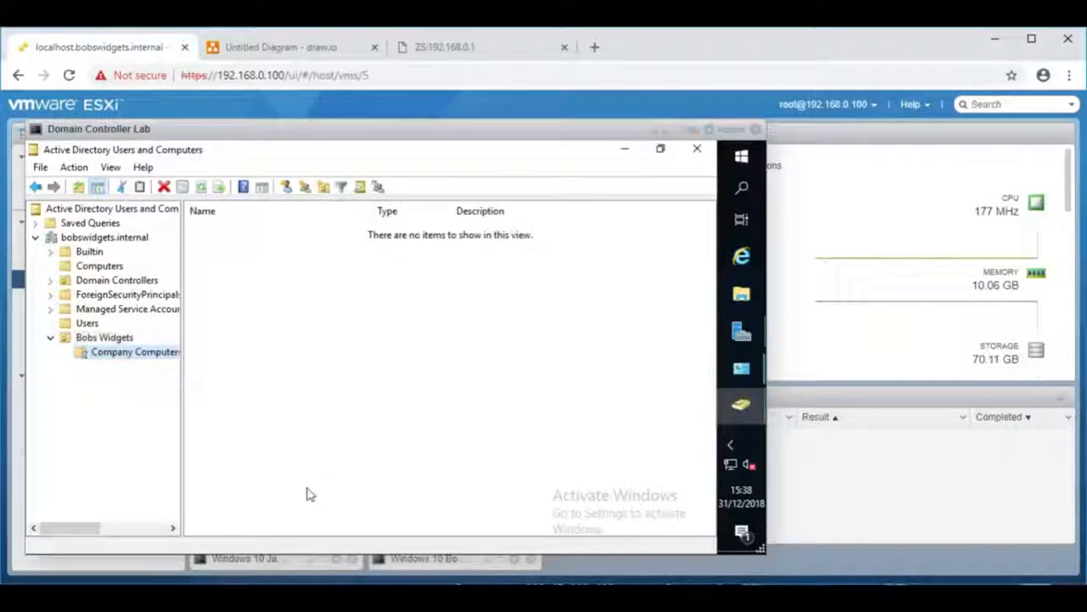
mouse_move(185, 340)
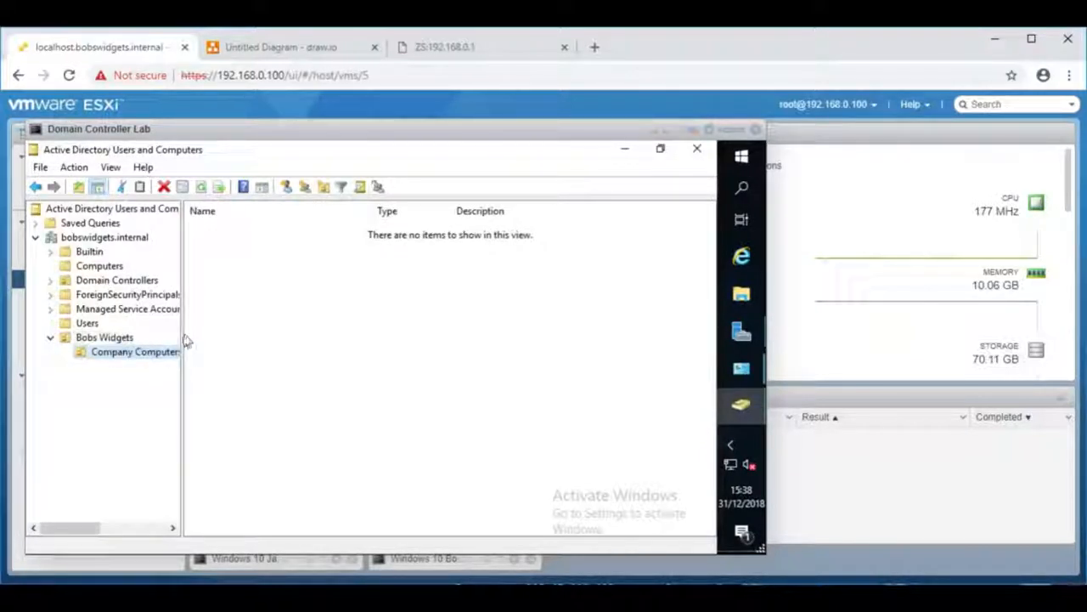
right_click(134, 351)
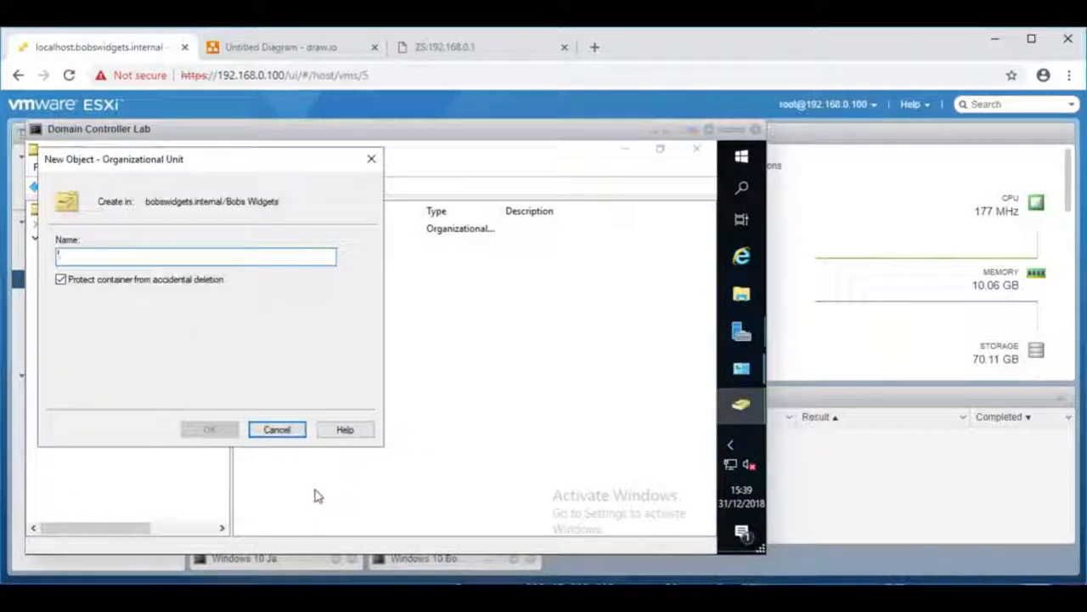
type("Computer Users")
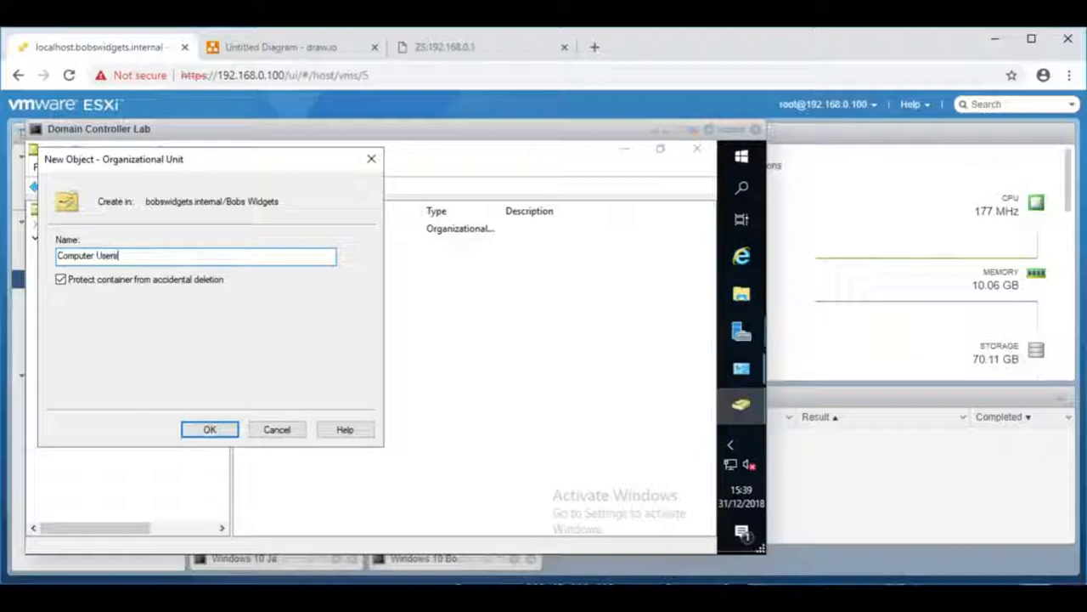
left_click(210, 429)
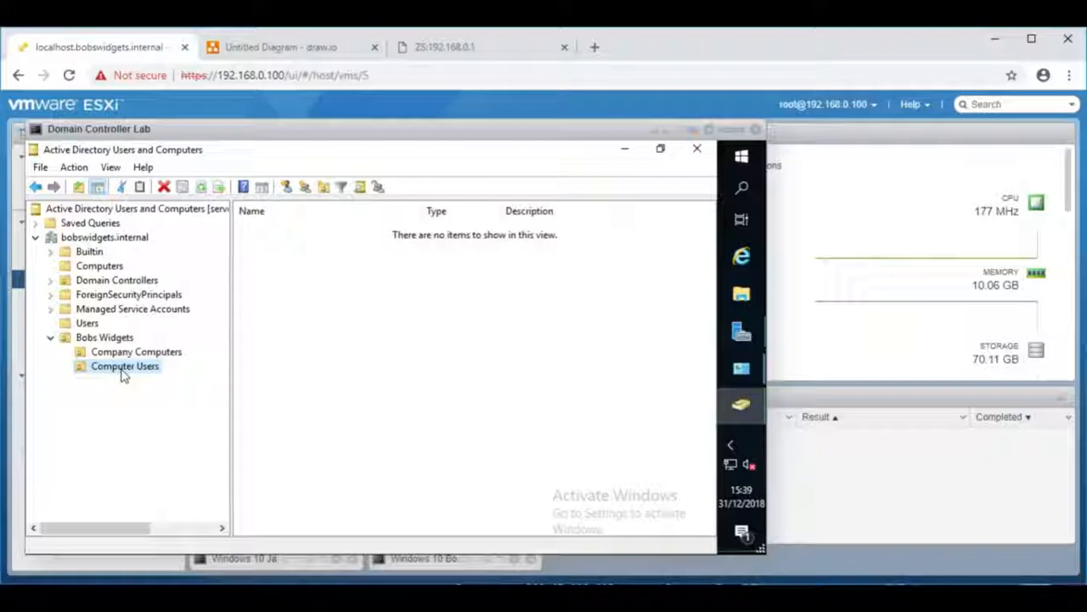
Add the Warehouse Workers unit inside Computer Users and open it.
right_click(125, 365)
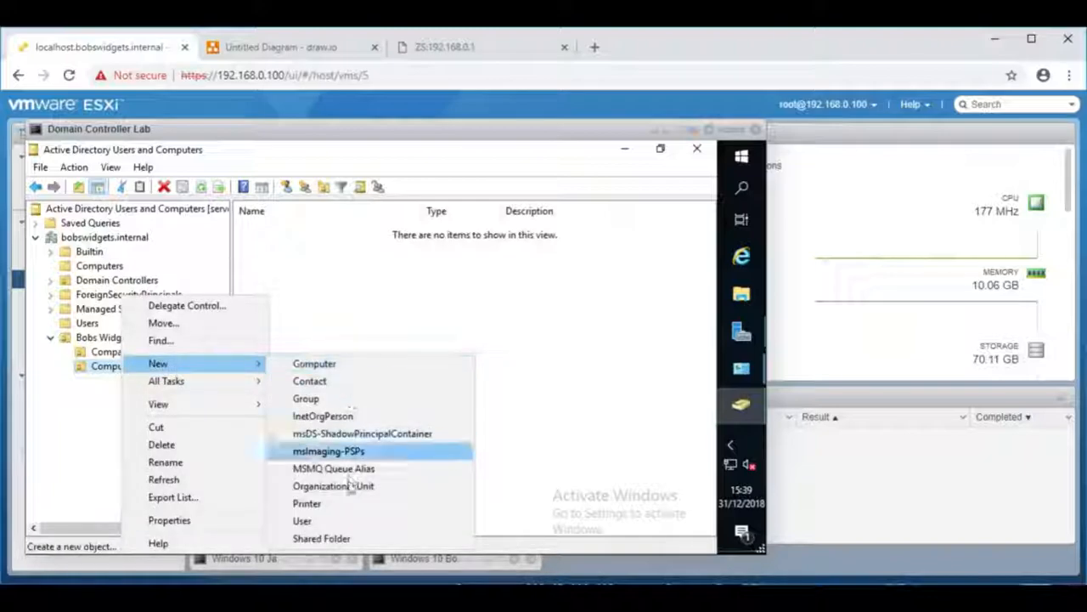
left_click(333, 485)
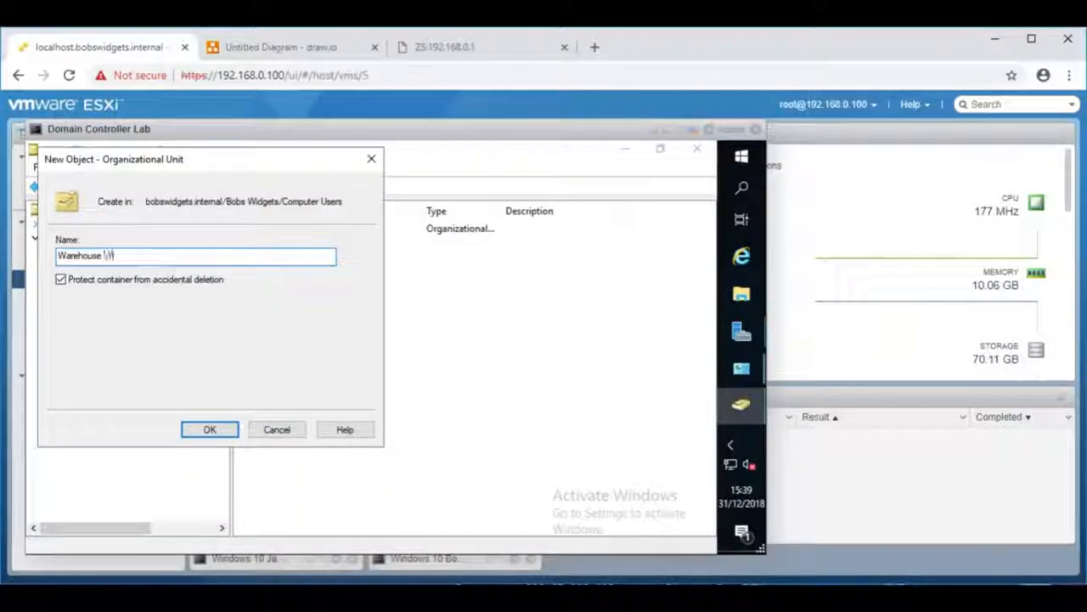
left_click(209, 429)
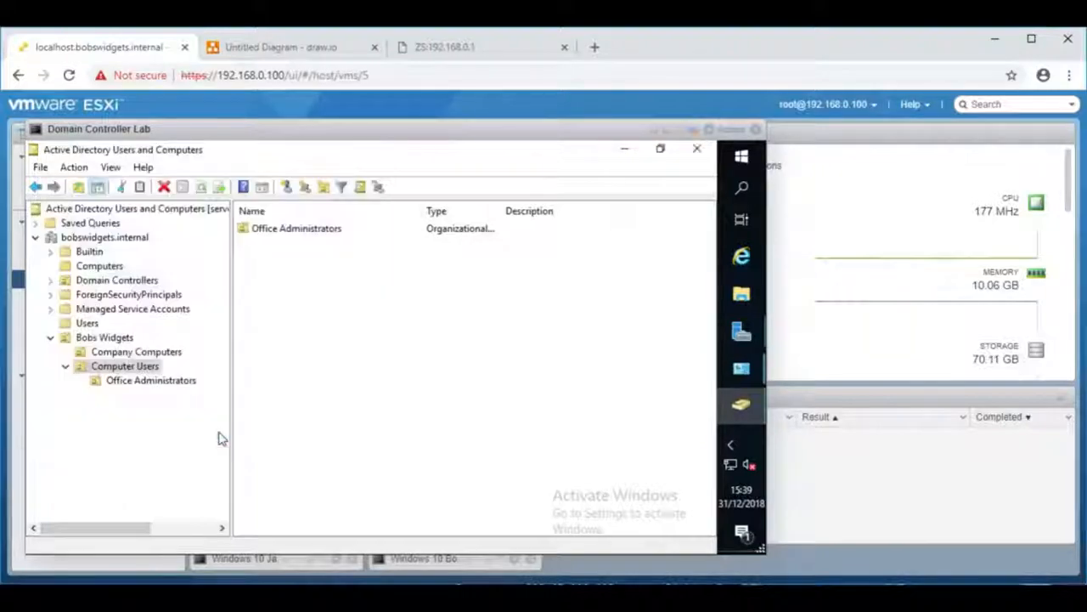
left_click(148, 394)
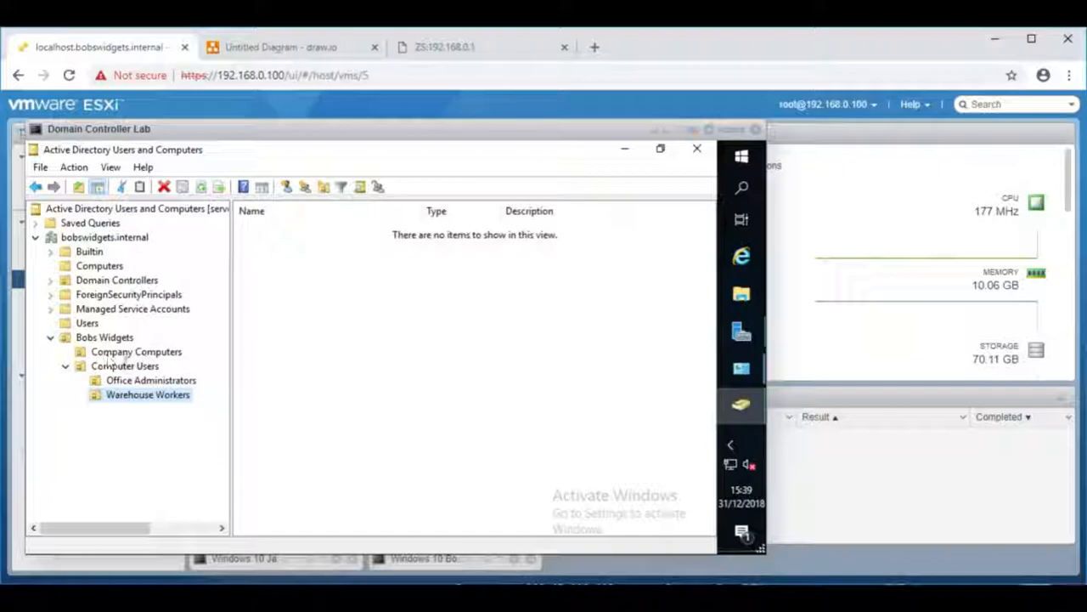
Create Warehouse Computers and Office Computers units inside Company Computers.
left_click(136, 351)
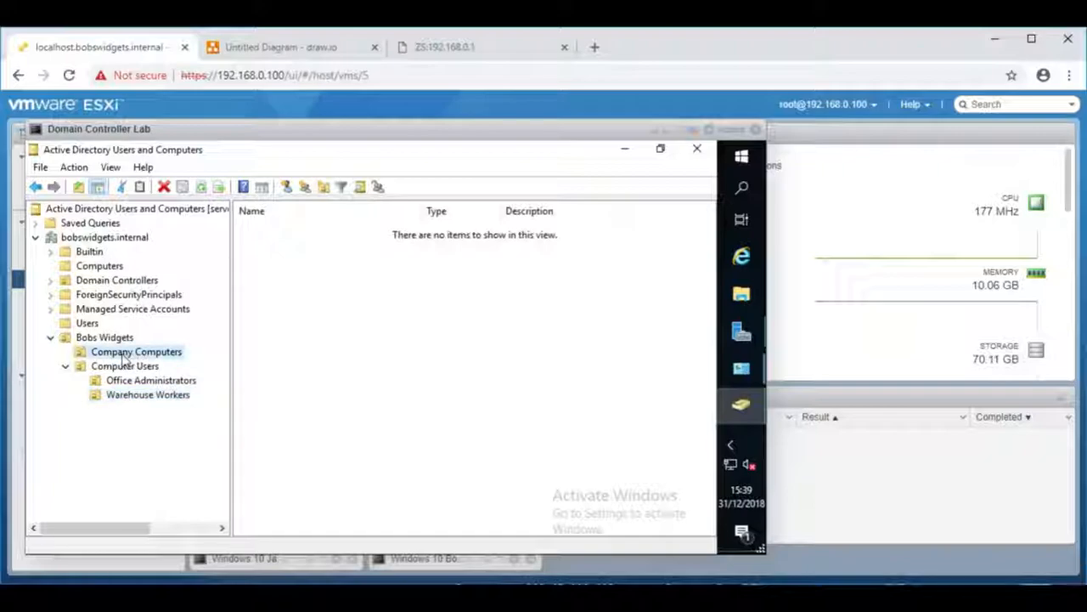
right_click(125, 365)
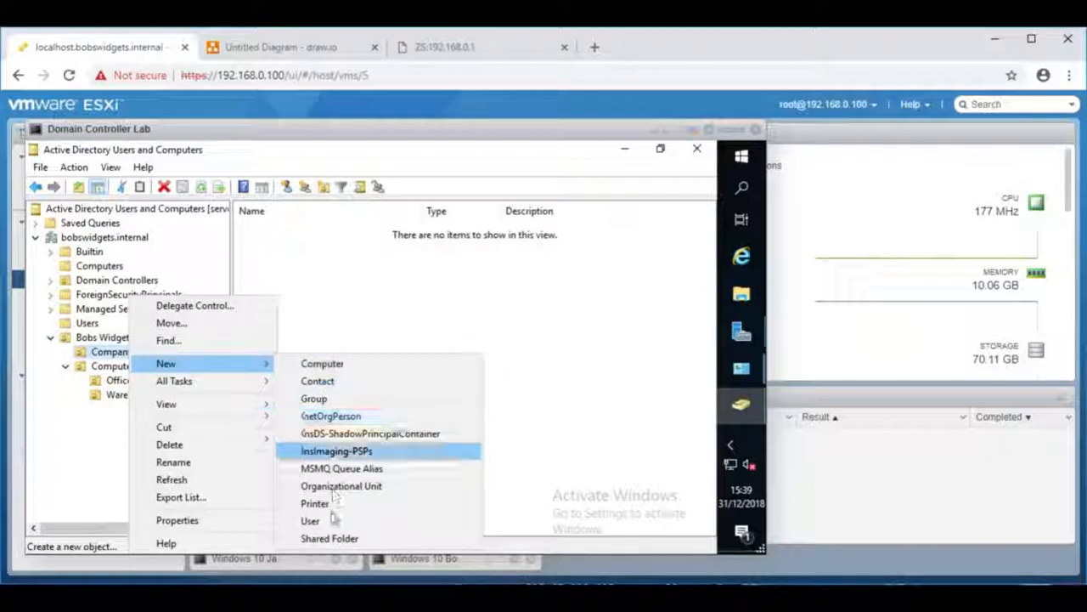
left_click(341, 485)
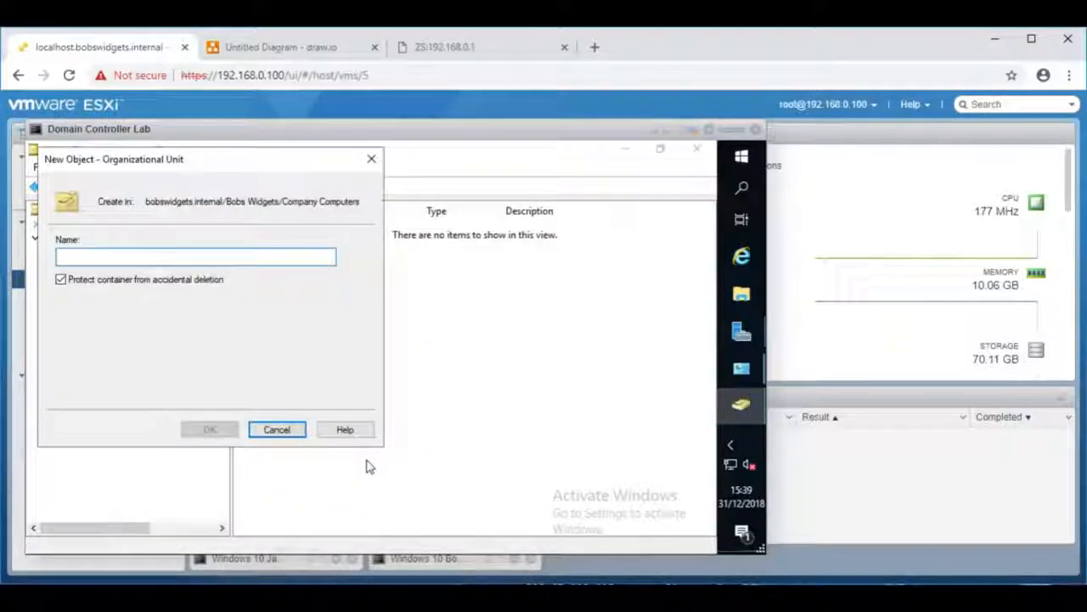
type("Warehouse")
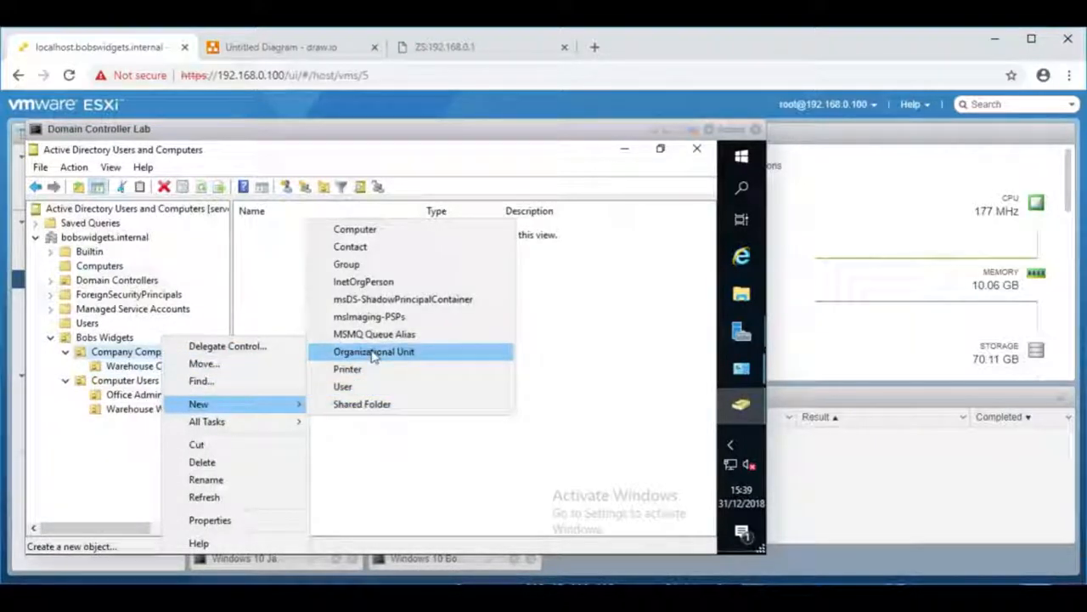
left_click(374, 350)
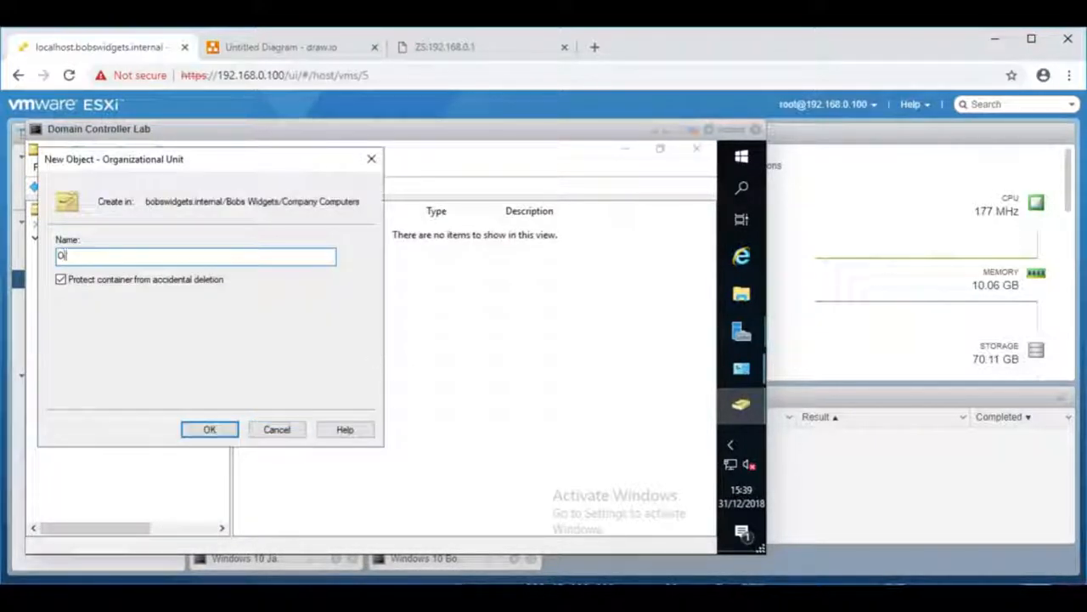
left_click(210, 429)
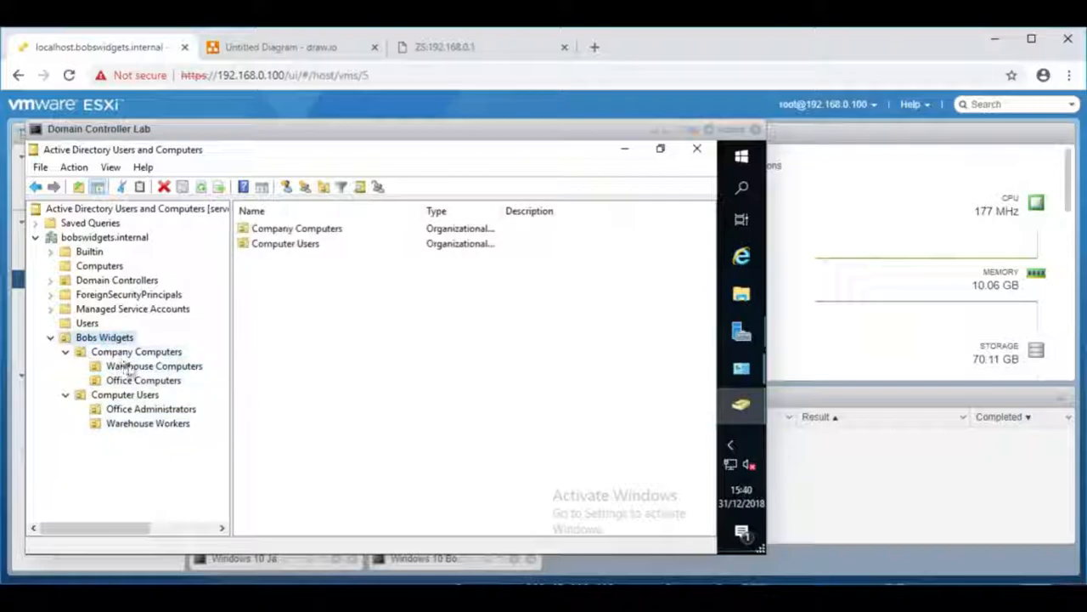
left_click(143, 380)
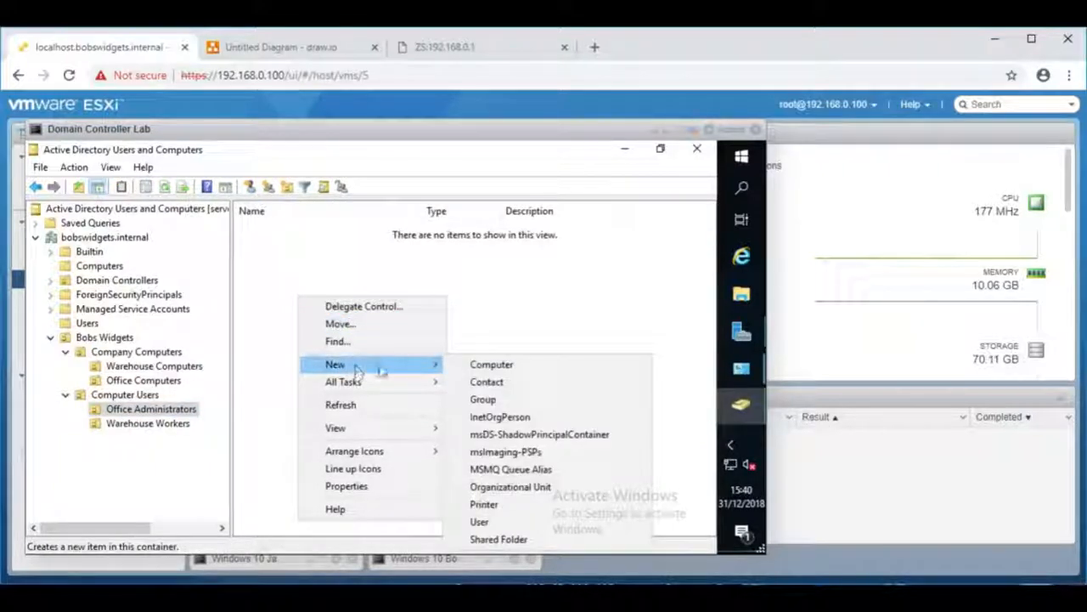
Start a new Office Administrators user named Bob Smith with logon b.smith.
left_click(479, 521)
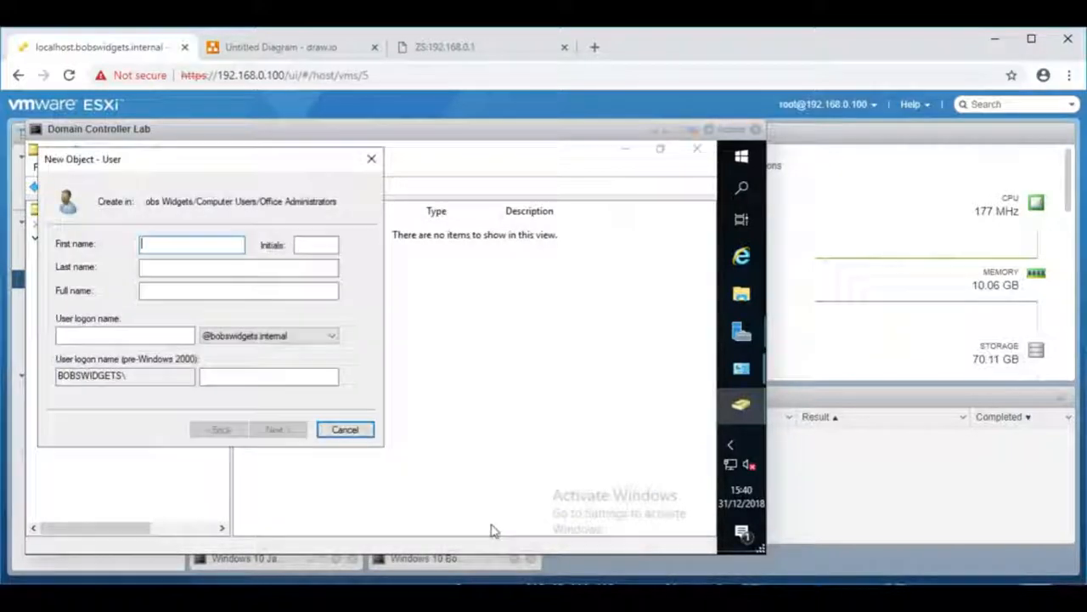
type("Bob")
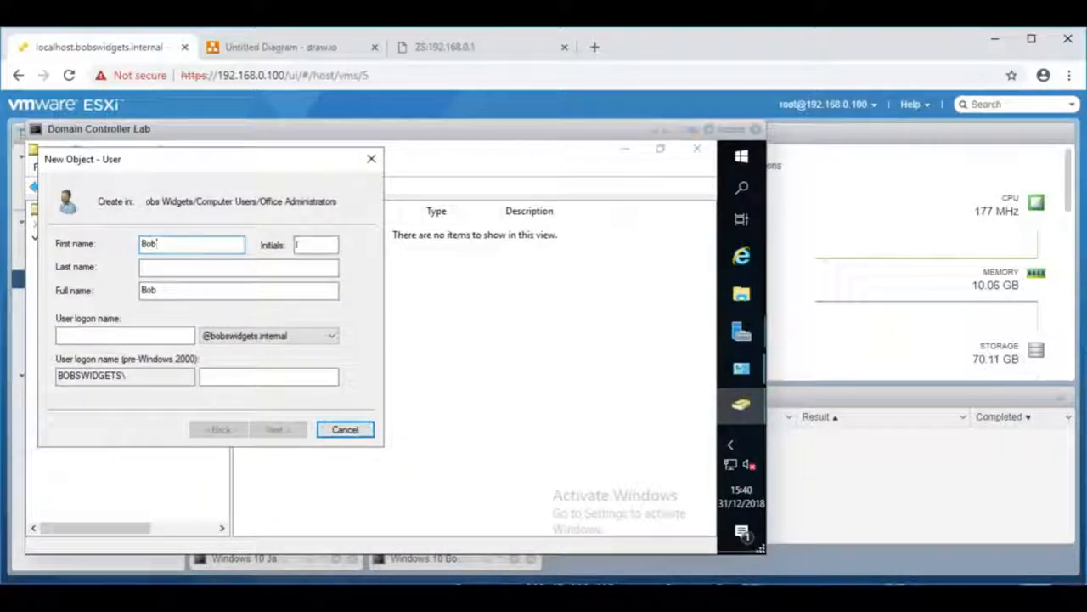
type("Smith")
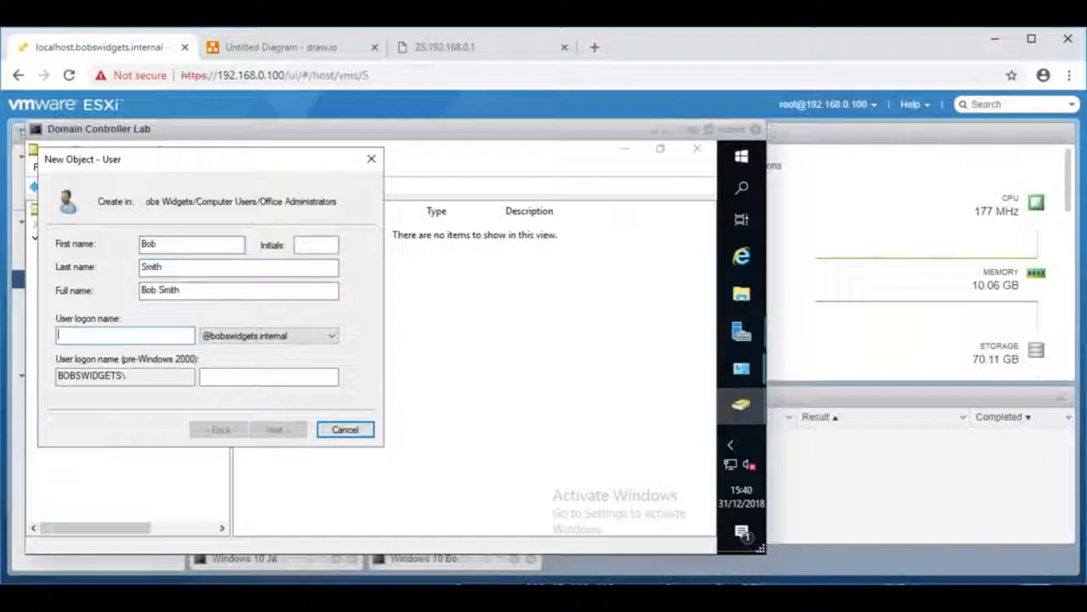
type("bob")
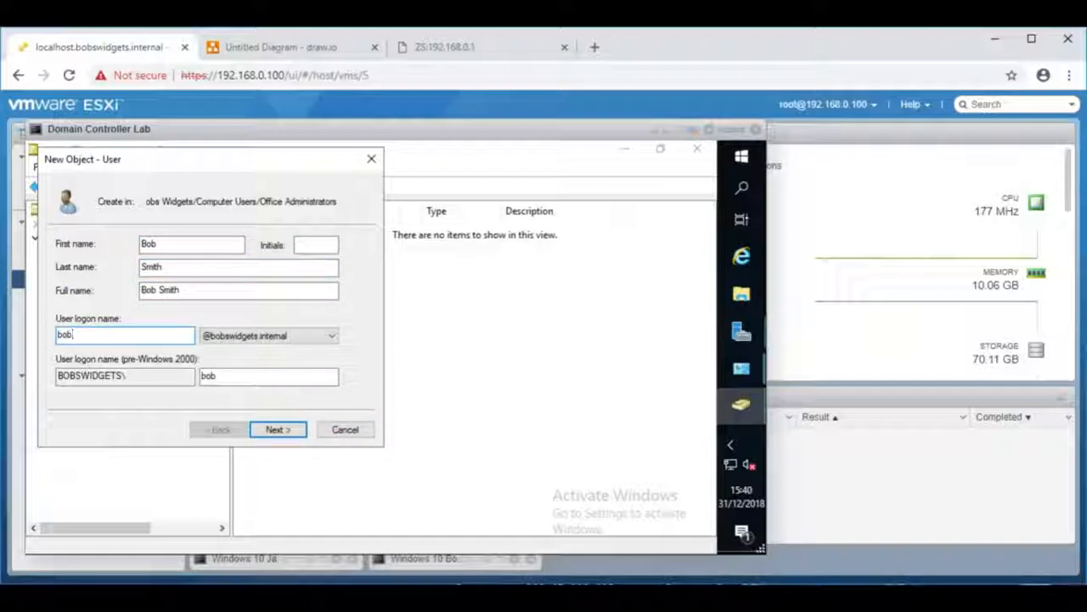
type("b.smith")
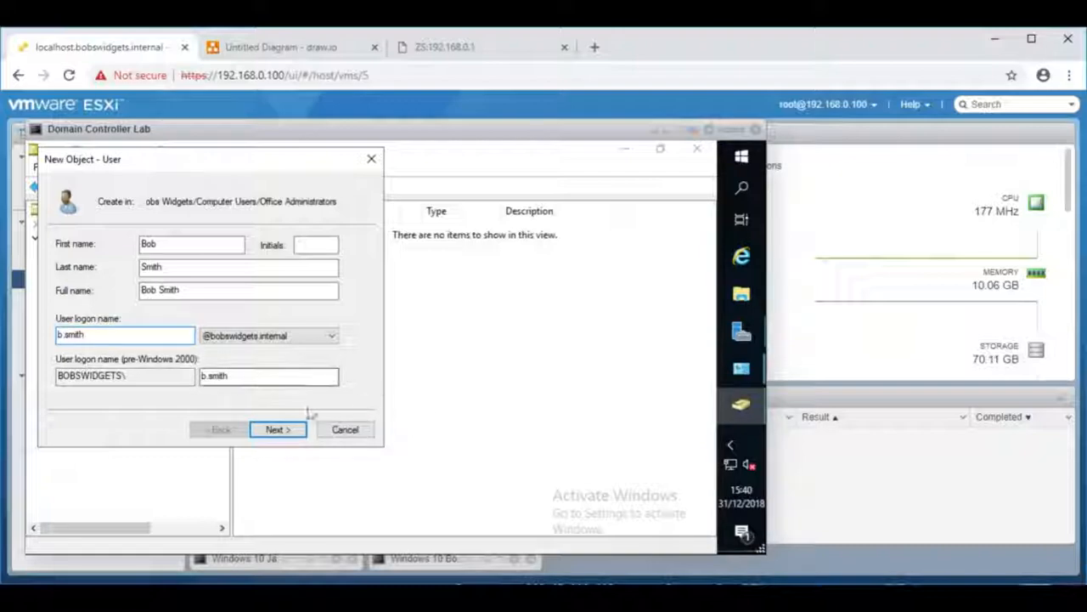
left_click(277, 429)
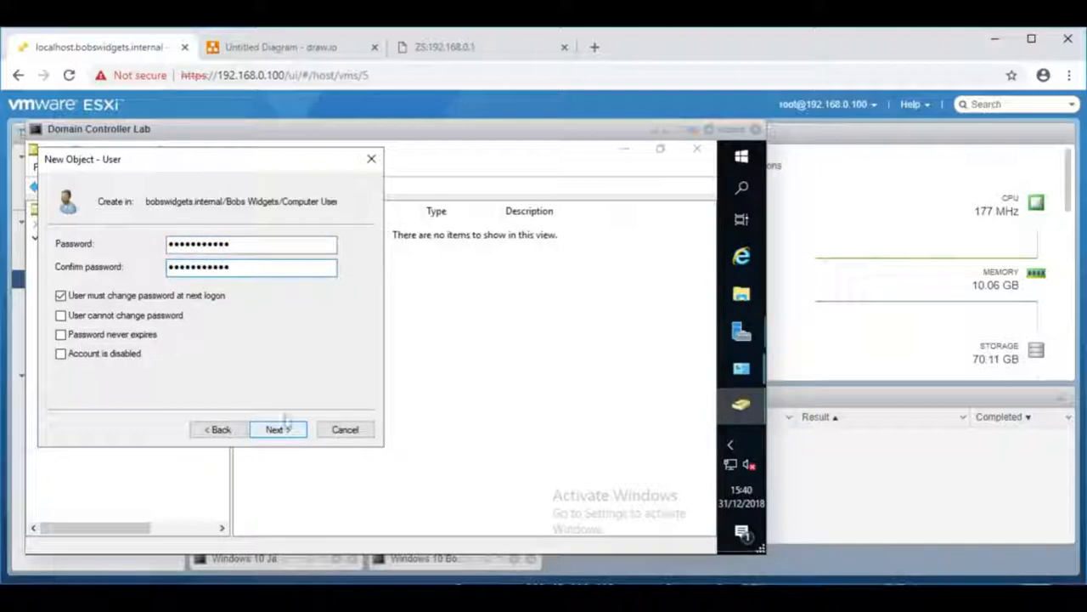
Untick 'must change password at next logon', leave expiry unchanged, and finish the account.
left_click(60, 294)
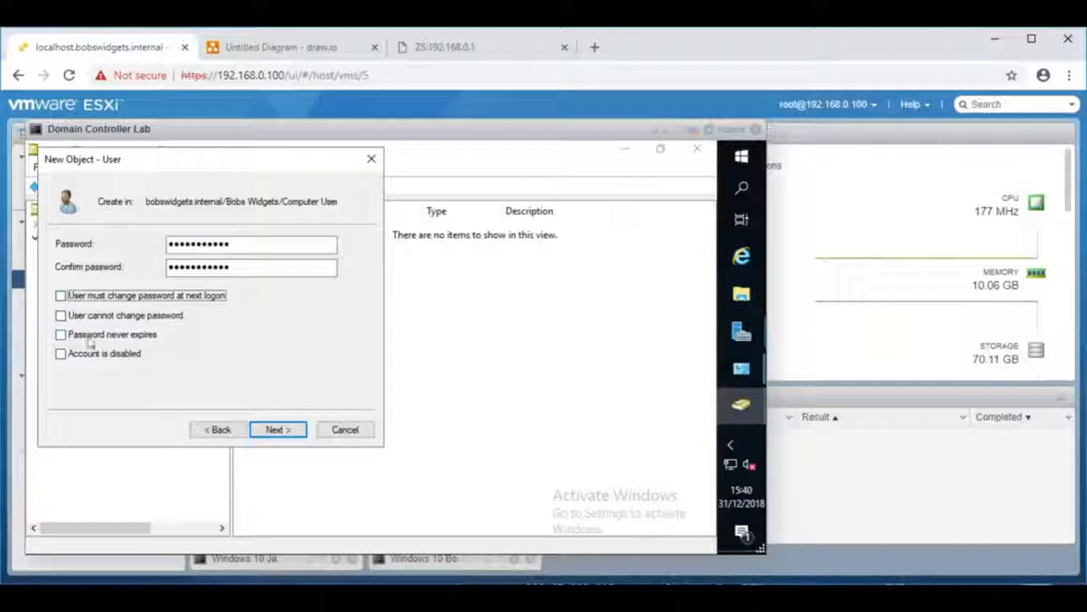
mouse_move(235, 343)
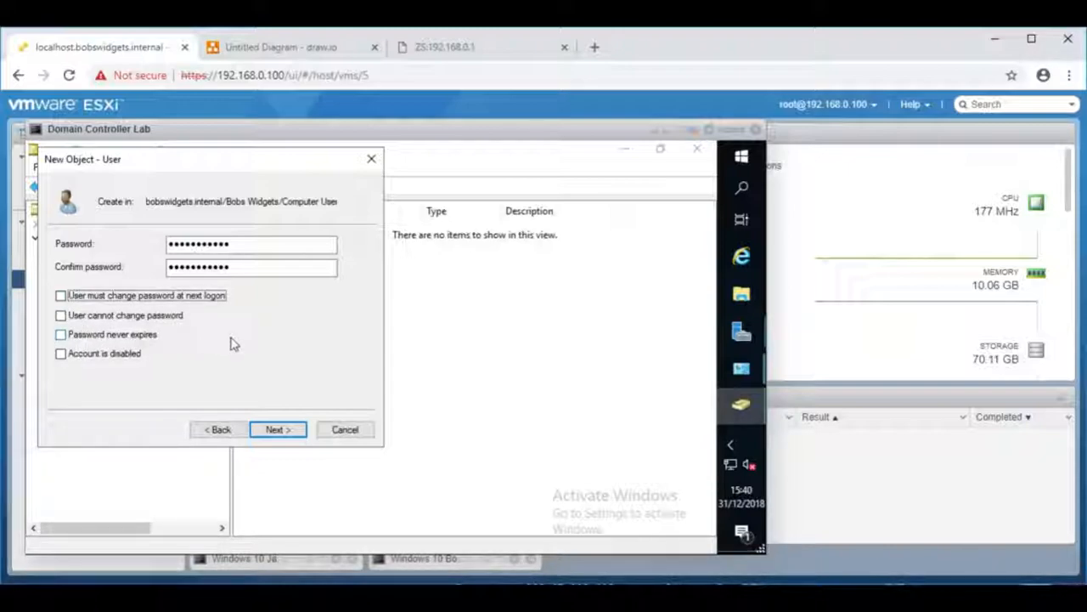
mouse_move(119, 344)
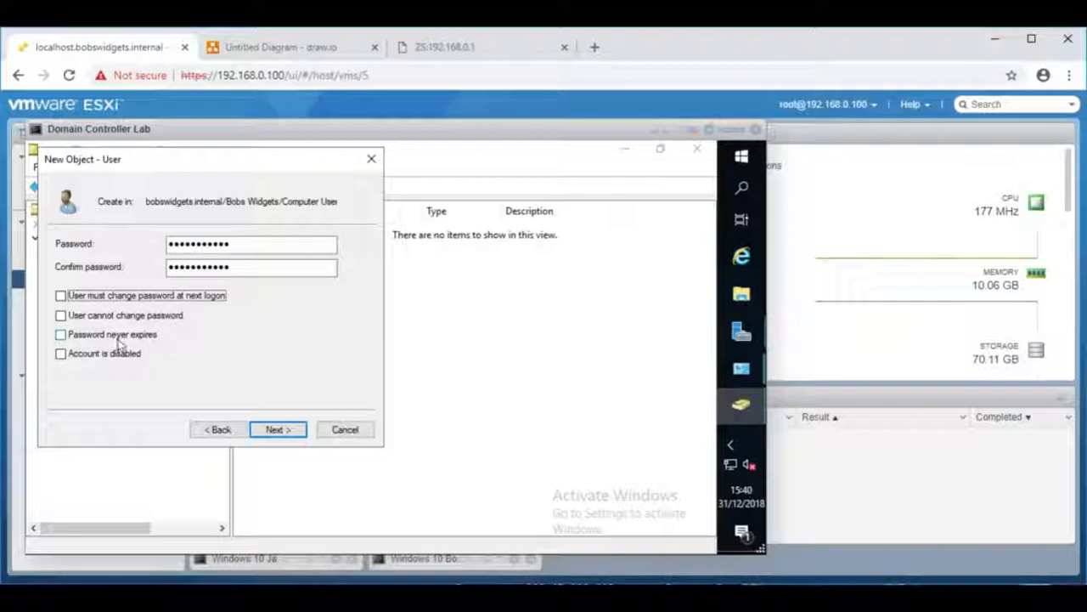
left_click(60, 334)
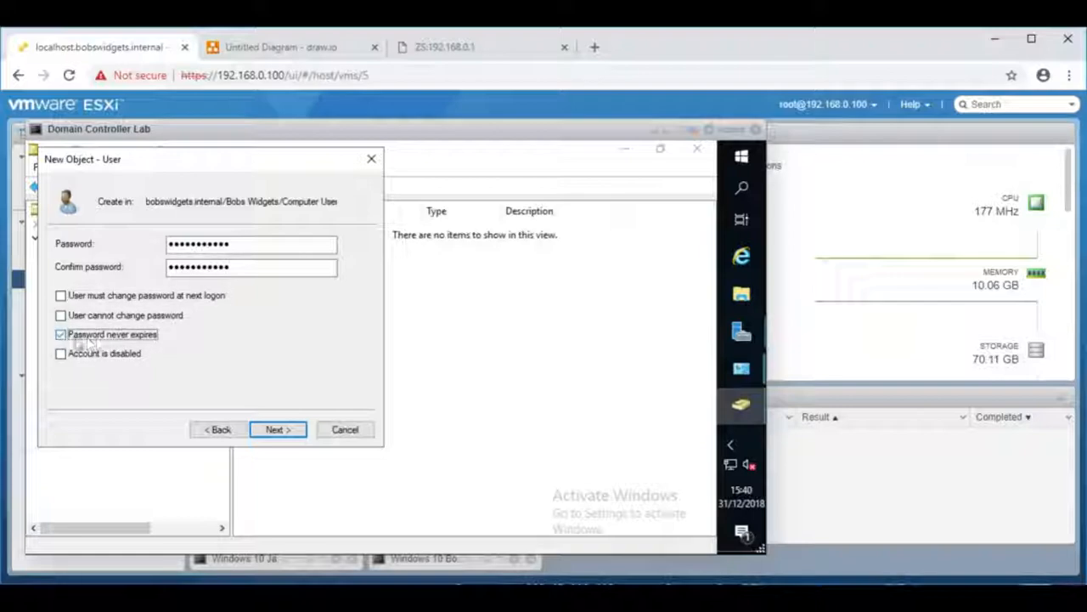
left_click(60, 334)
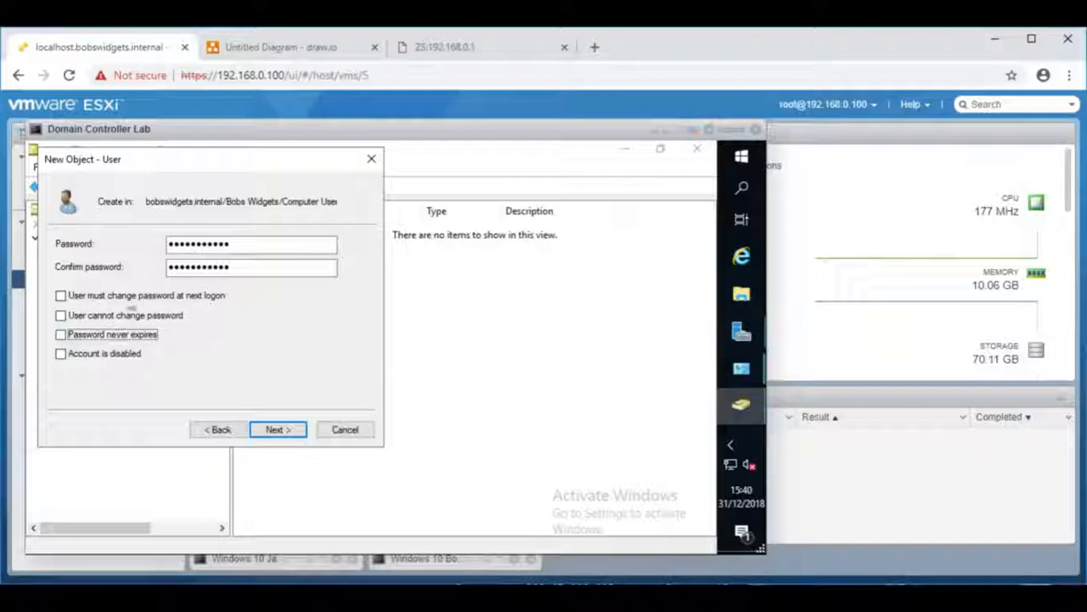
mouse_move(173, 374)
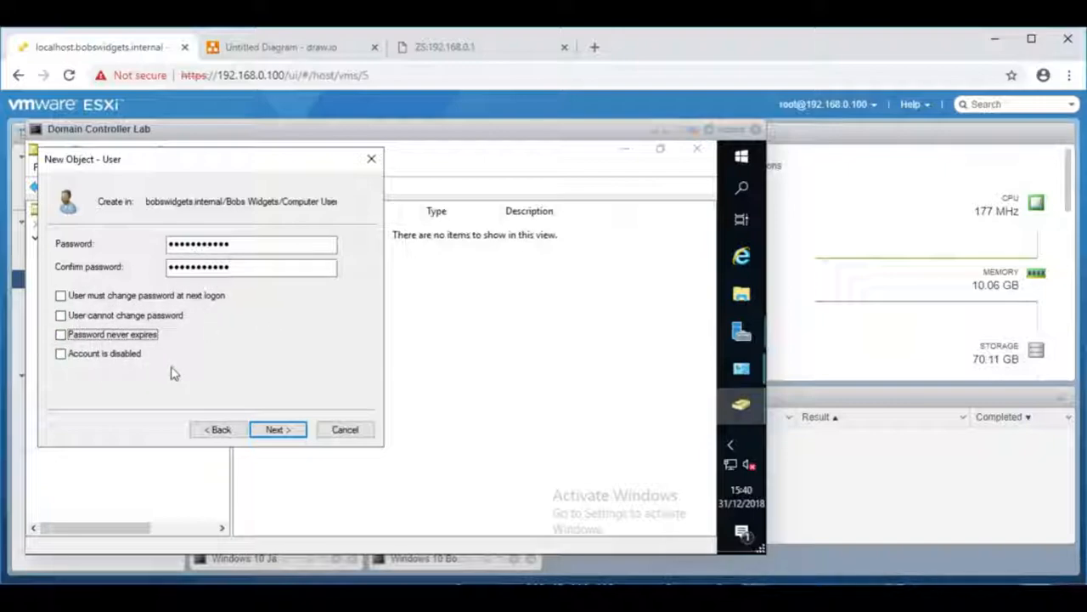
mouse_move(179, 366)
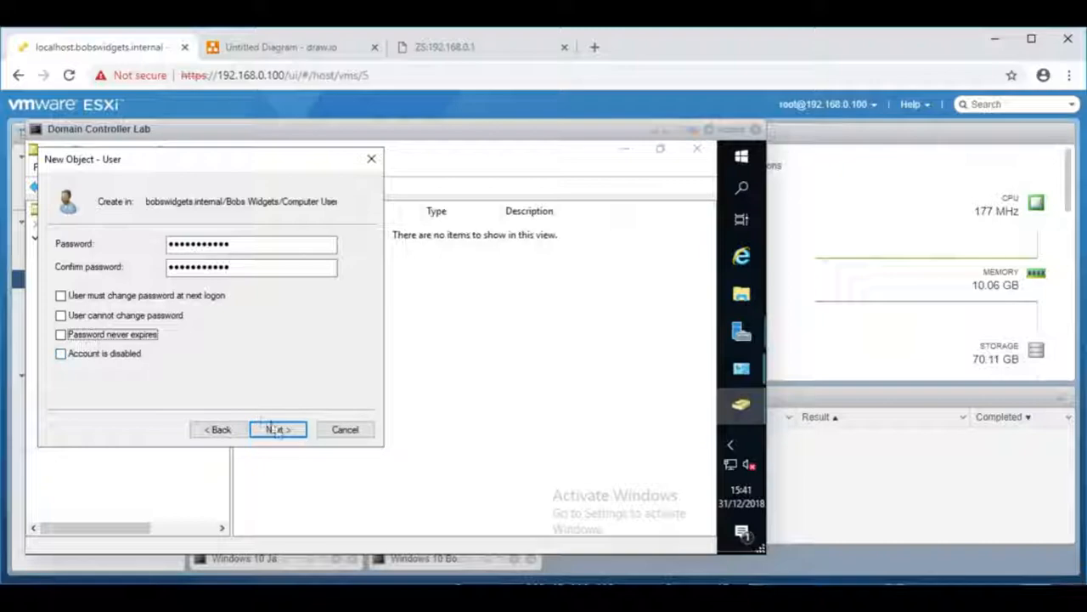
left_click(276, 429)
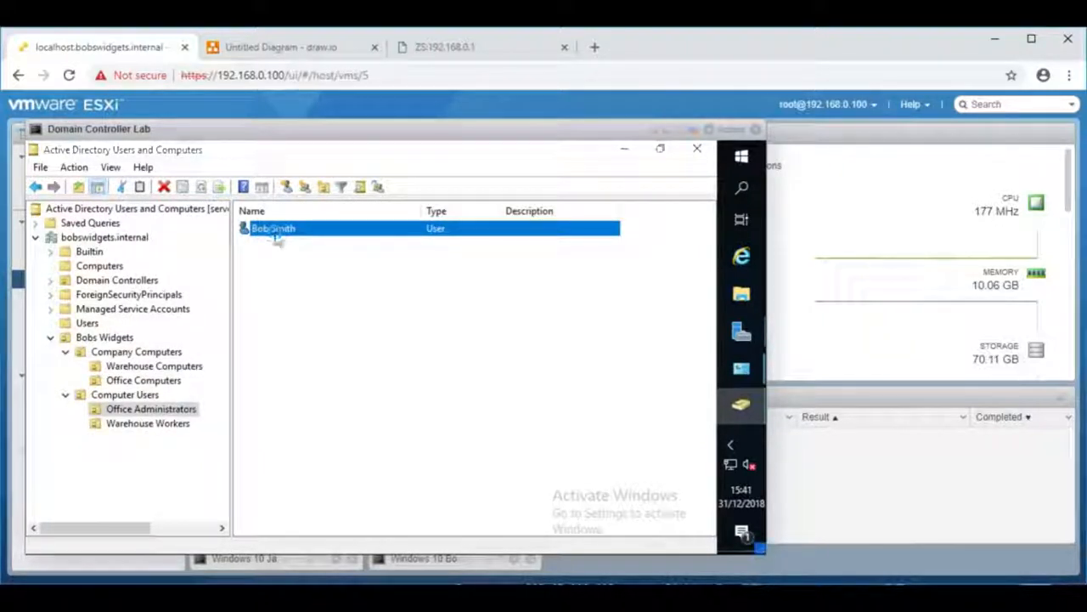
Create user Jane Doe (j.doe) in Office Administrators with a password.
right_click(281, 305)
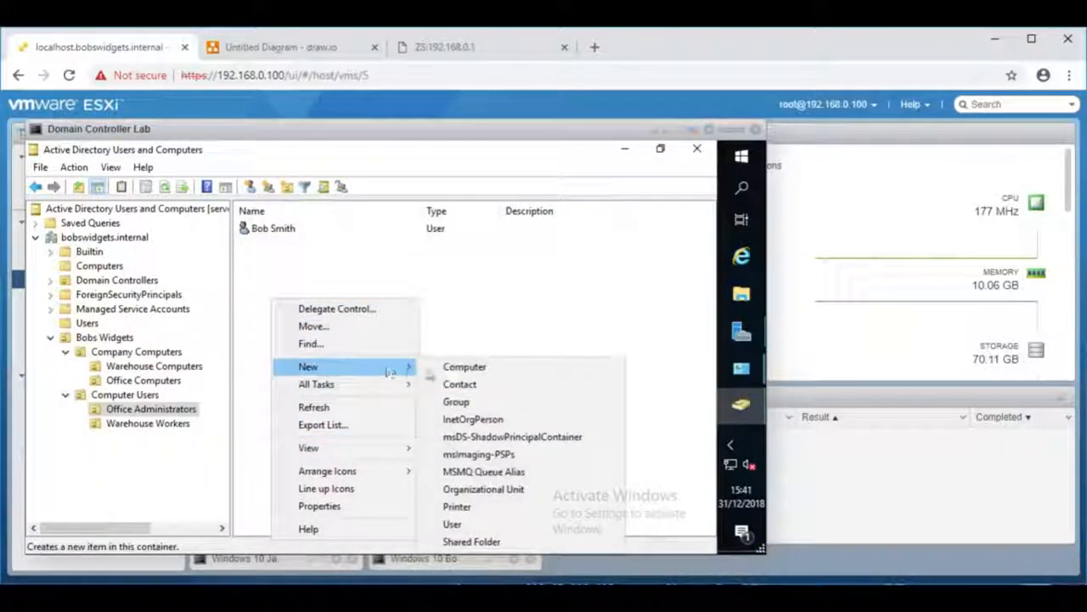
left_click(452, 523)
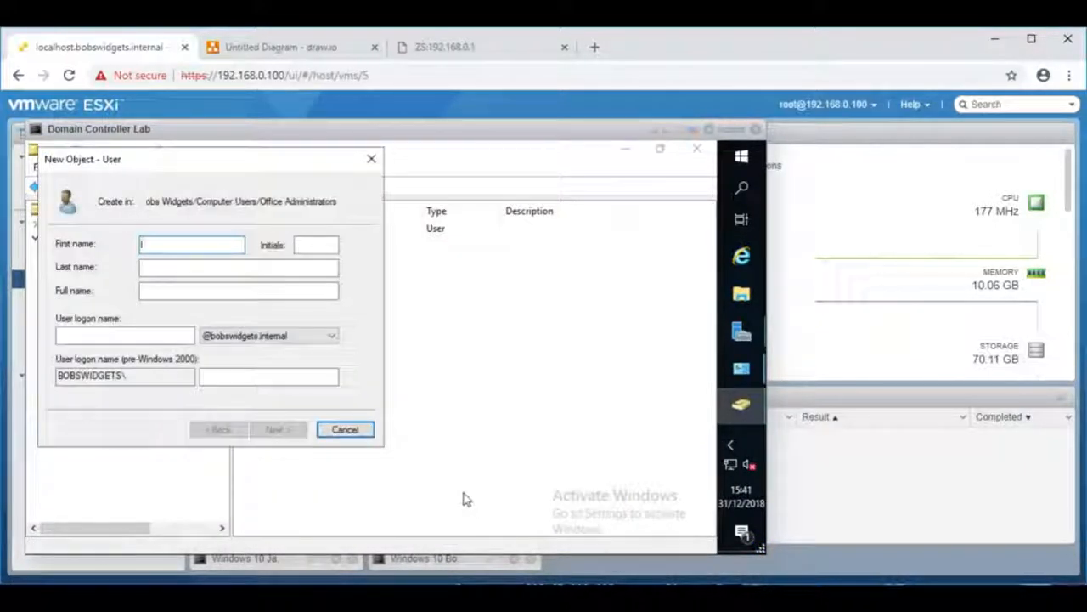
type("Jane")
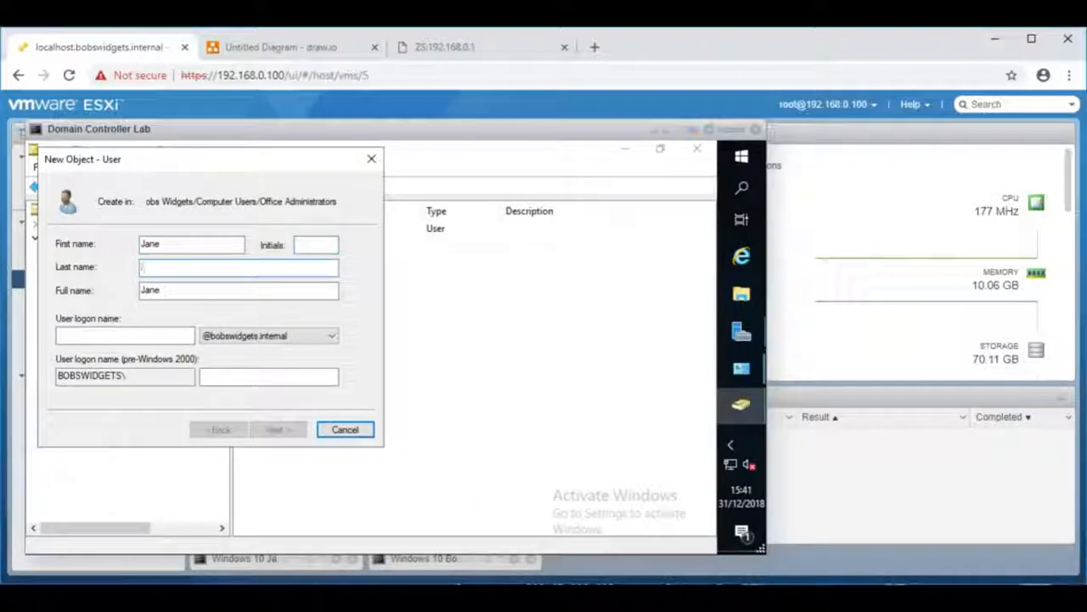
type("Doe")
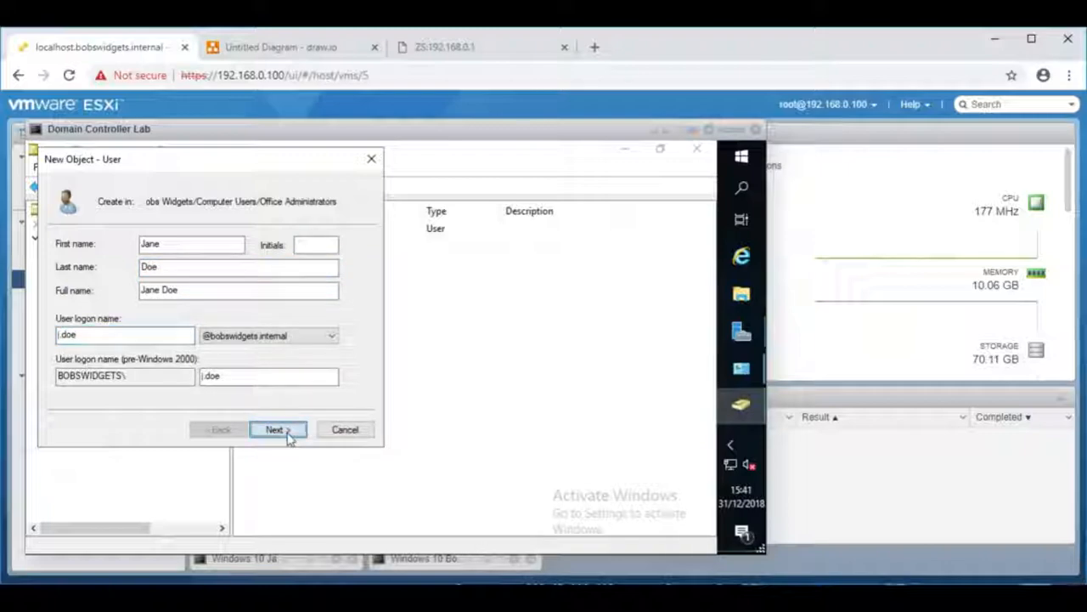
left_click(277, 429)
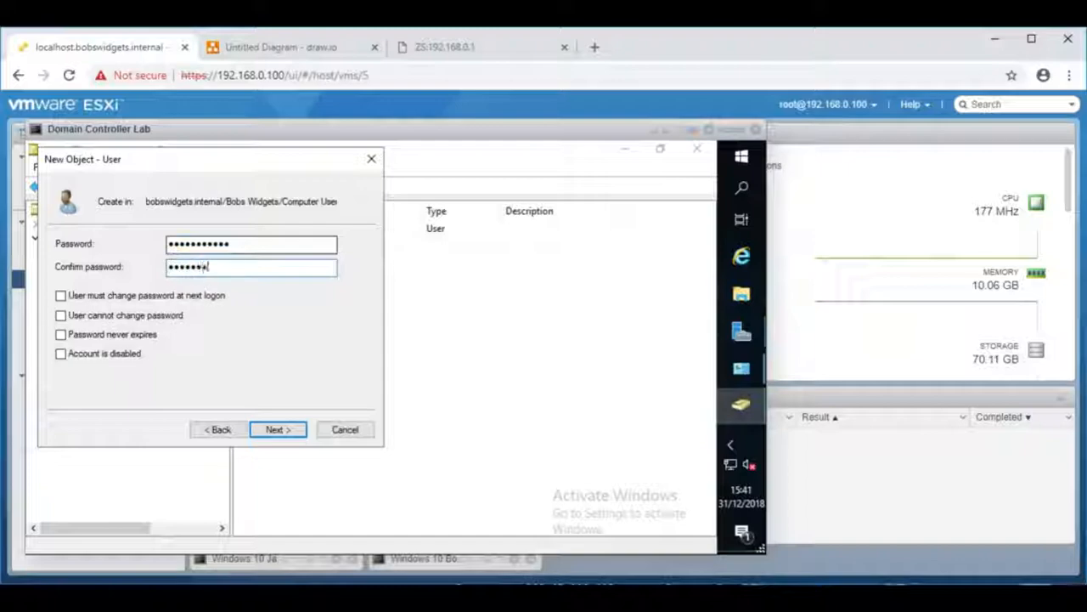
left_click(277, 429)
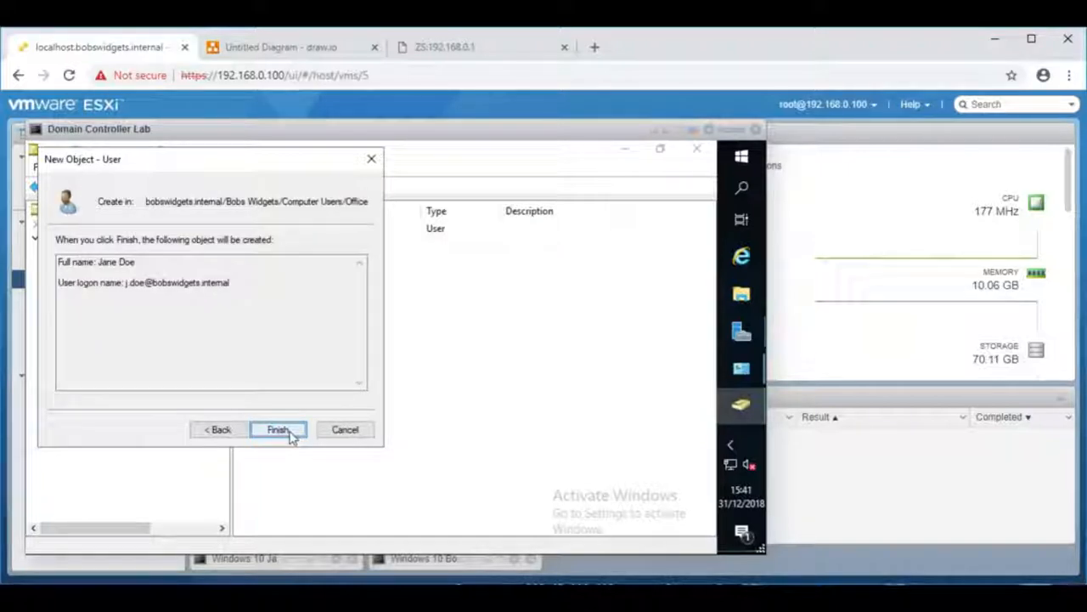
left_click(278, 429)
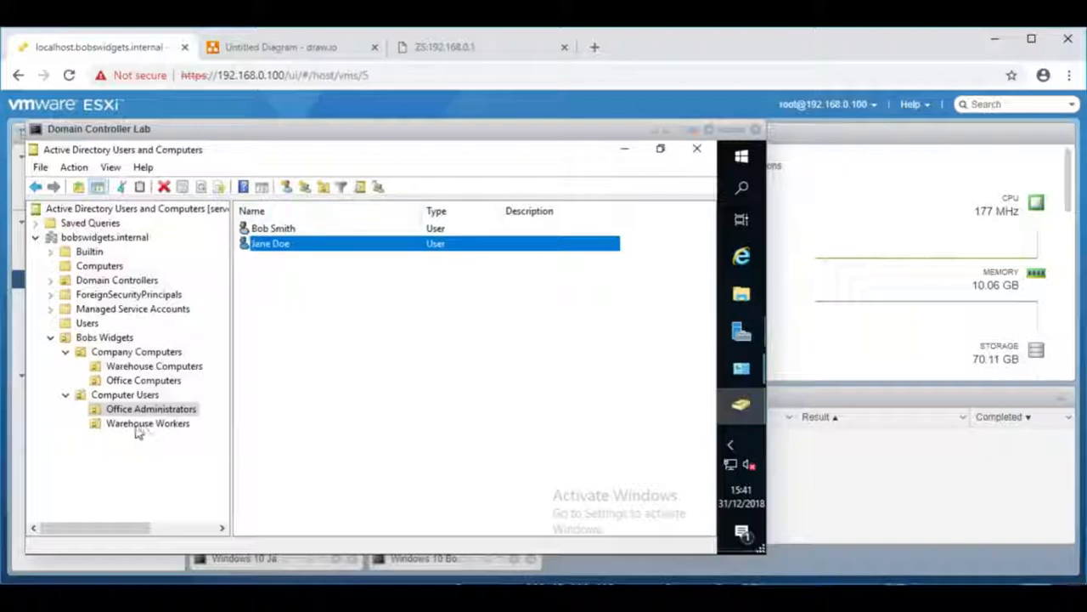
left_click(147, 423)
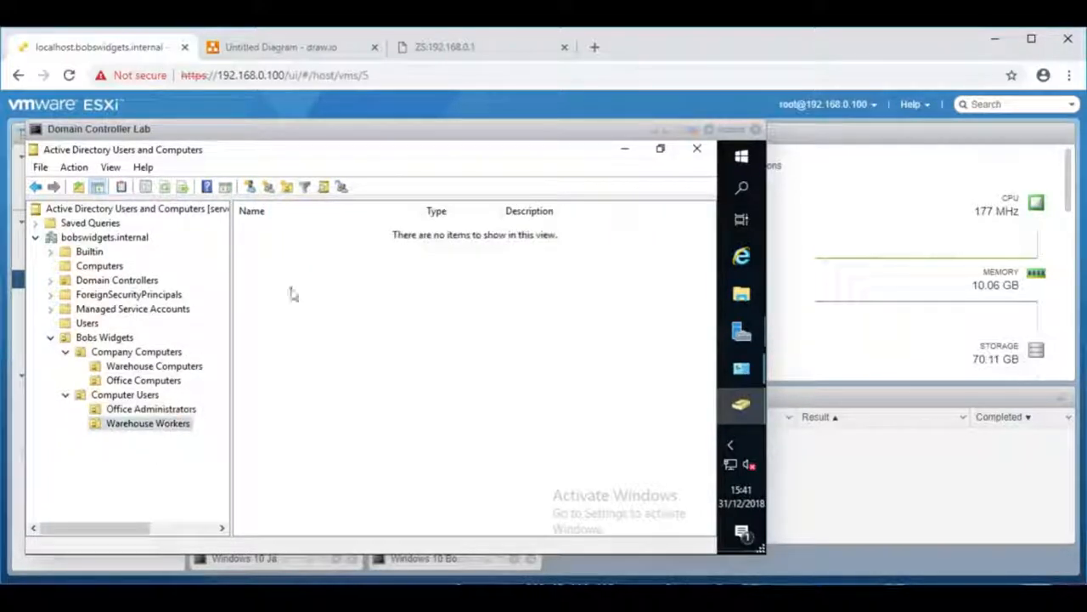
right_click(293, 293)
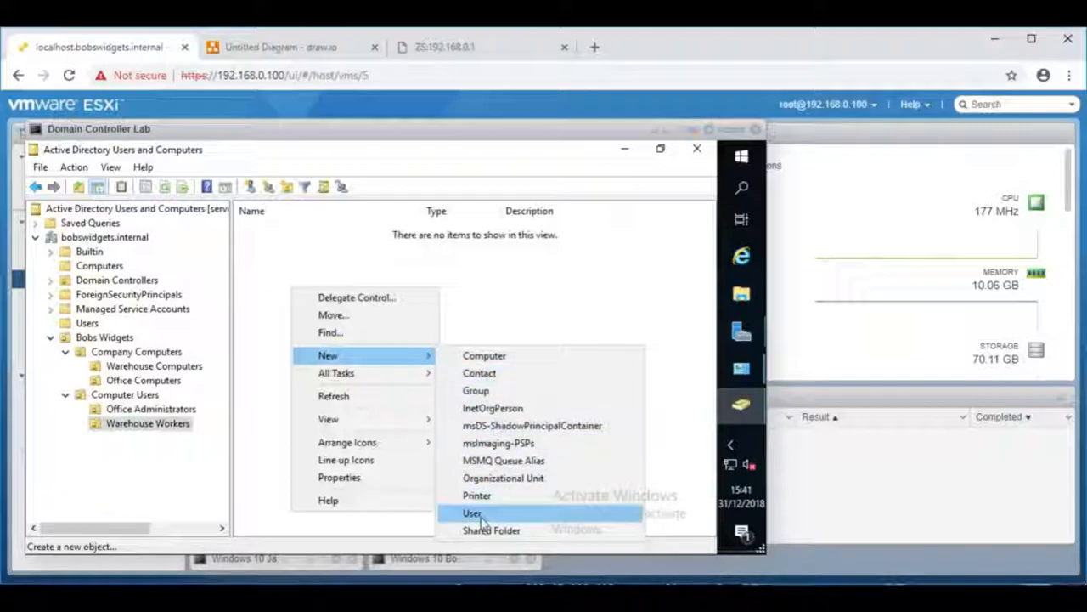
left_click(472, 512)
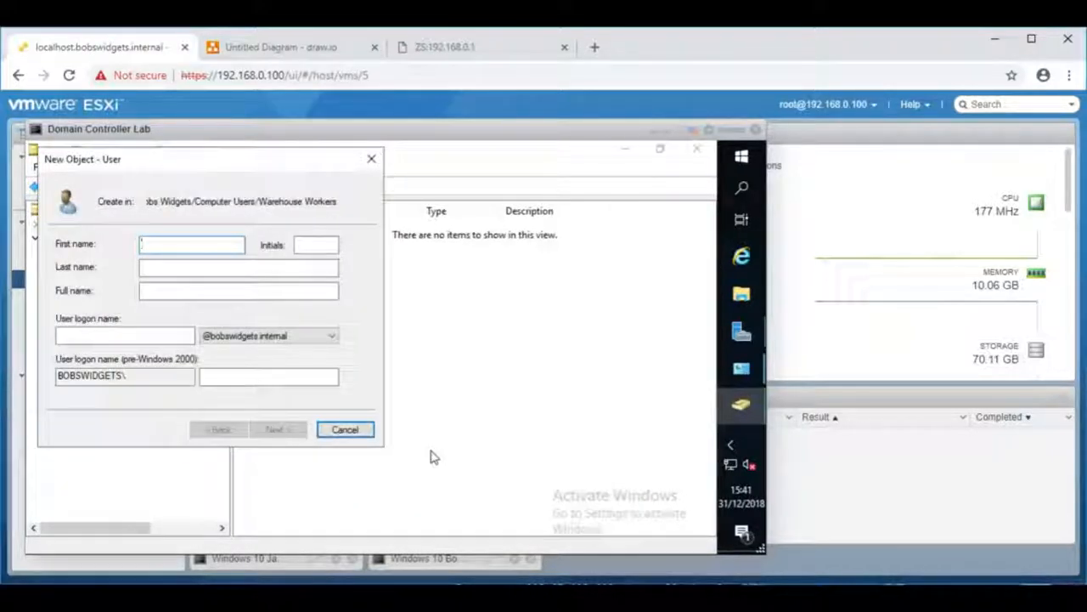
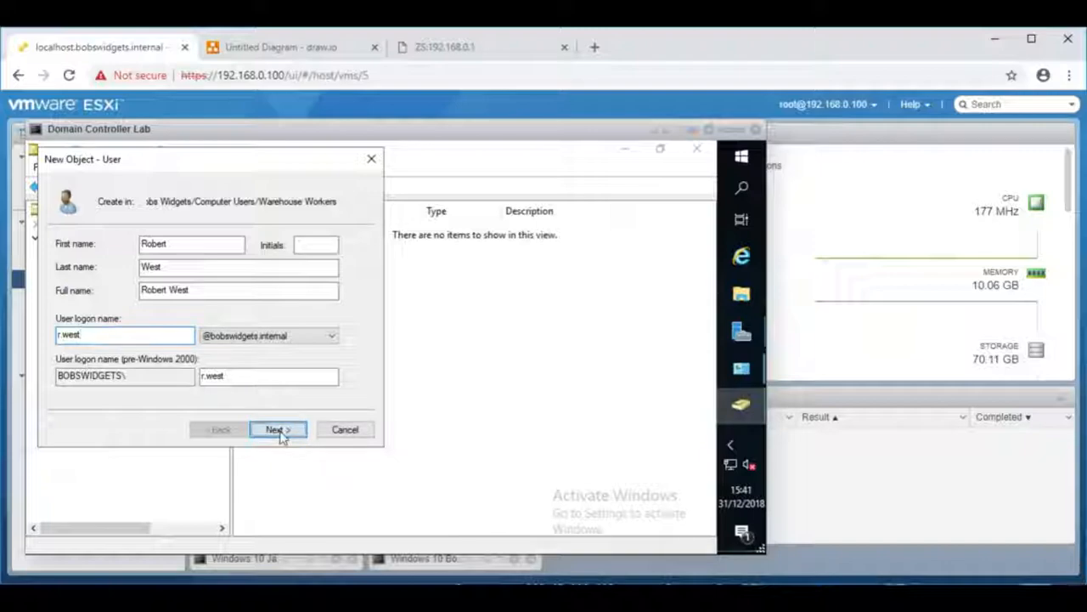
left_click(277, 429)
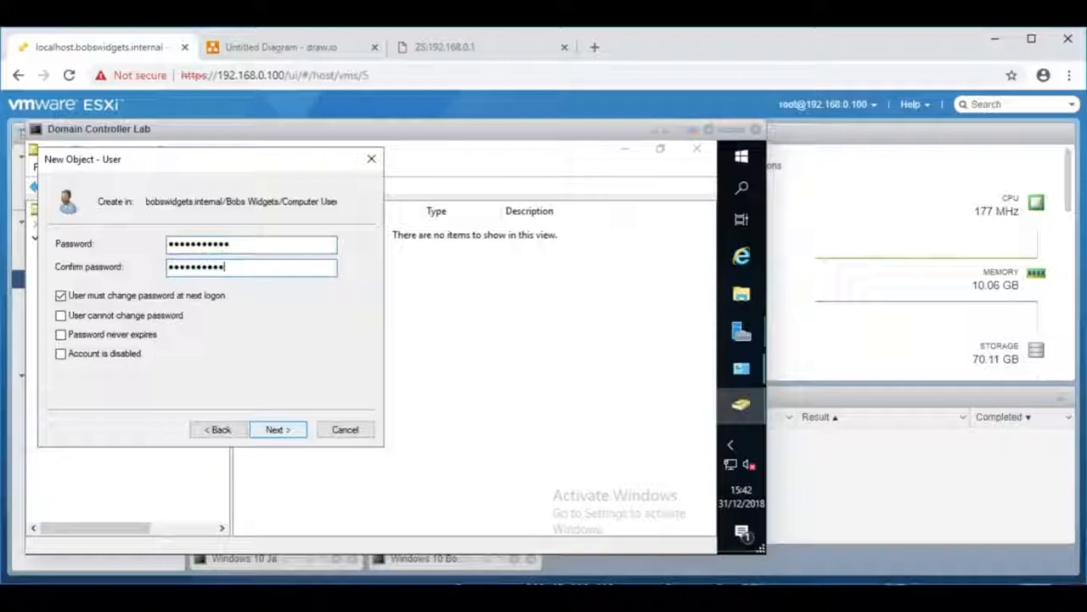
left_click(61, 295)
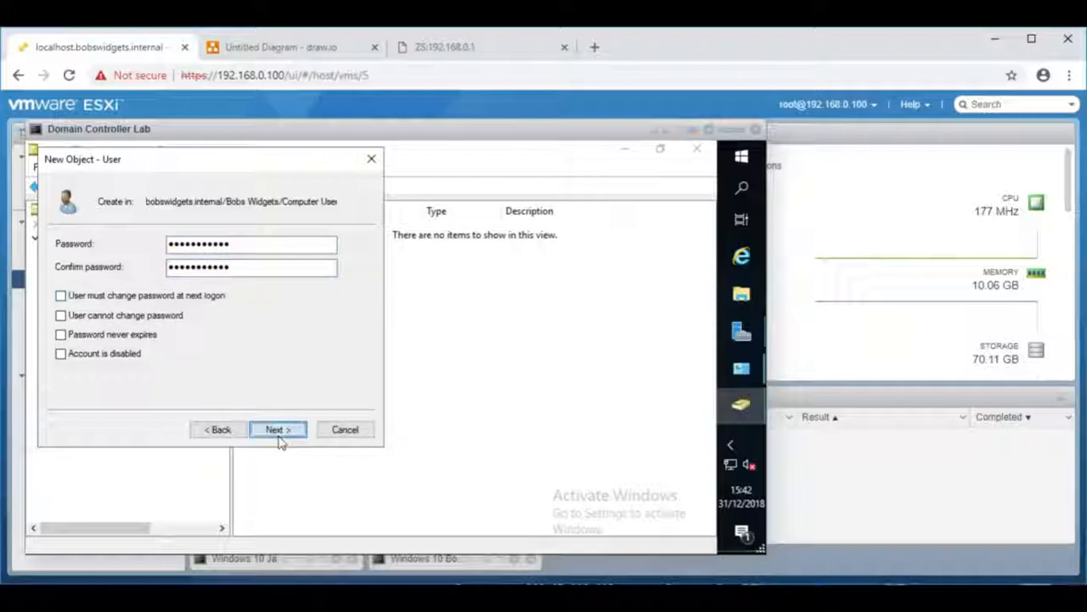
left_click(278, 429)
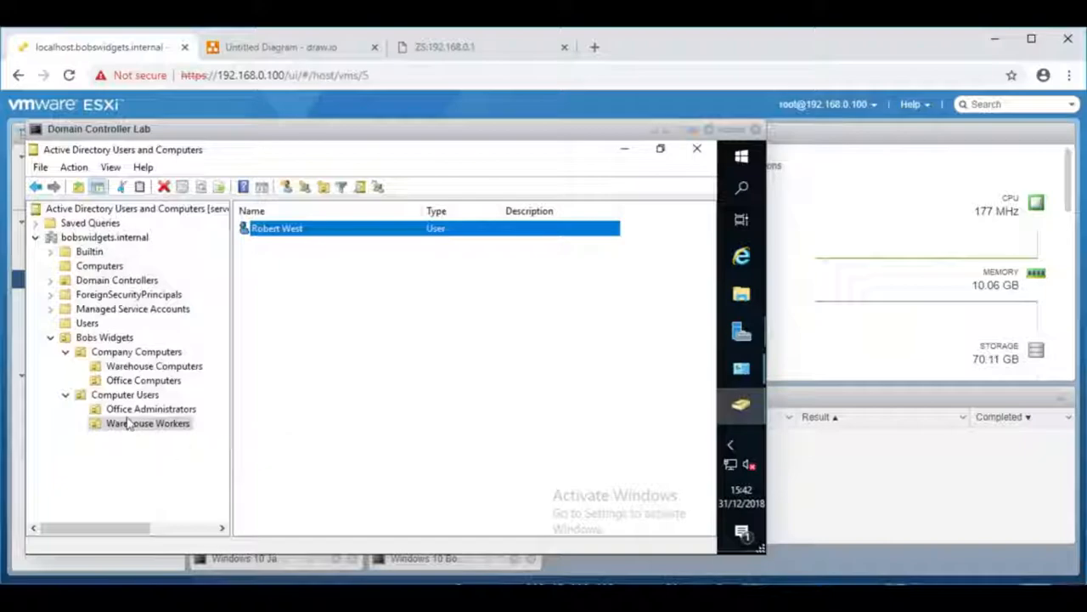
Check the Office Administrators and Warehouse Workers user lists, then switch to the Windows 10 Bobs PC console.
left_click(150, 408)
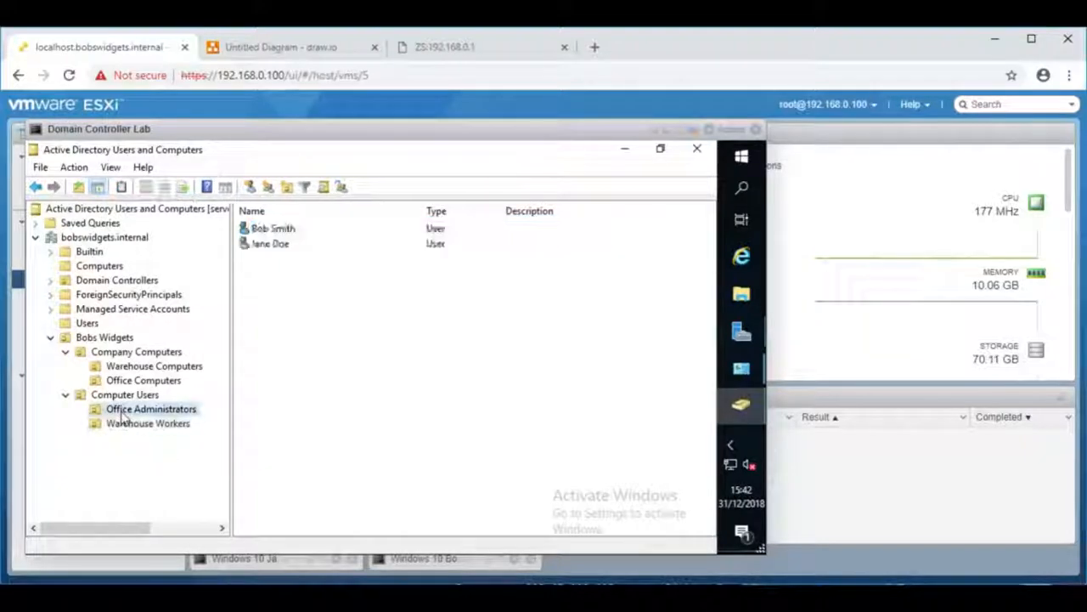
left_click(148, 423)
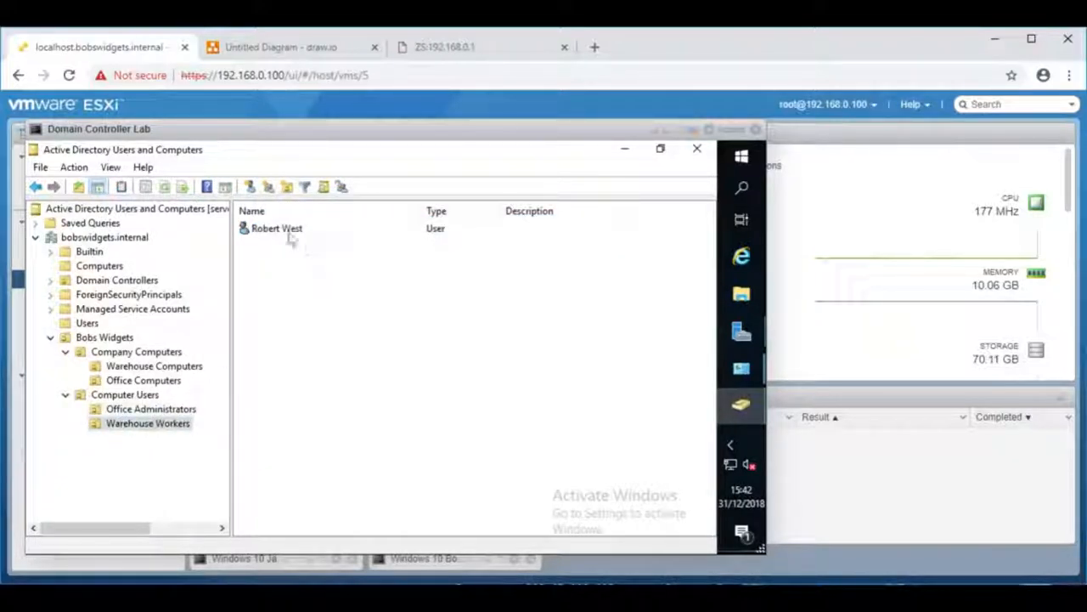
left_click(150, 409)
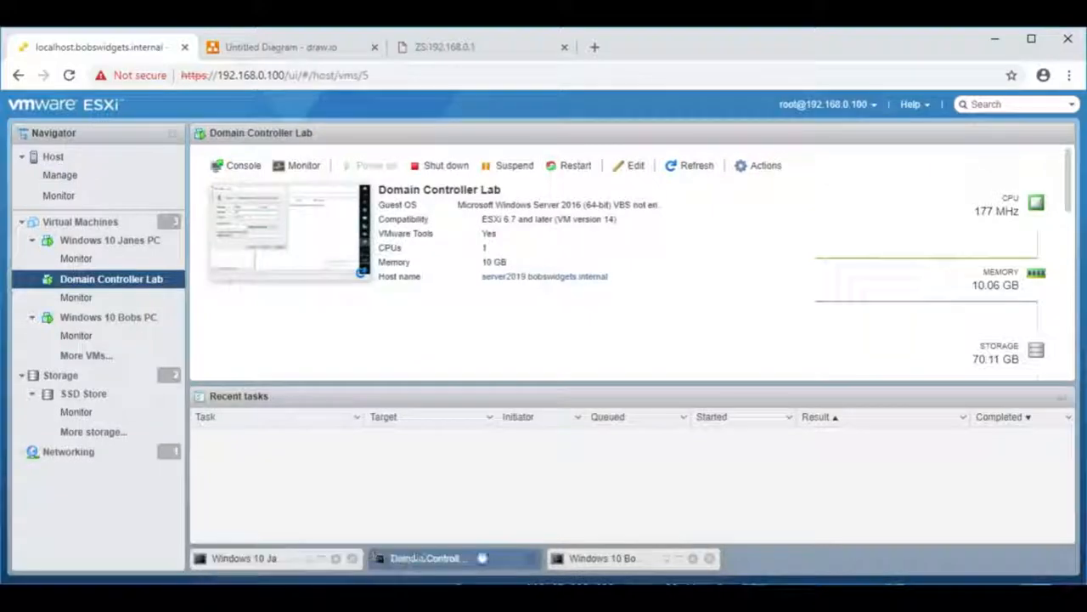
left_click(603, 558)
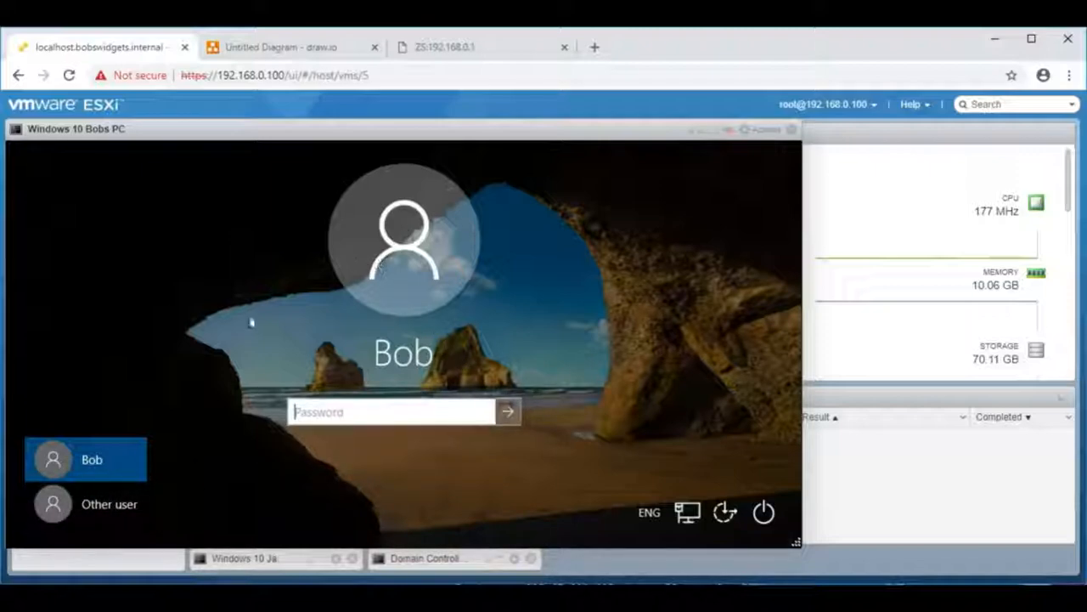
mouse_move(431, 480)
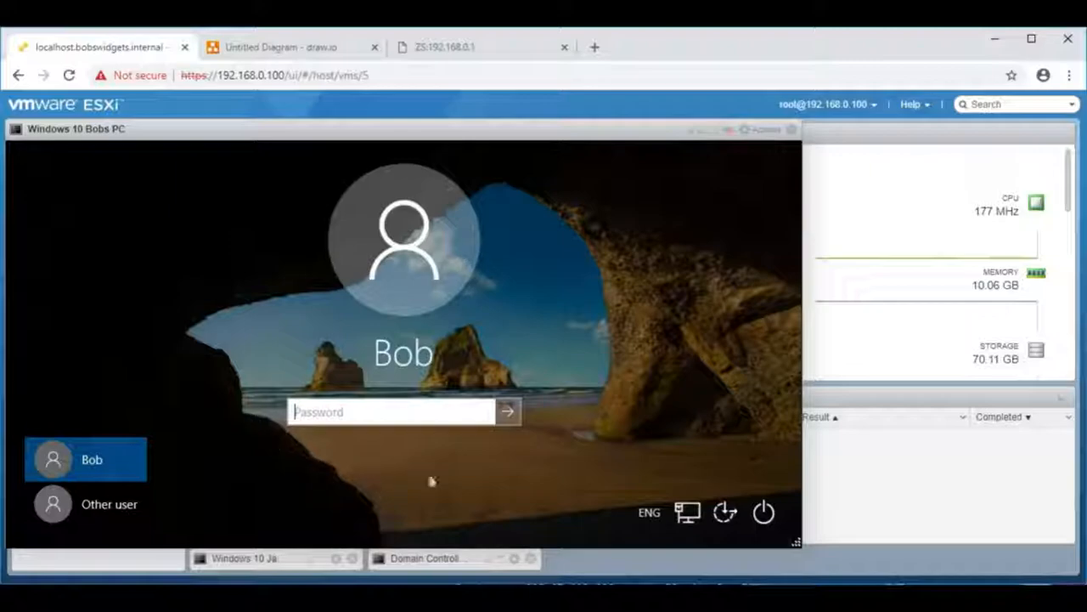
left_click(85, 504)
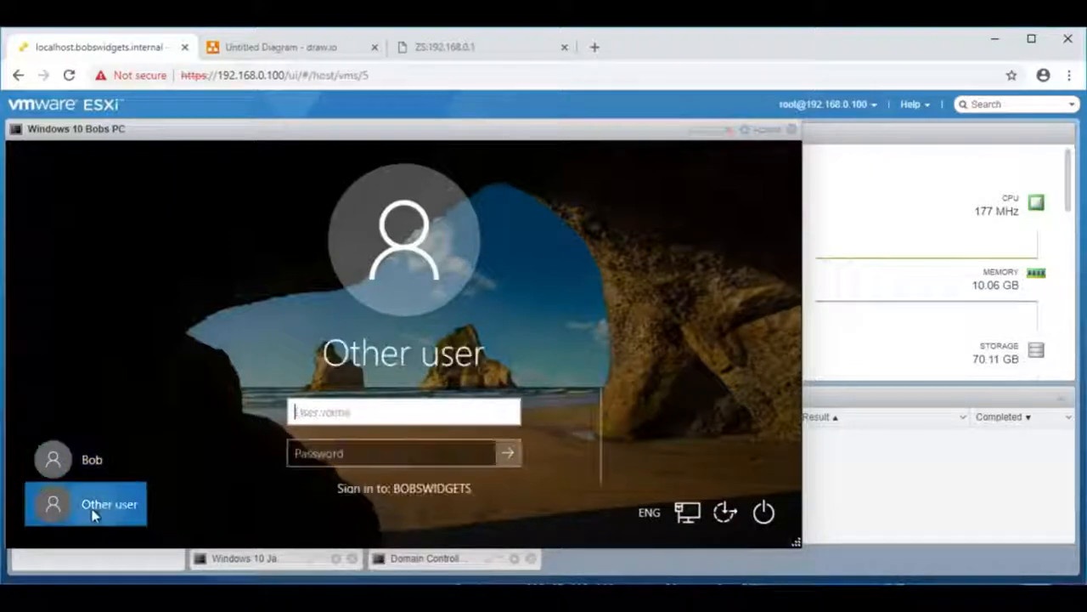
left_click(404, 411)
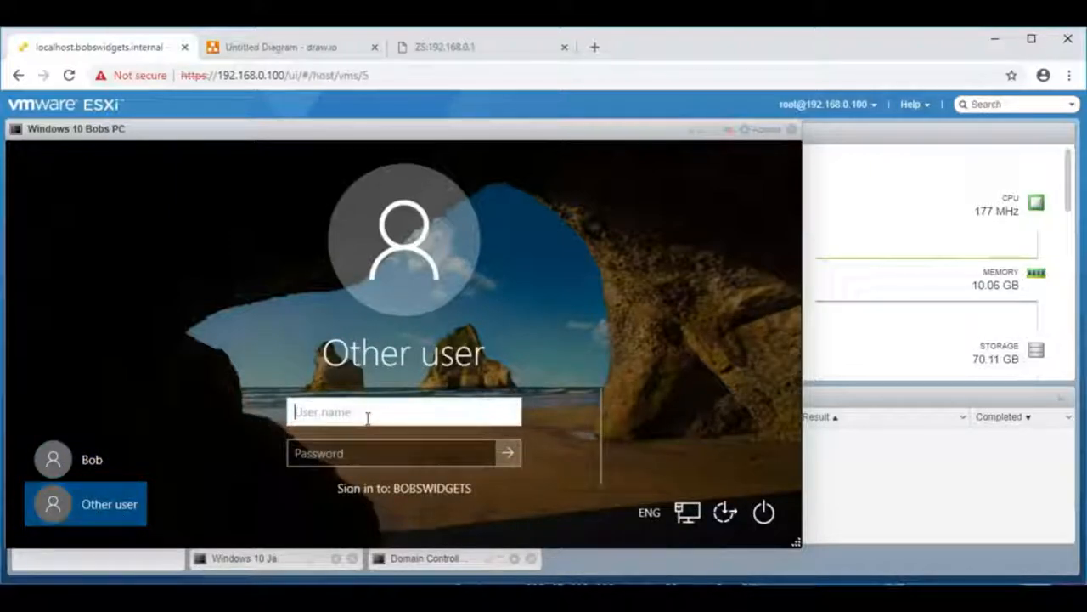
type("b.smith")
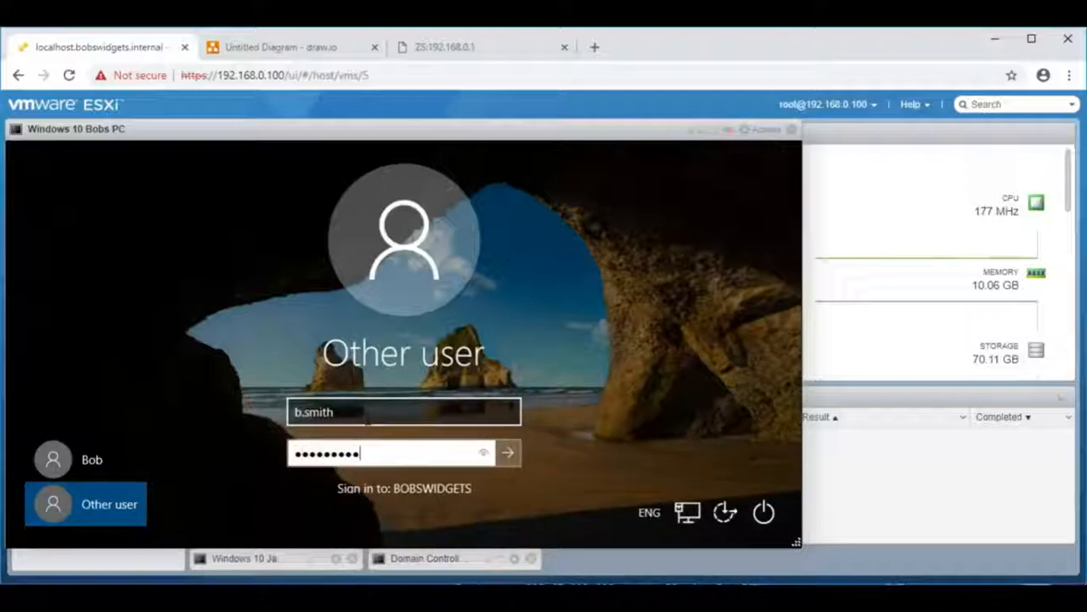
left_click(507, 452)
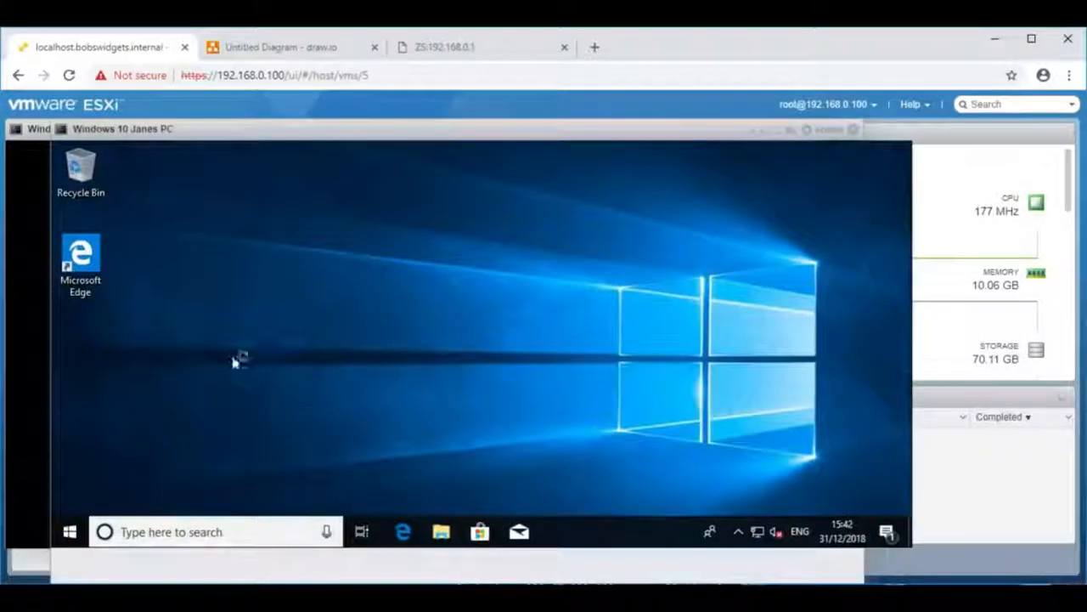
left_click(69, 531)
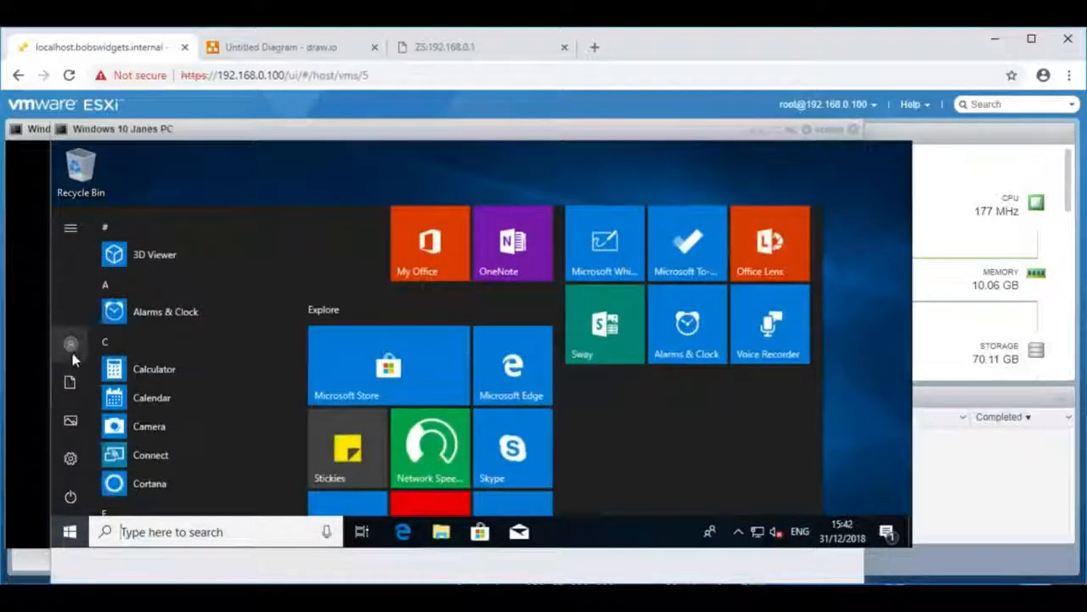
left_click(71, 343)
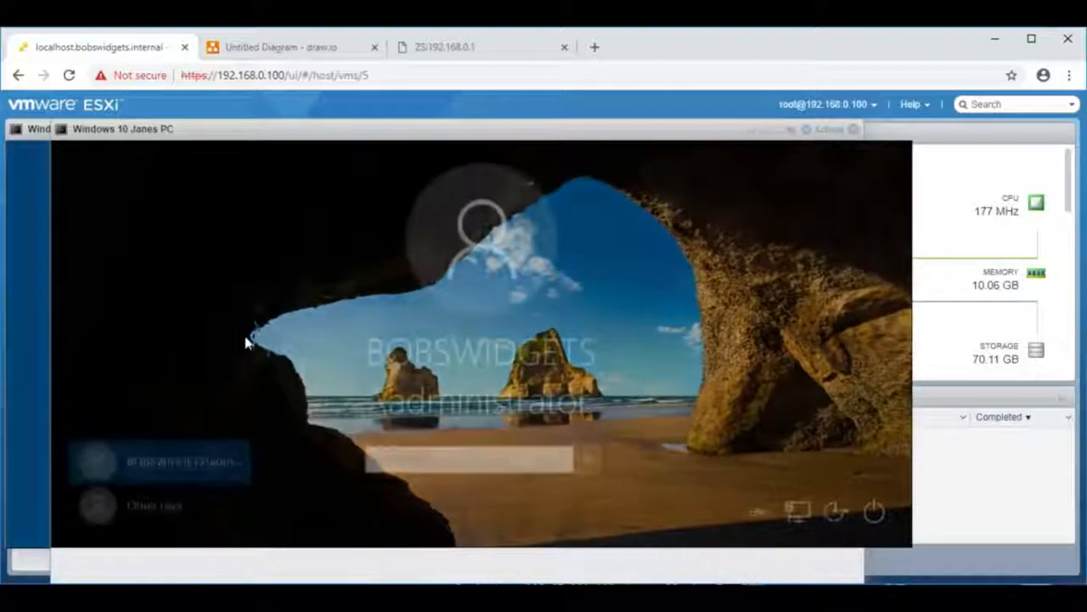
left_click(155, 503)
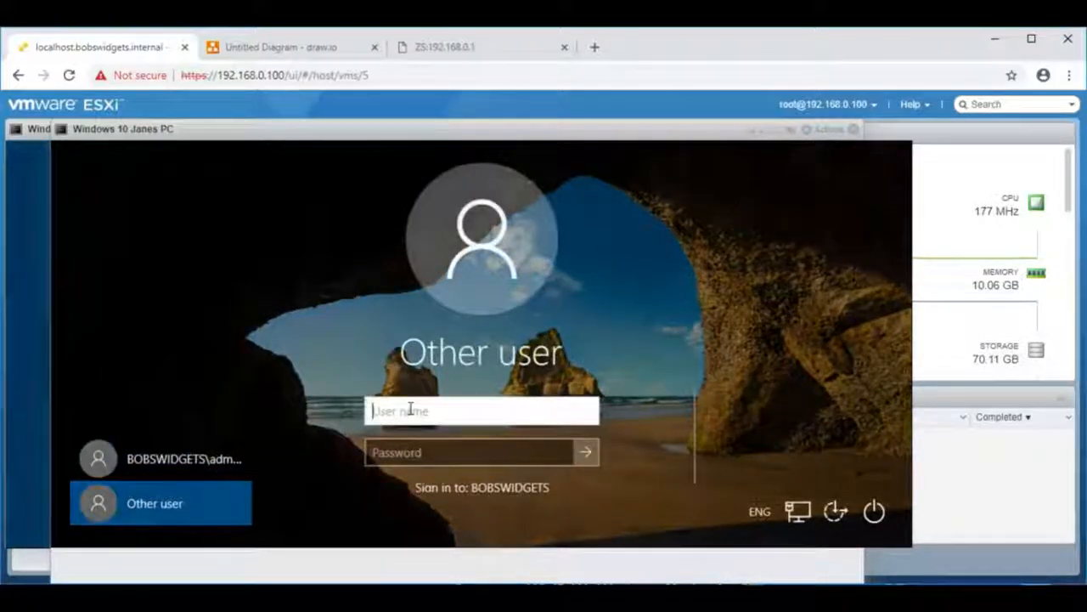
type("j.doe")
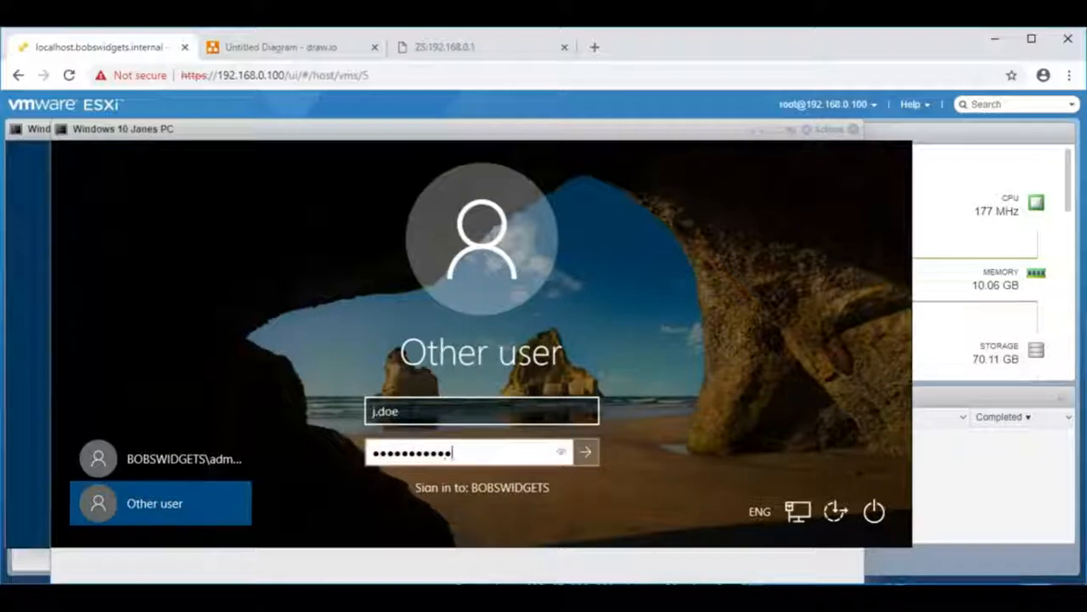
left_click(585, 451)
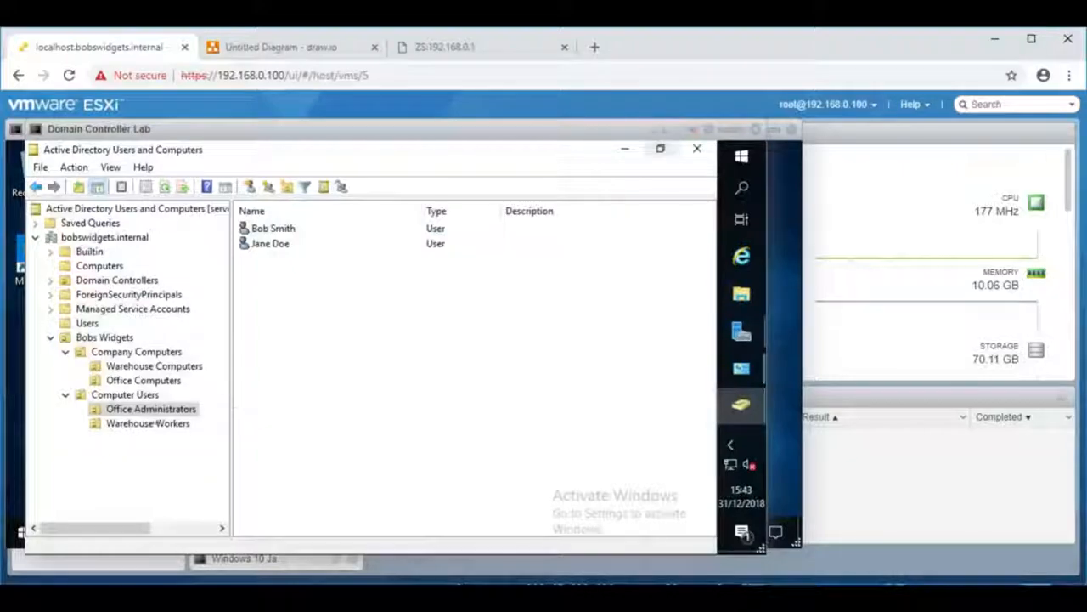
left_click(148, 423)
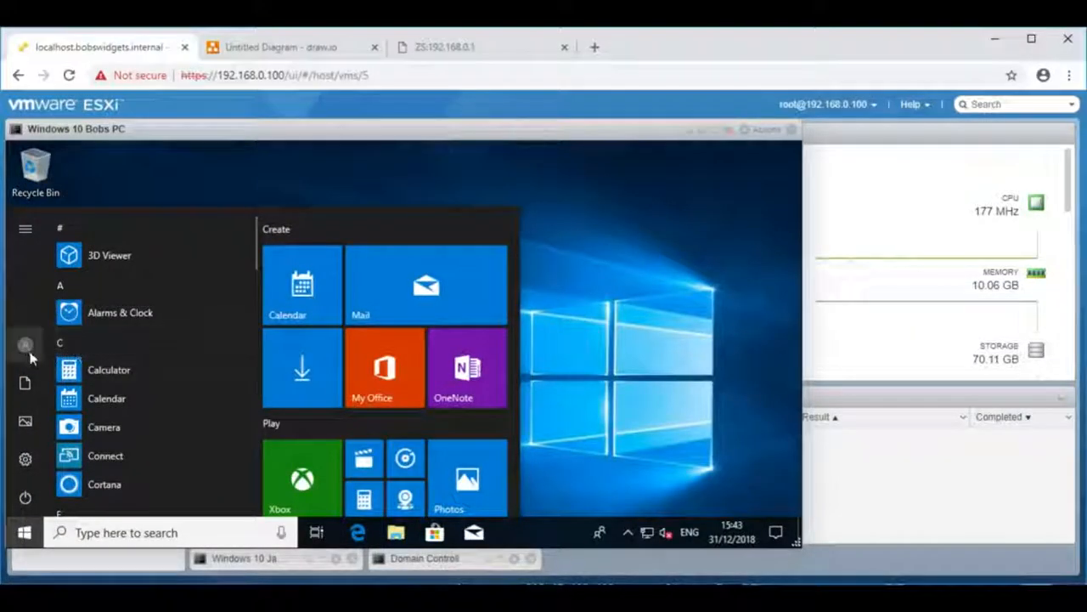
left_click(25, 344)
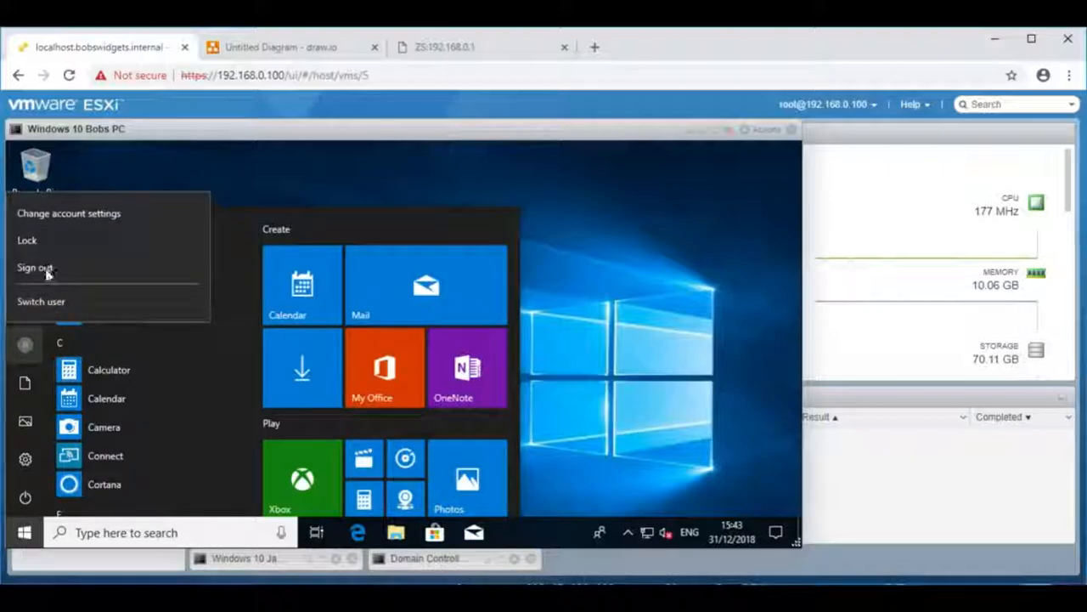
mouse_move(41, 300)
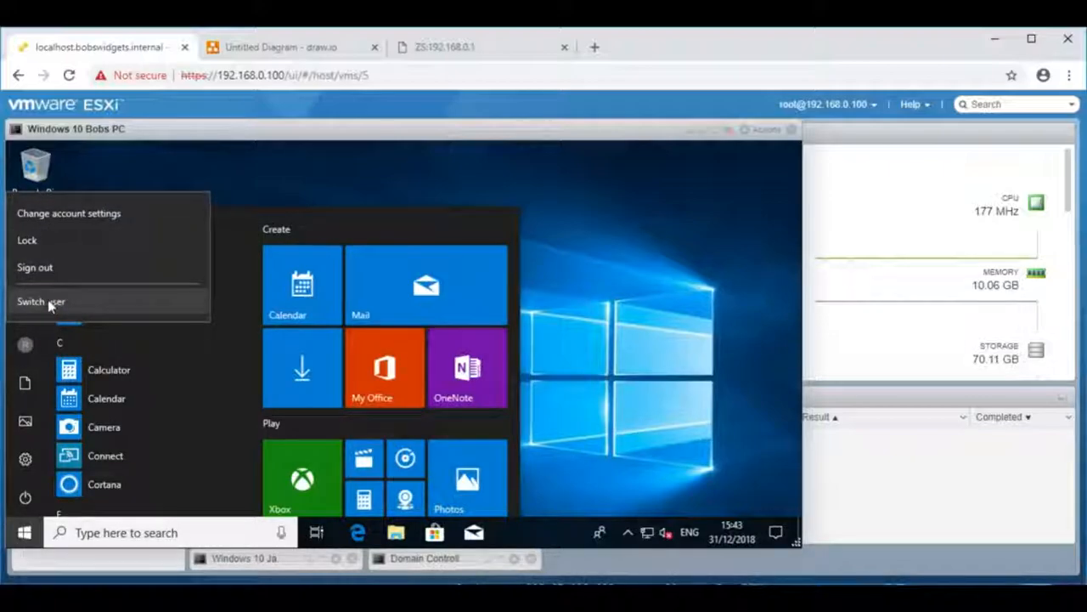
left_click(40, 301)
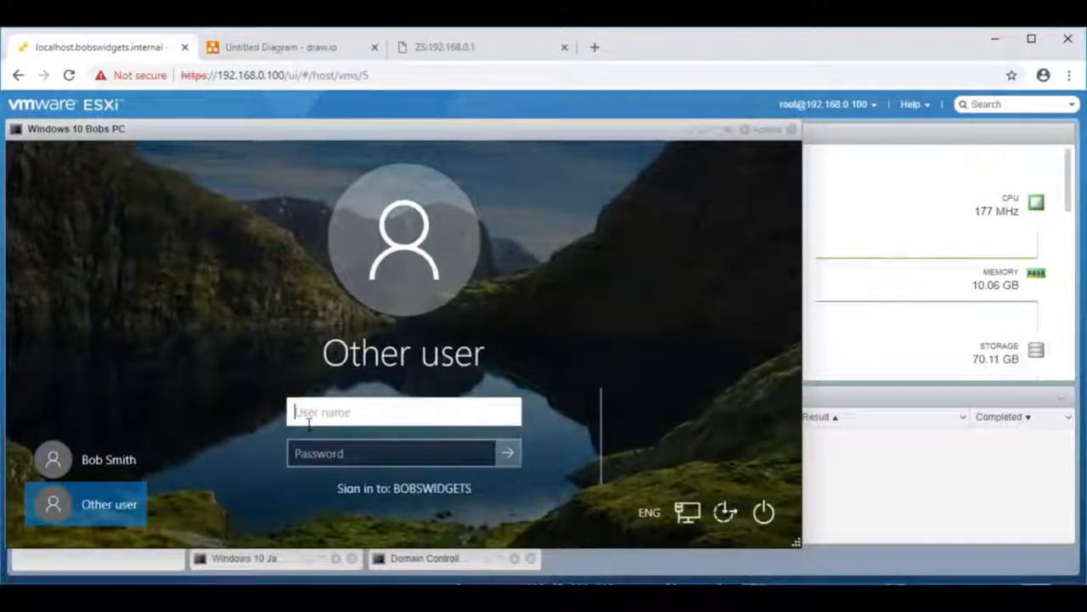
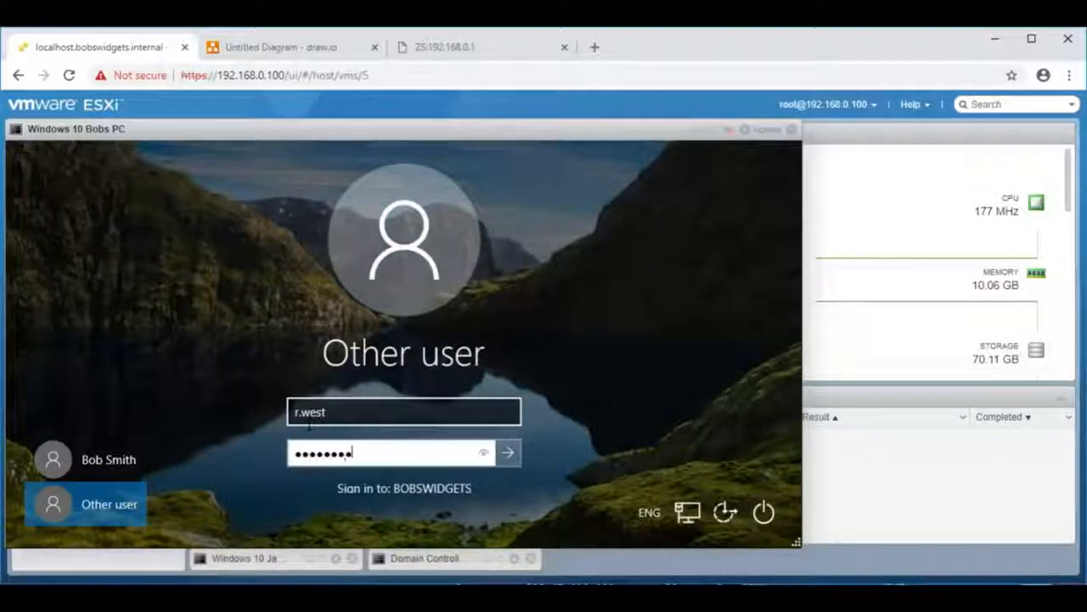
left_click(508, 451)
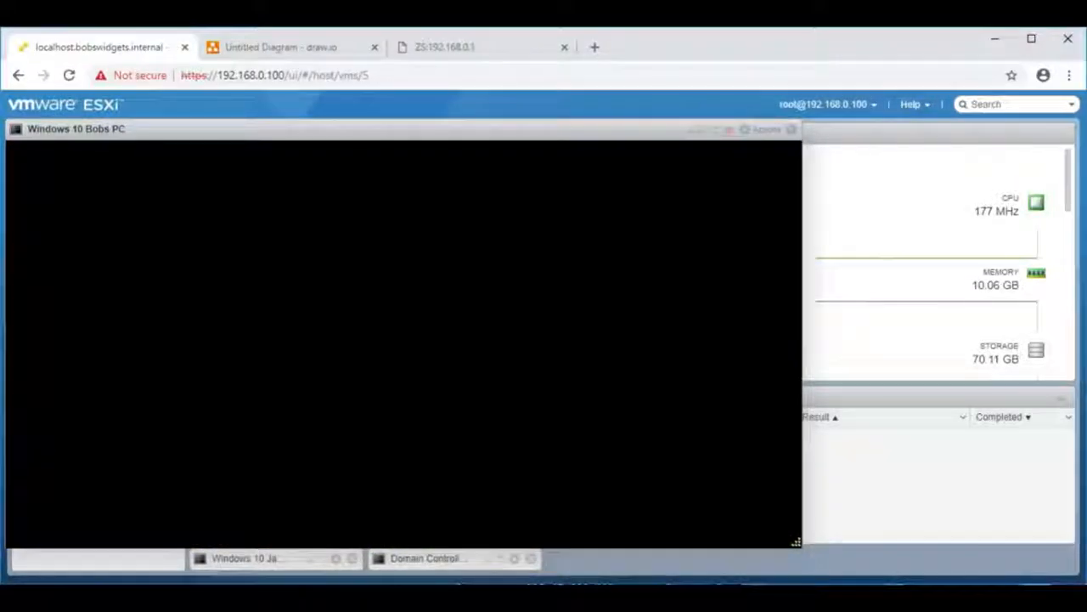
type("Hi")
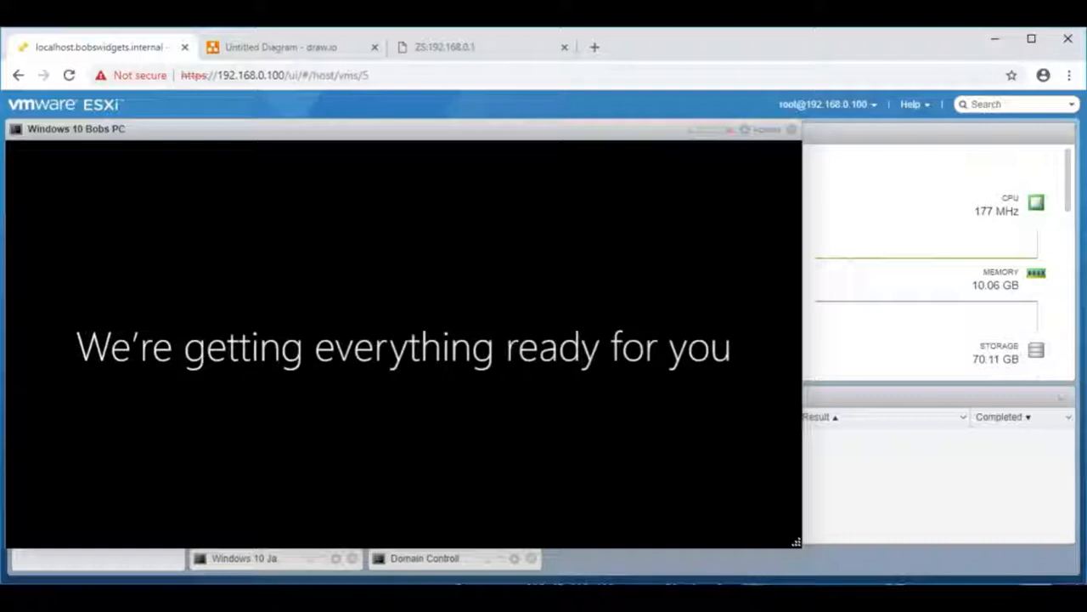
mouse_move(425, 558)
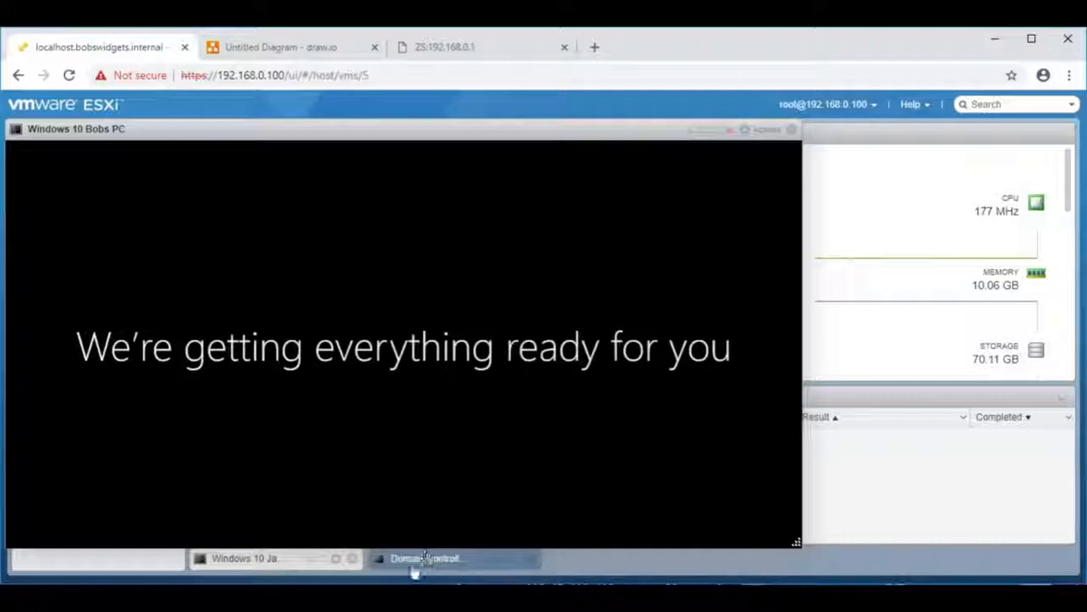
left_click(425, 558)
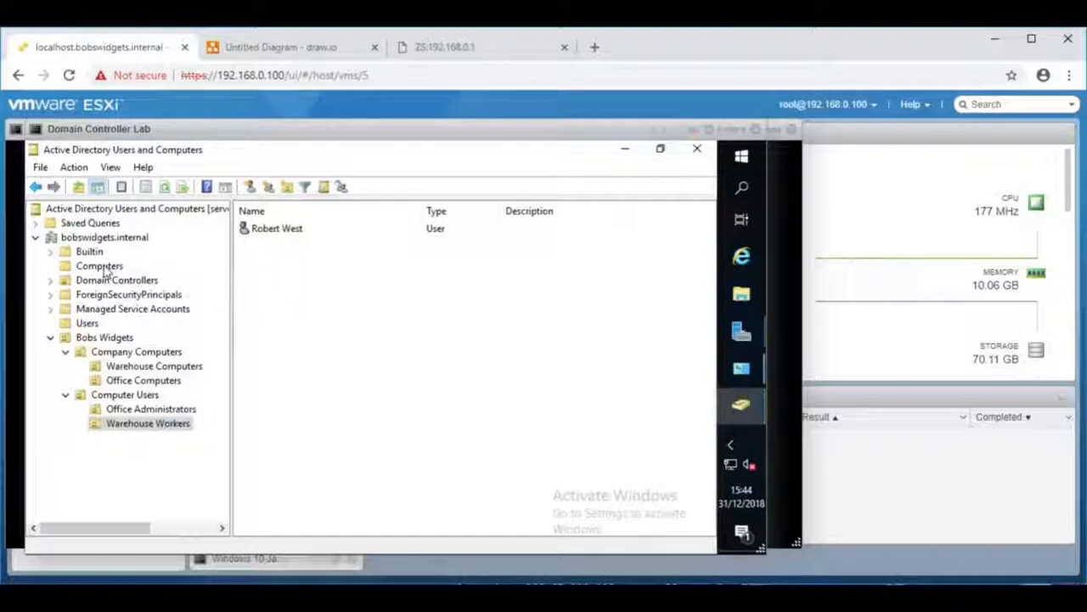
left_click(99, 266)
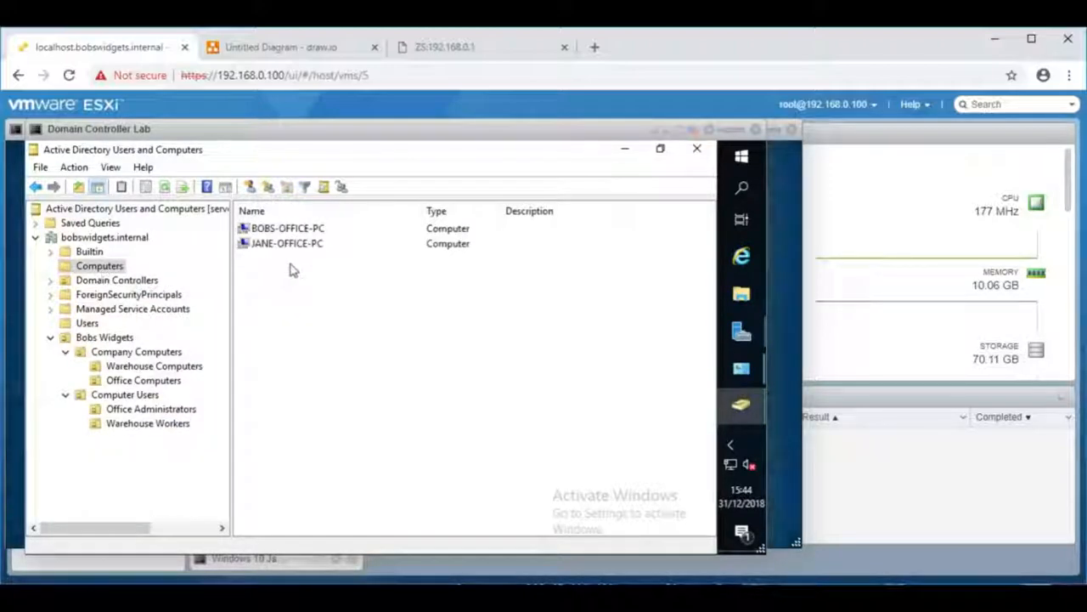
left_click(287, 244)
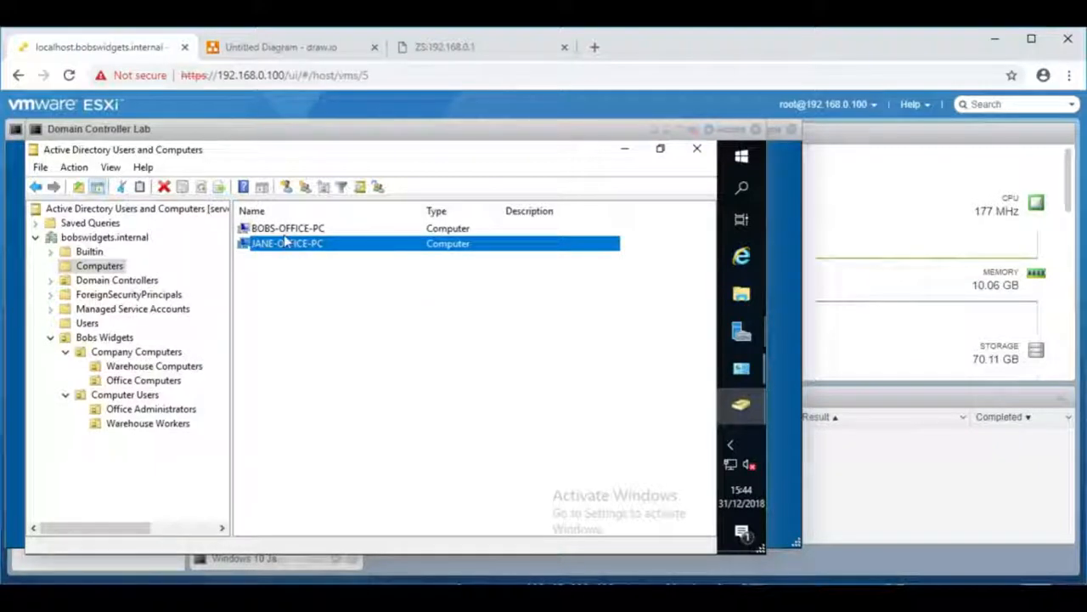
mouse_move(403, 231)
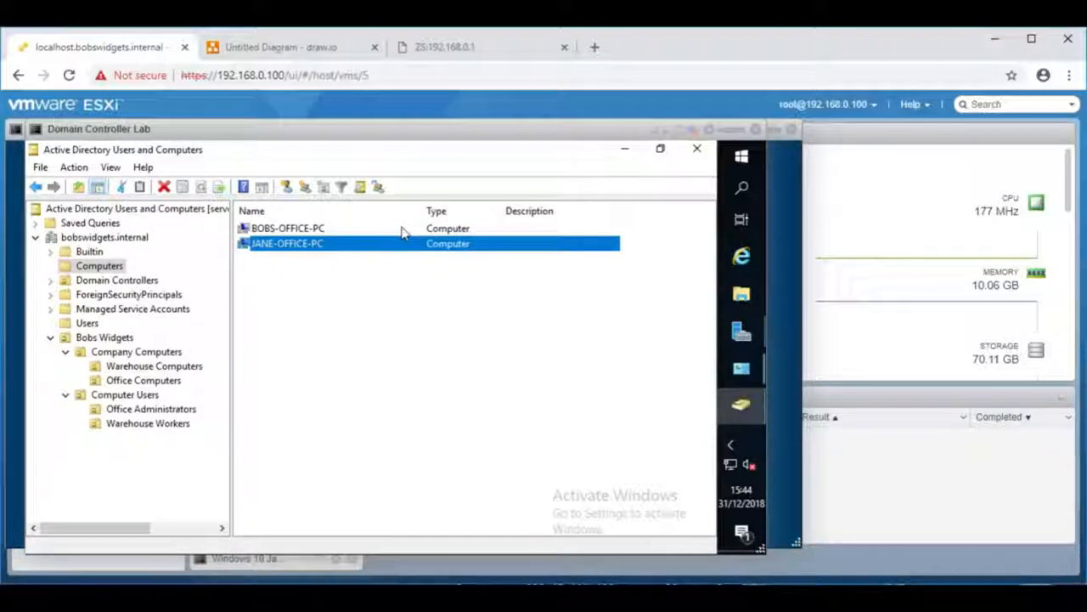
left_click(154, 365)
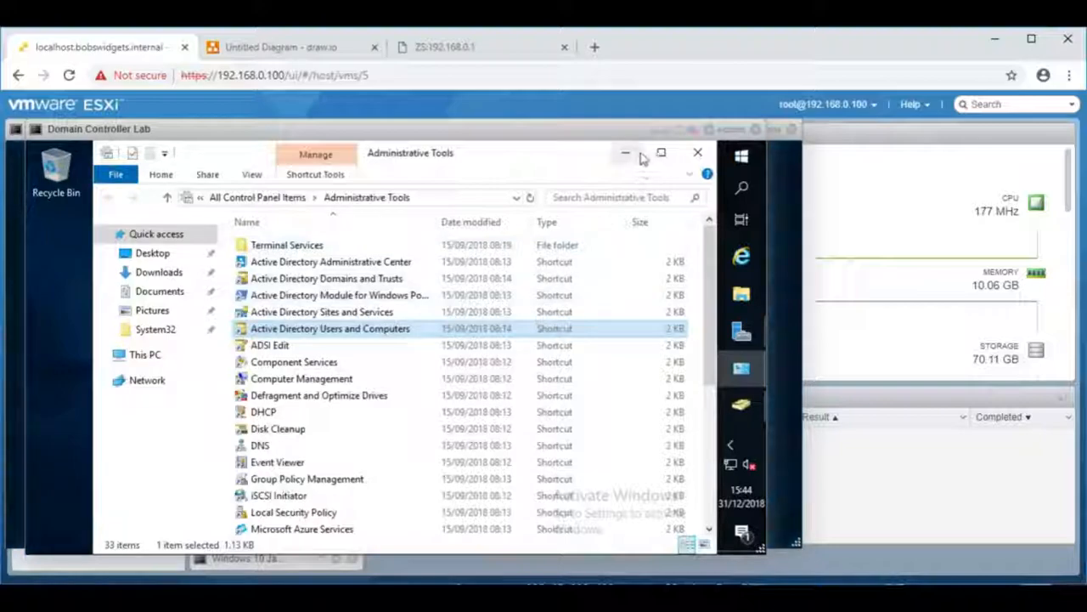
double_click(329, 328)
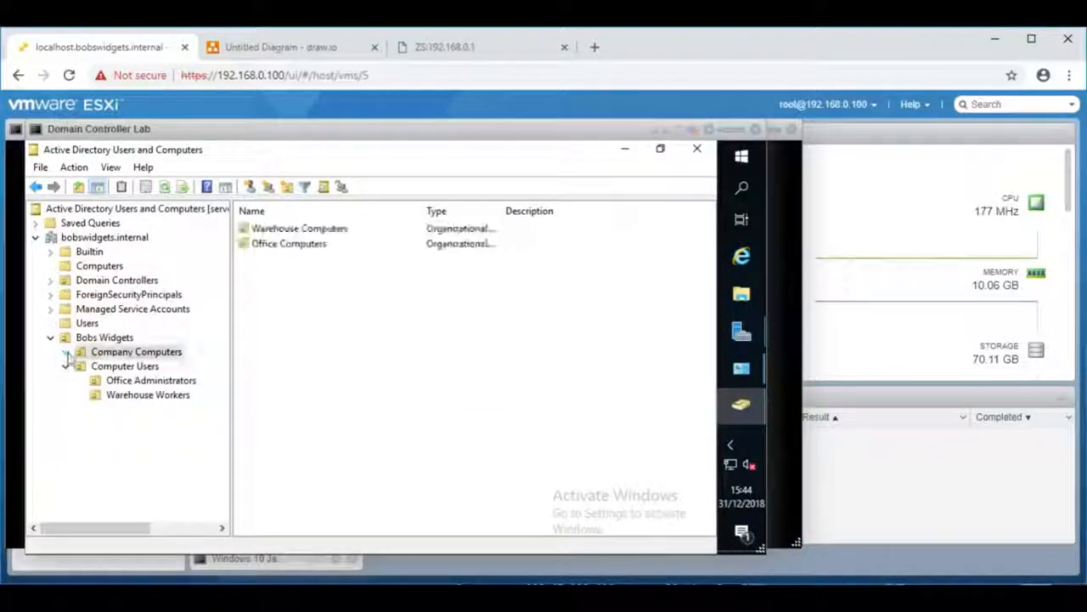
left_click(66, 352)
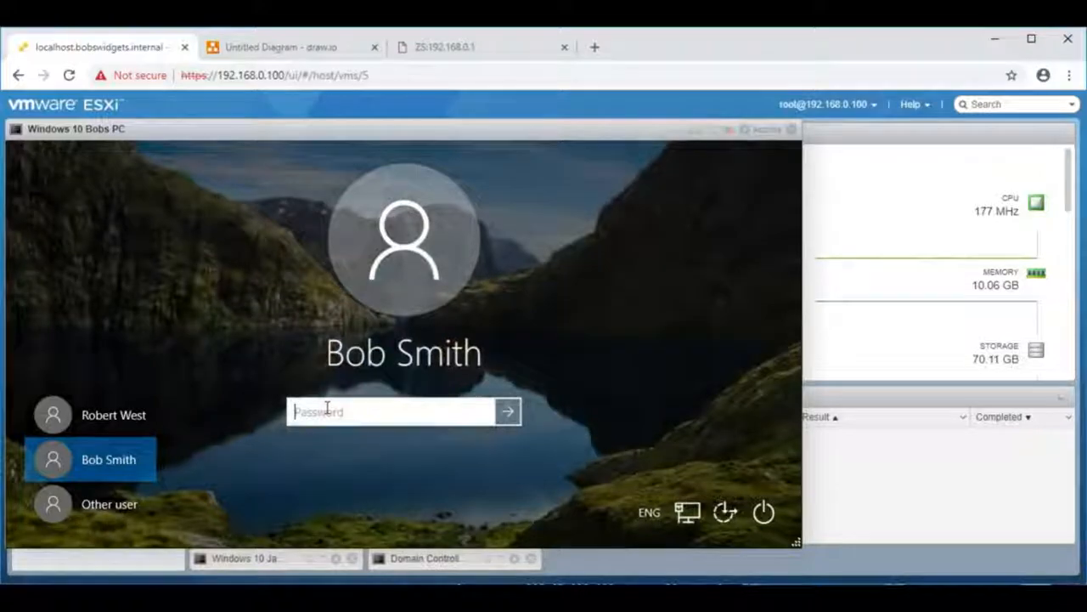
type("password")
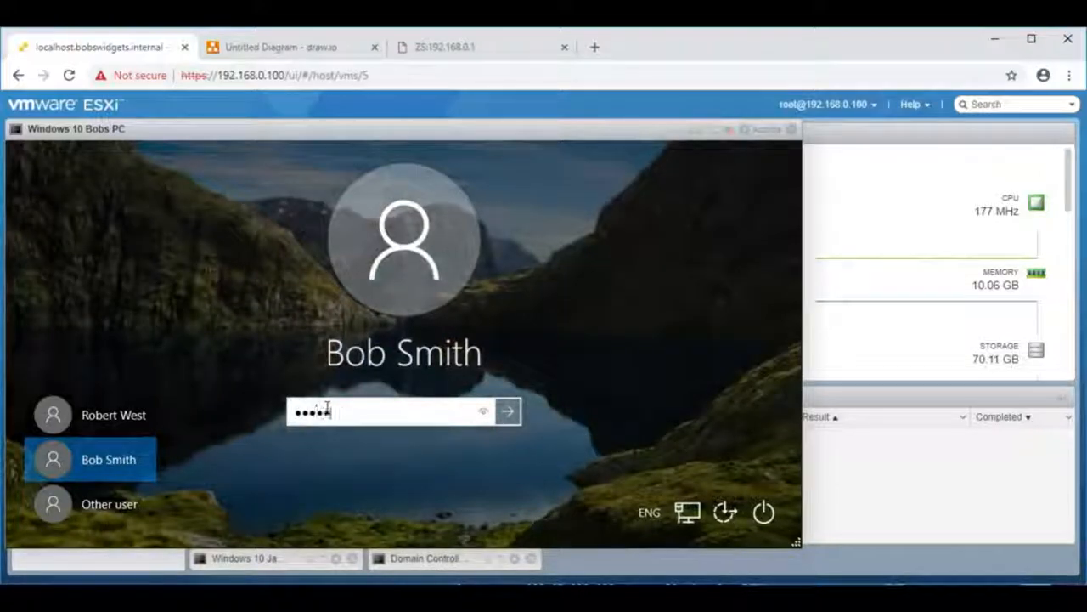
left_click(507, 410)
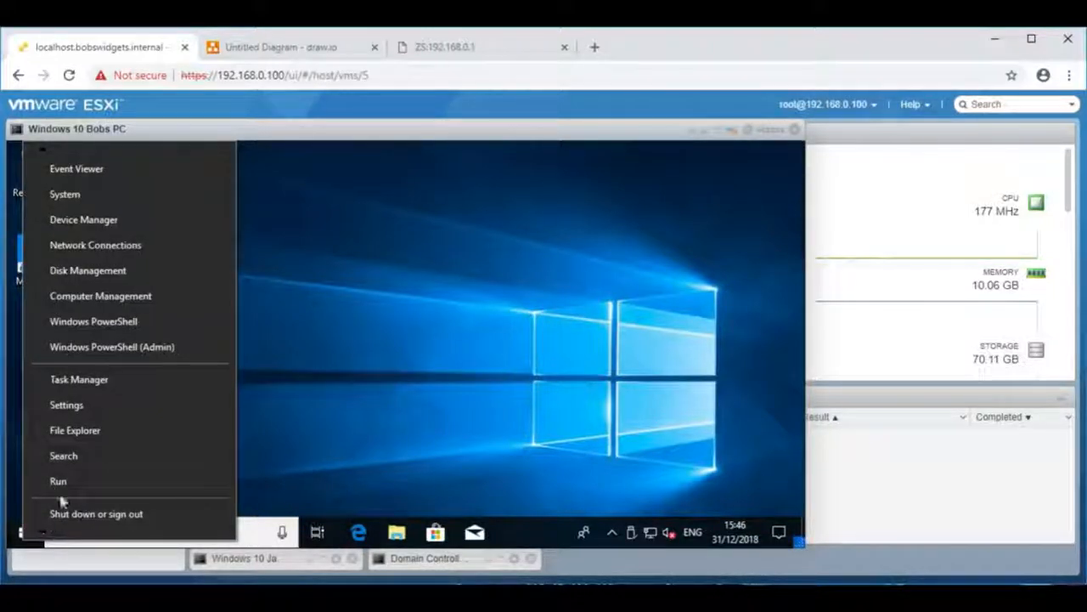
Run advanced system settings with administrator credentials and view the computer's domain membership.
left_click(58, 481)
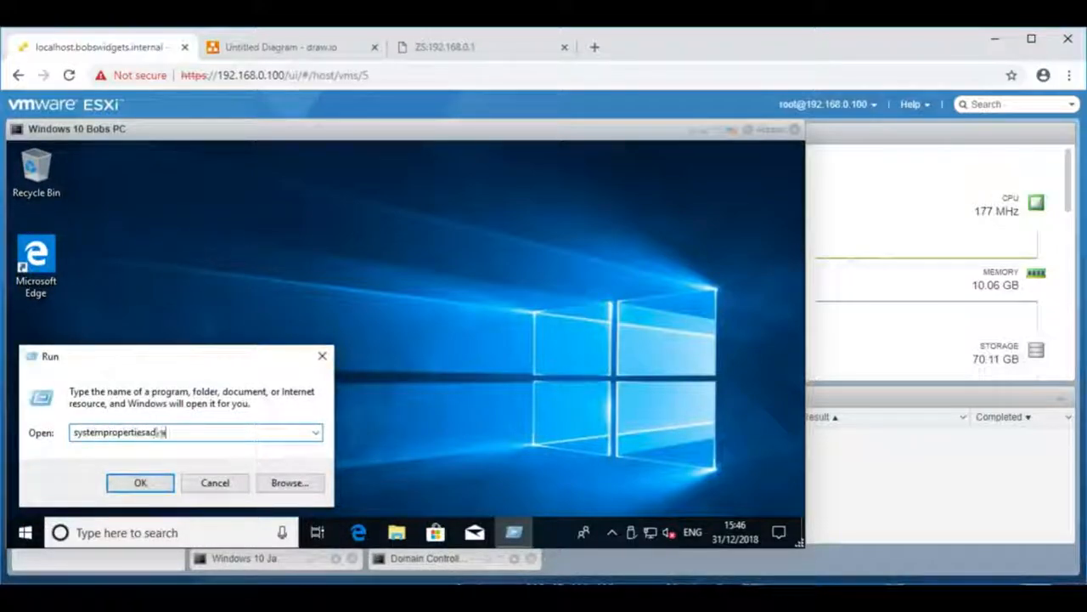
left_click(140, 481)
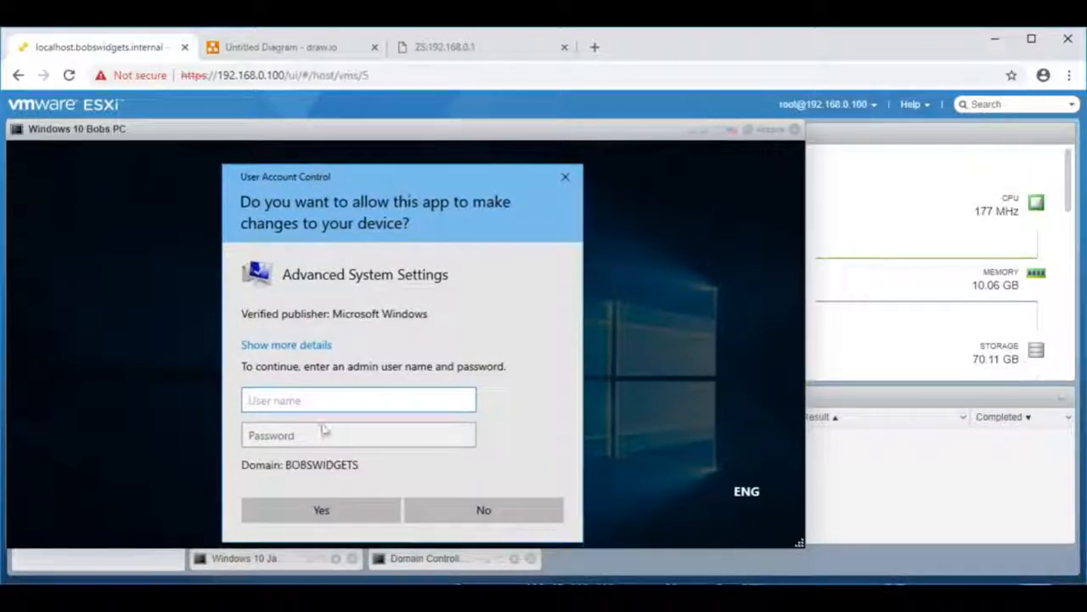
left_click(357, 399)
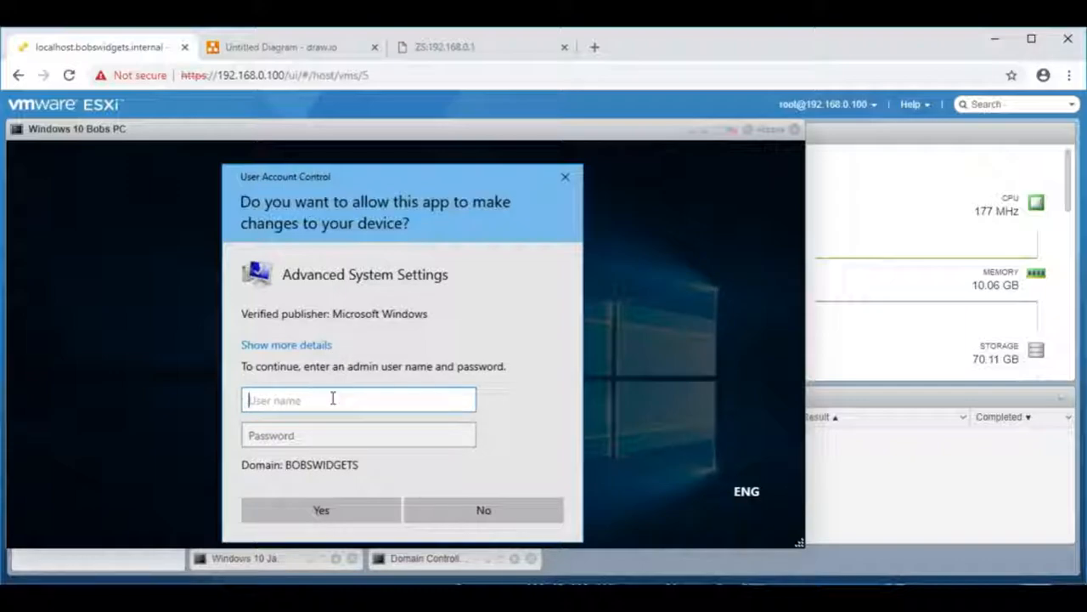
mouse_move(347, 423)
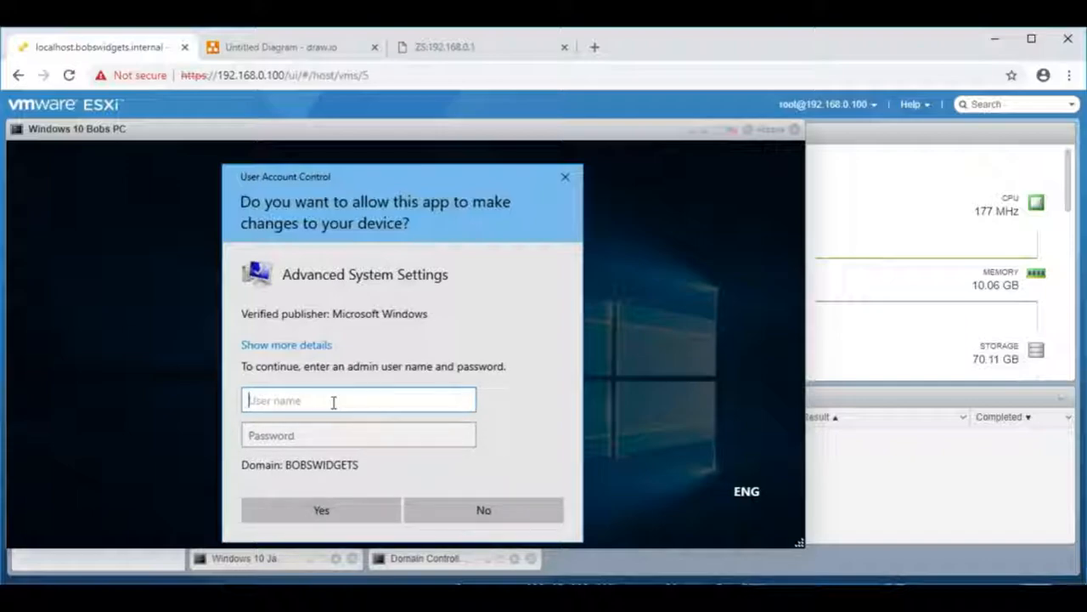
type("administrator")
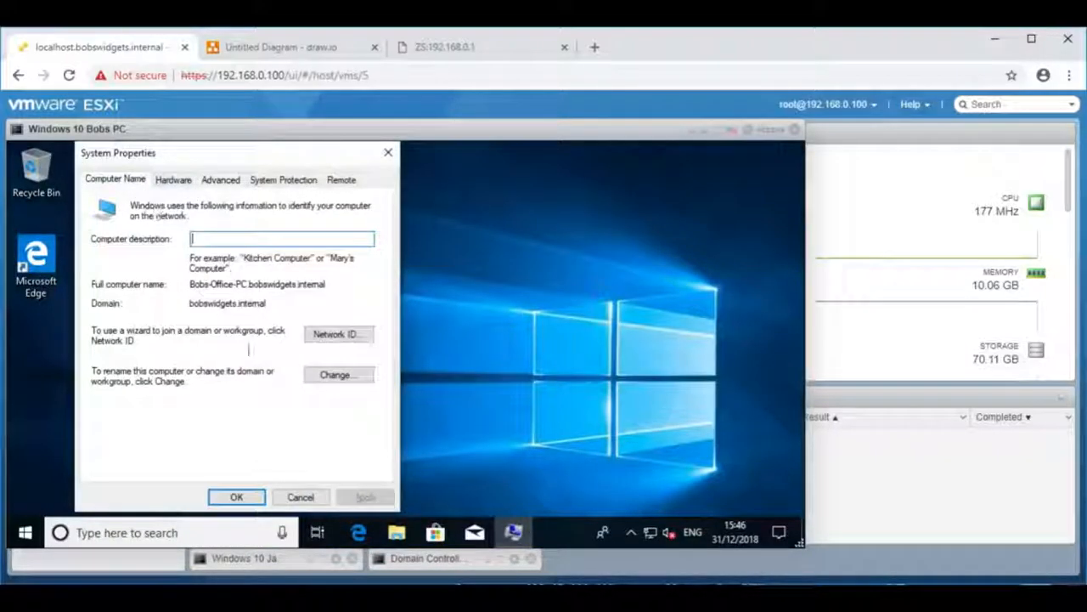
left_click(338, 375)
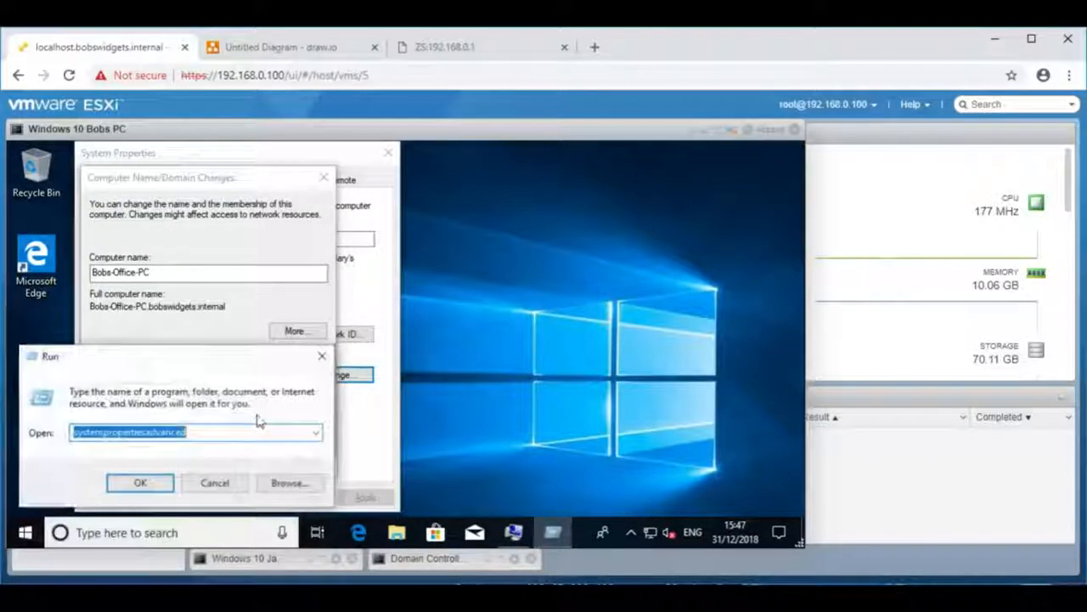
type("systemp")
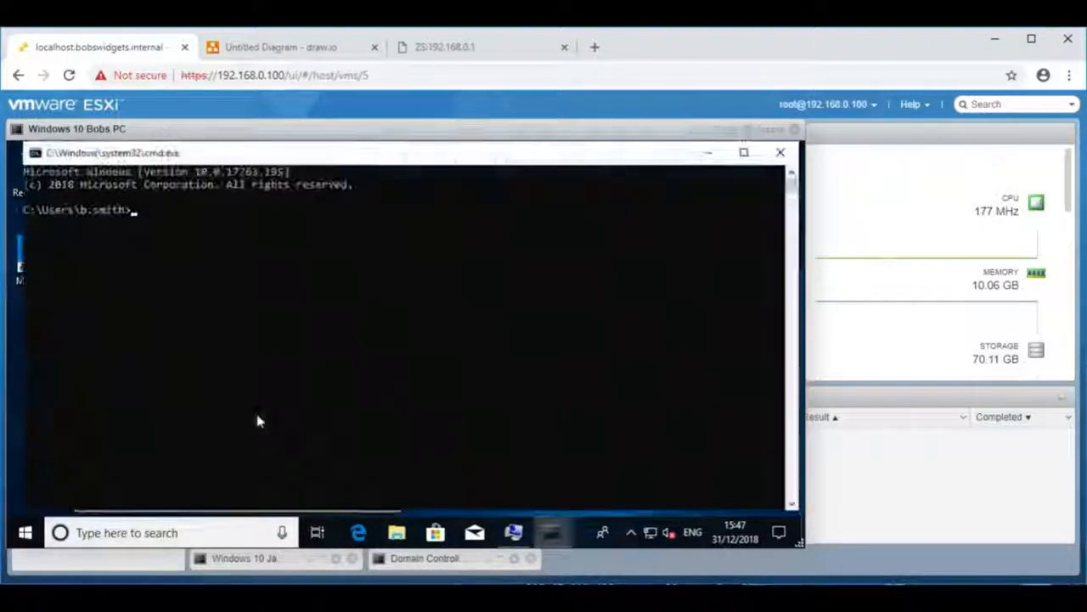
Run ipconfig /all to show DNS server 192.168.0.2.
type("ipconfig /all")
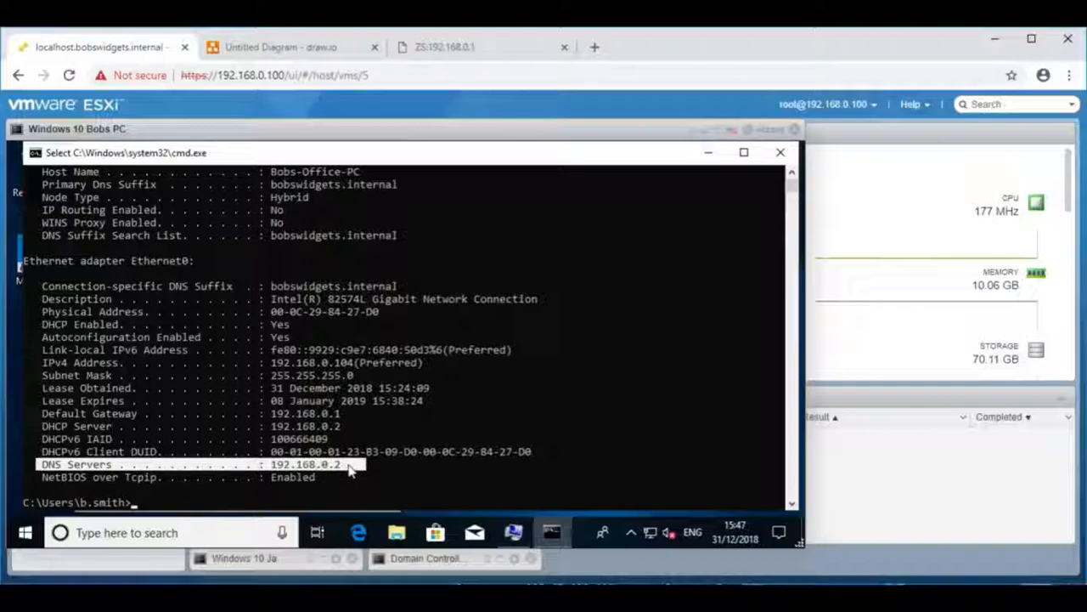
mouse_move(591, 287)
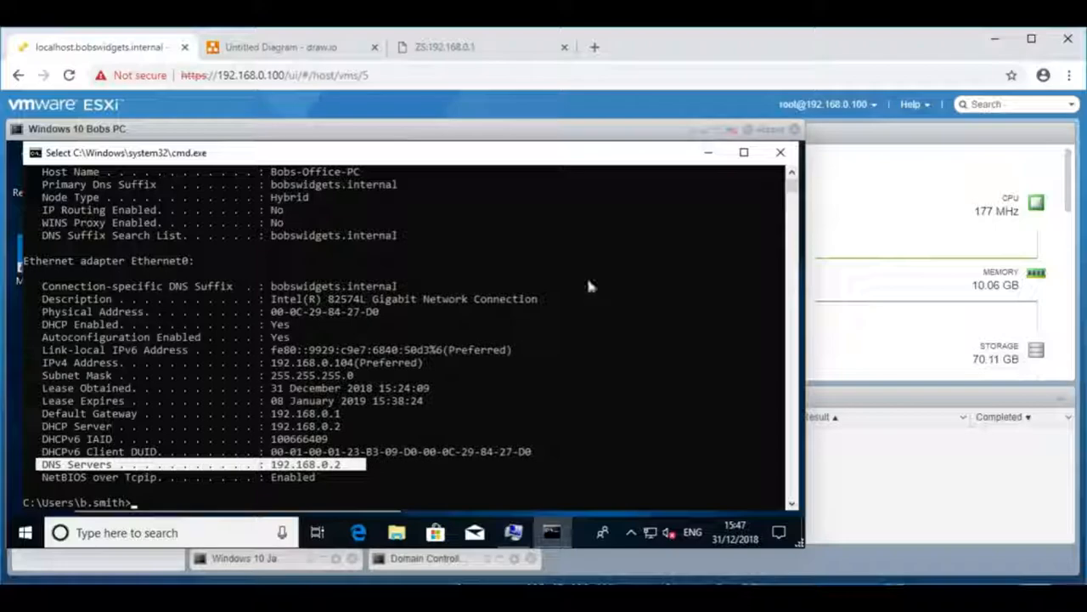